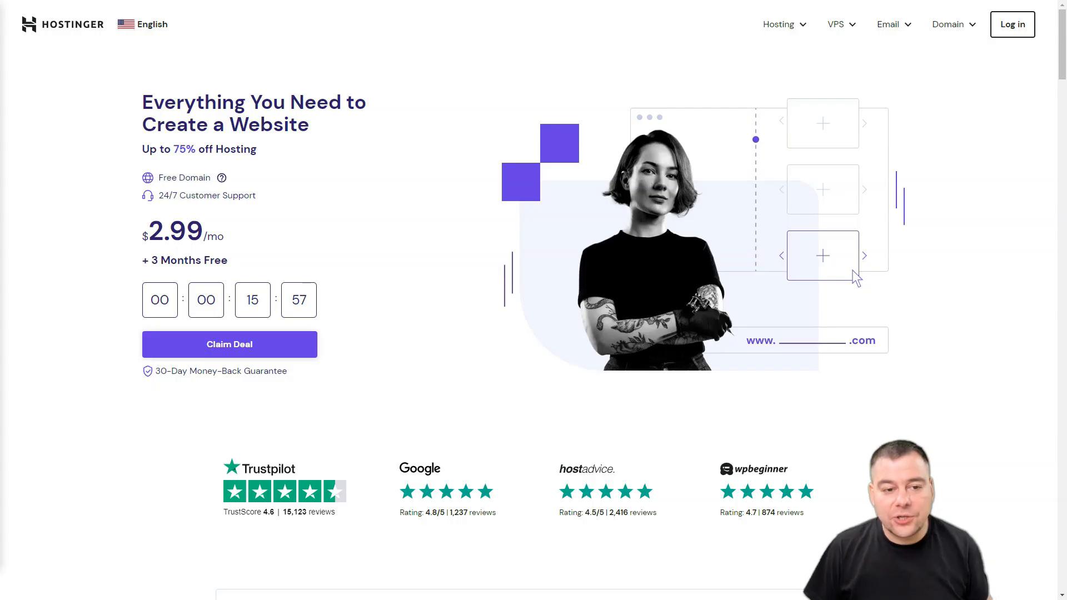
Scroll past Web Hosting pricing, the Data Centers map and reviews to Maximize Website Speed.
scroll("down", 3)
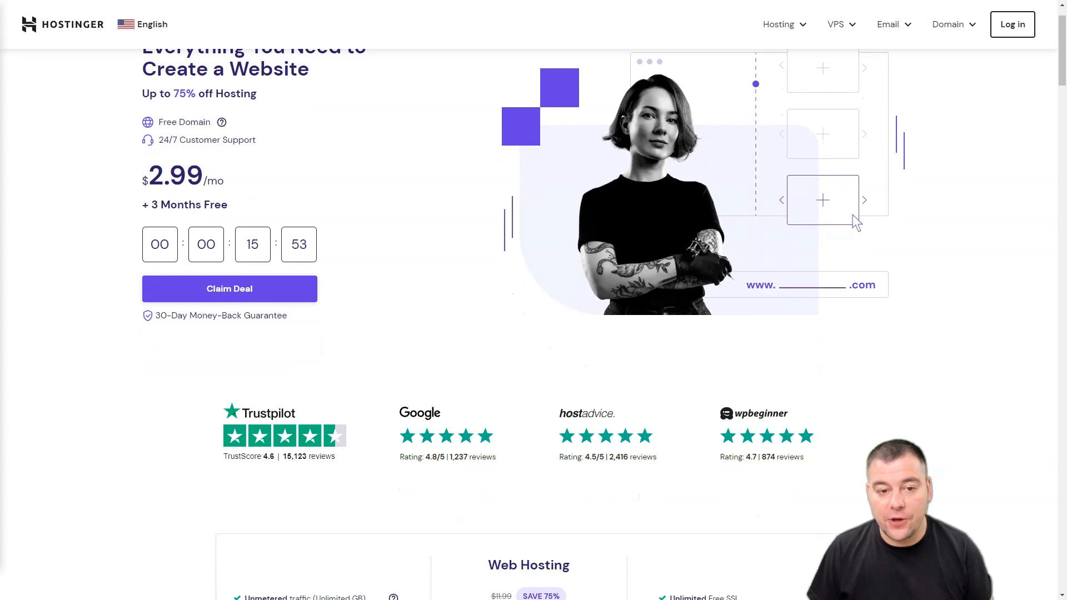
scroll("down", 3)
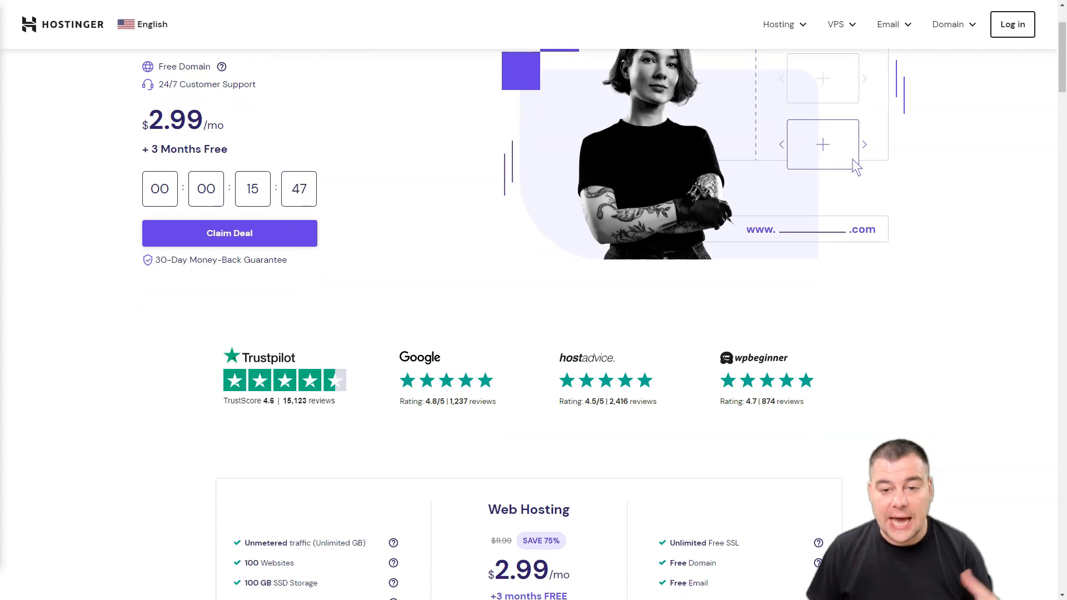
scroll("down", 3)
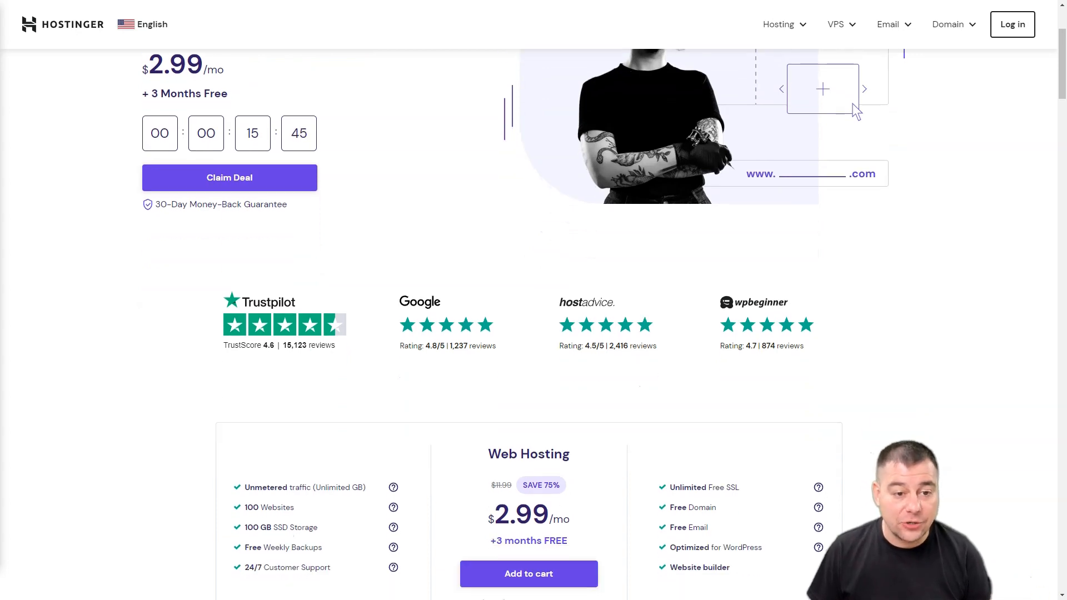
scroll("down", 3)
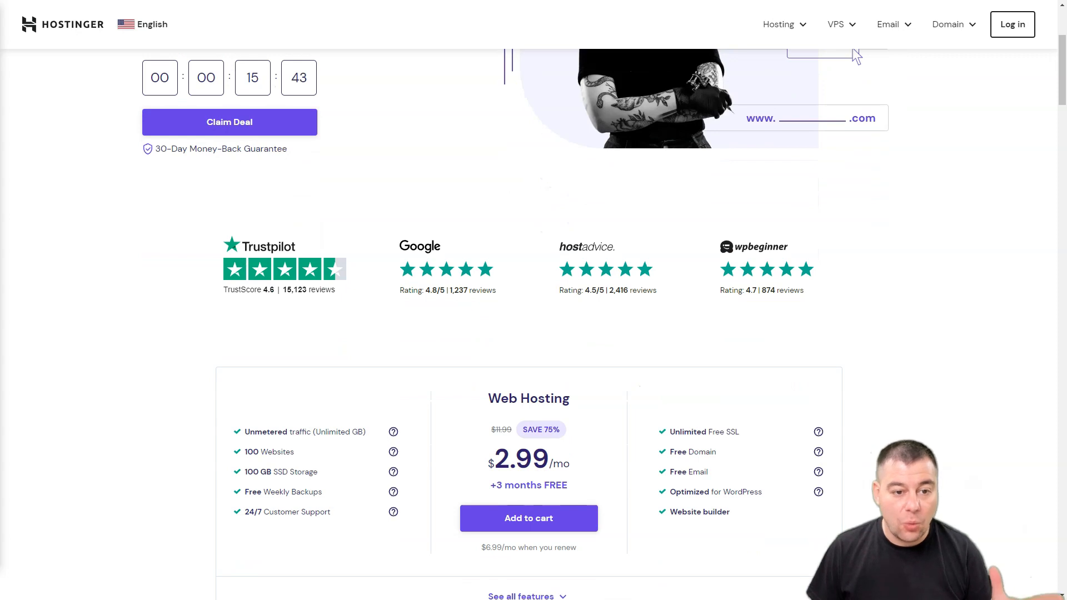
scroll("down", 3)
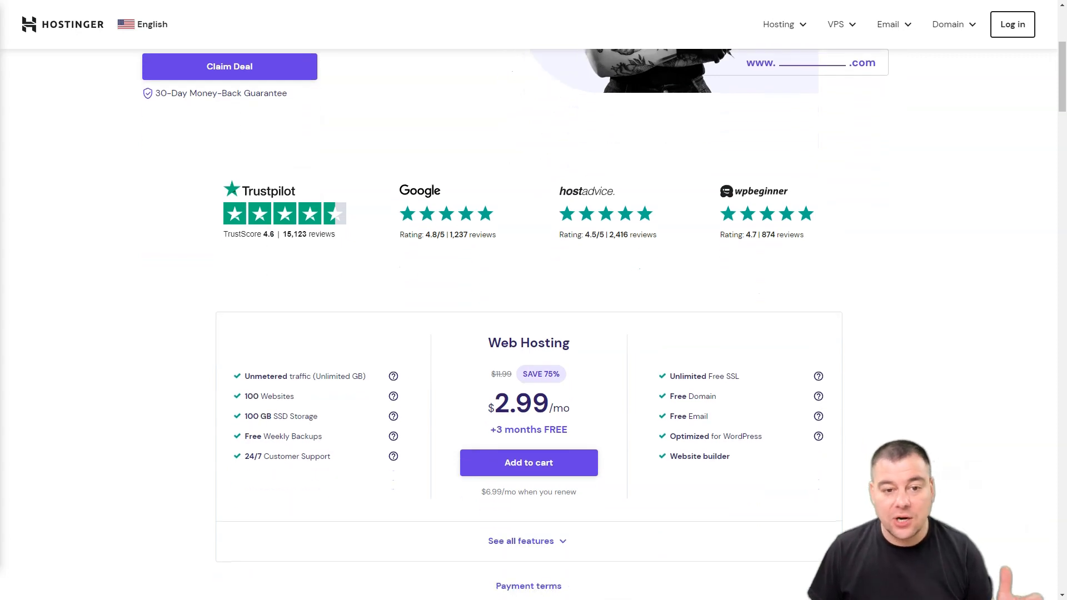
scroll("down", 3)
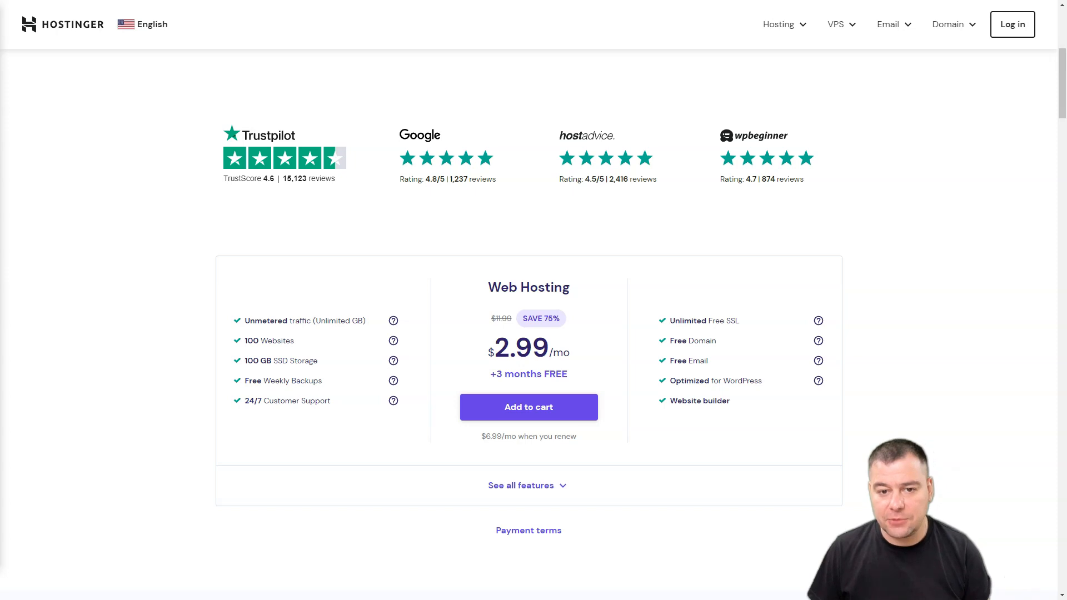
scroll("down", 3)
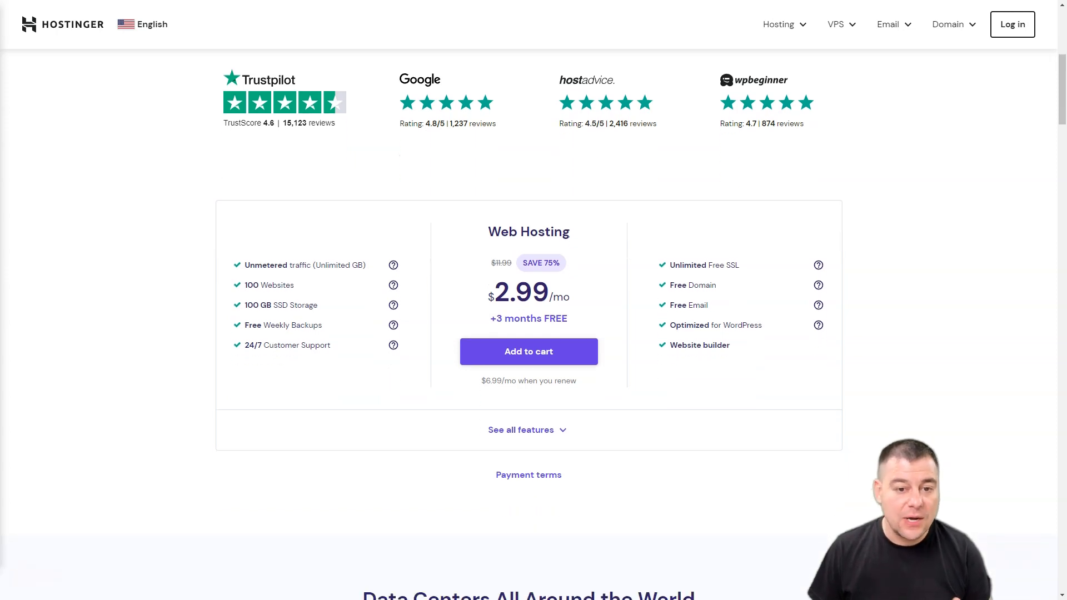
scroll("down", 3)
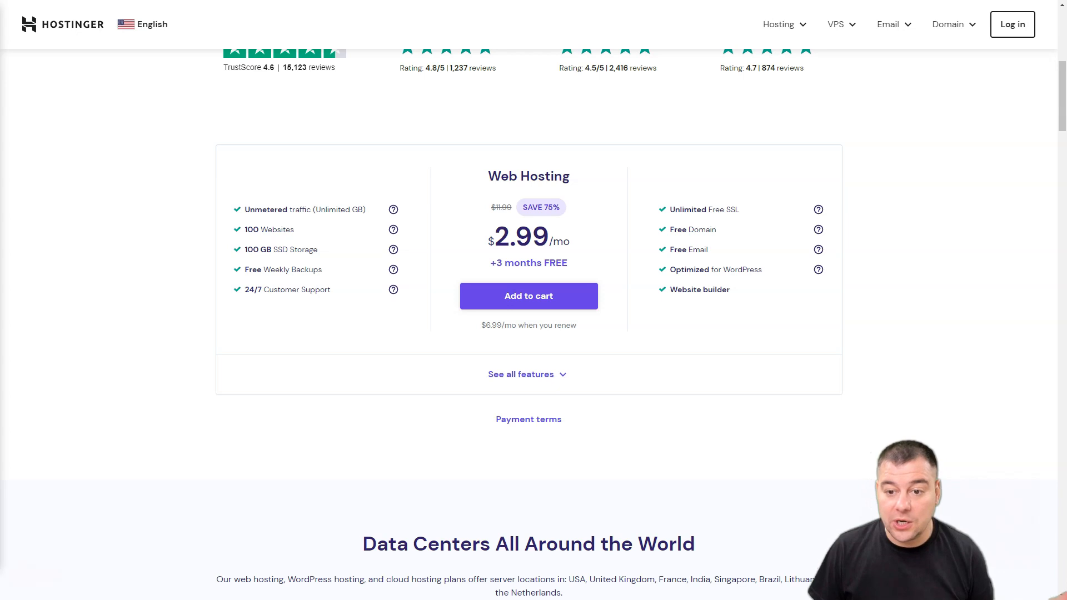
scroll("down", 3)
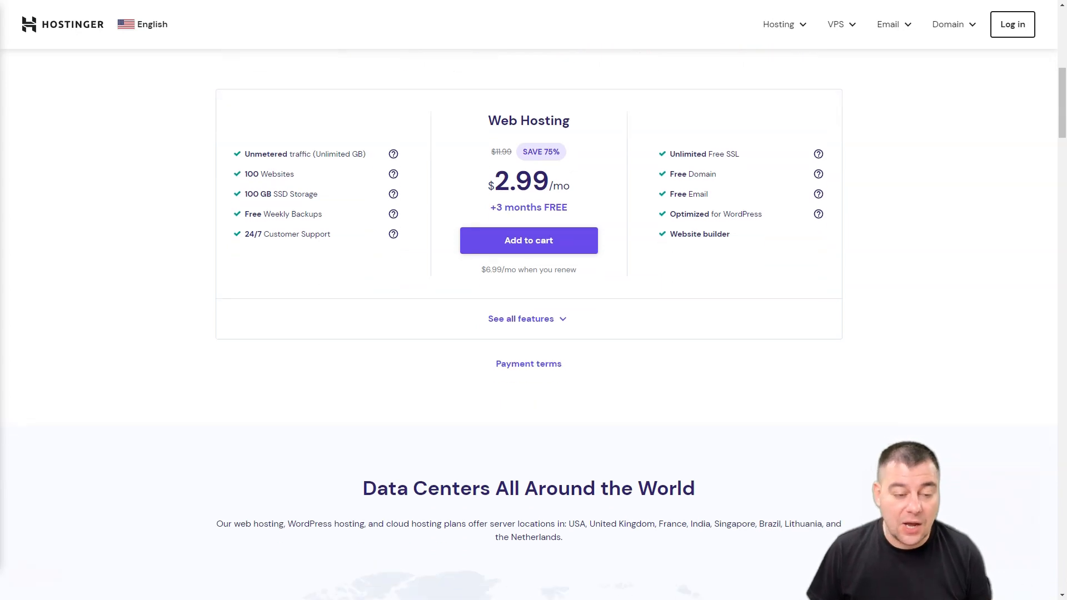
scroll("down", 3)
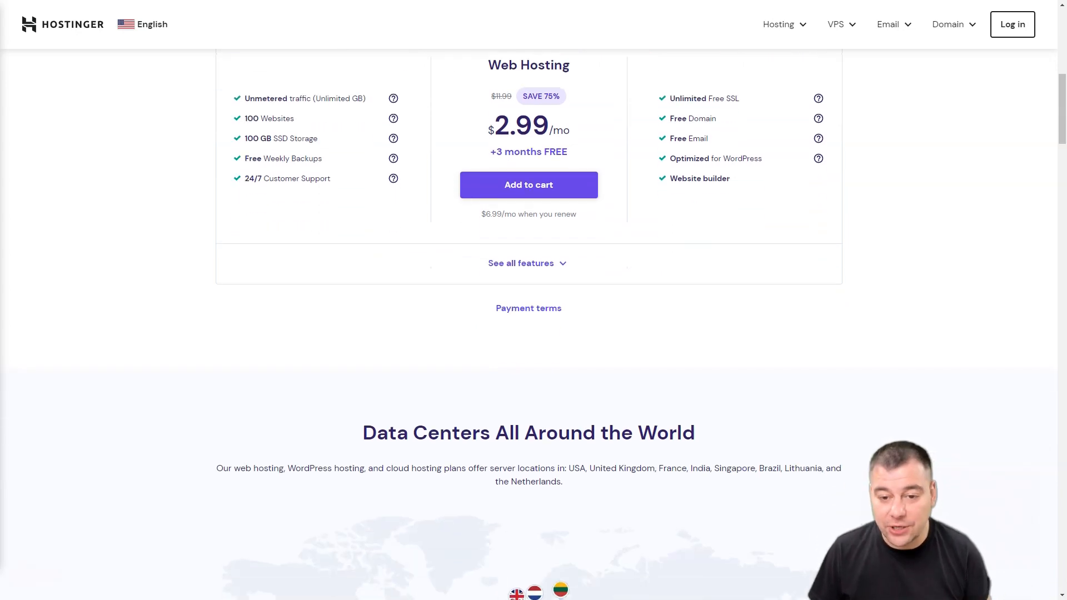
scroll("down", 3)
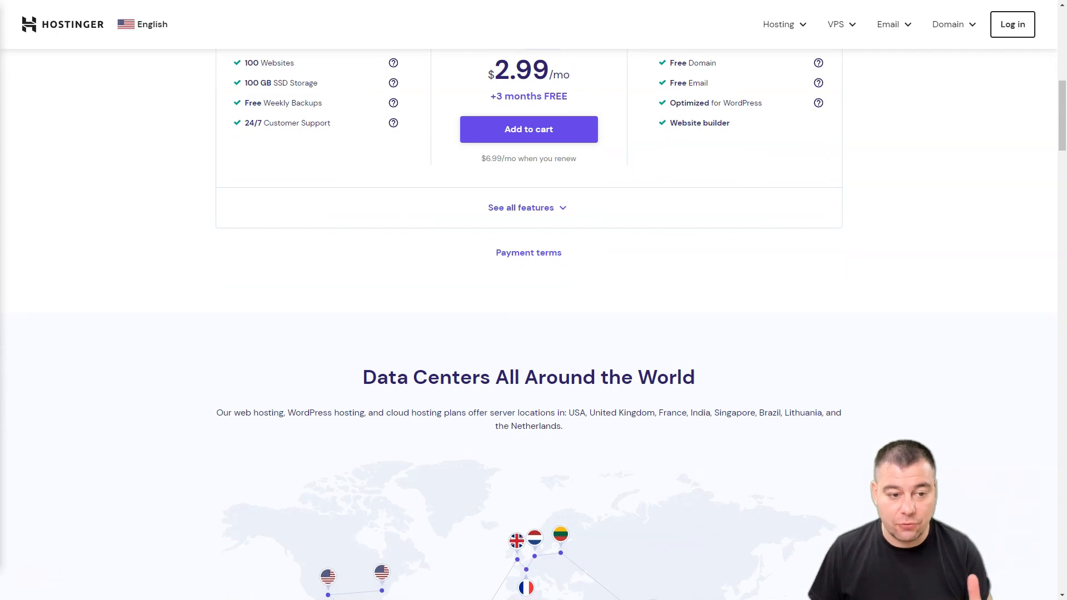
scroll("down", 3)
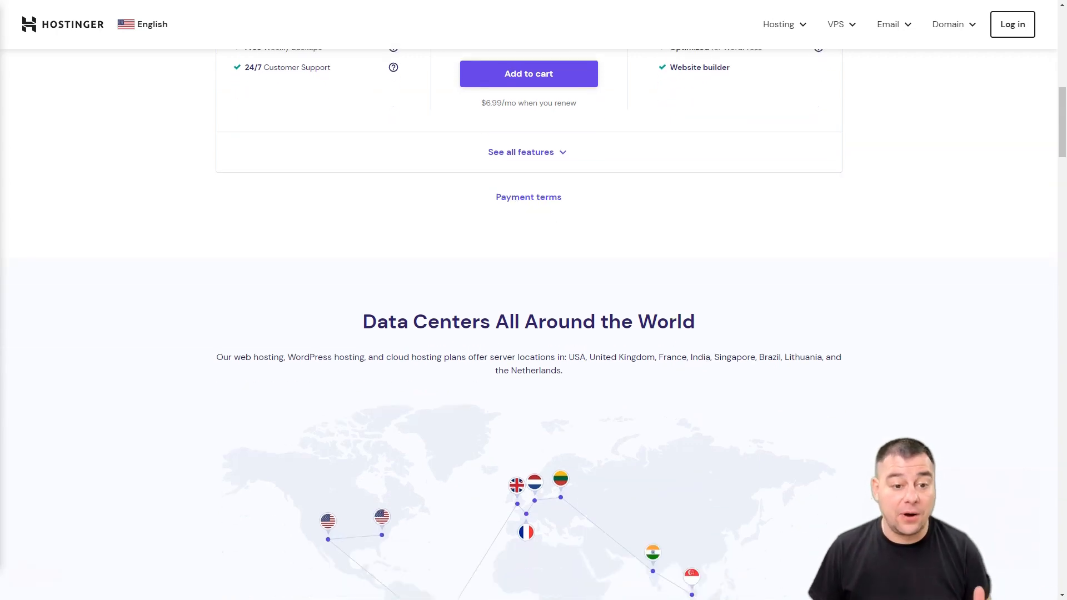
scroll("down", 3)
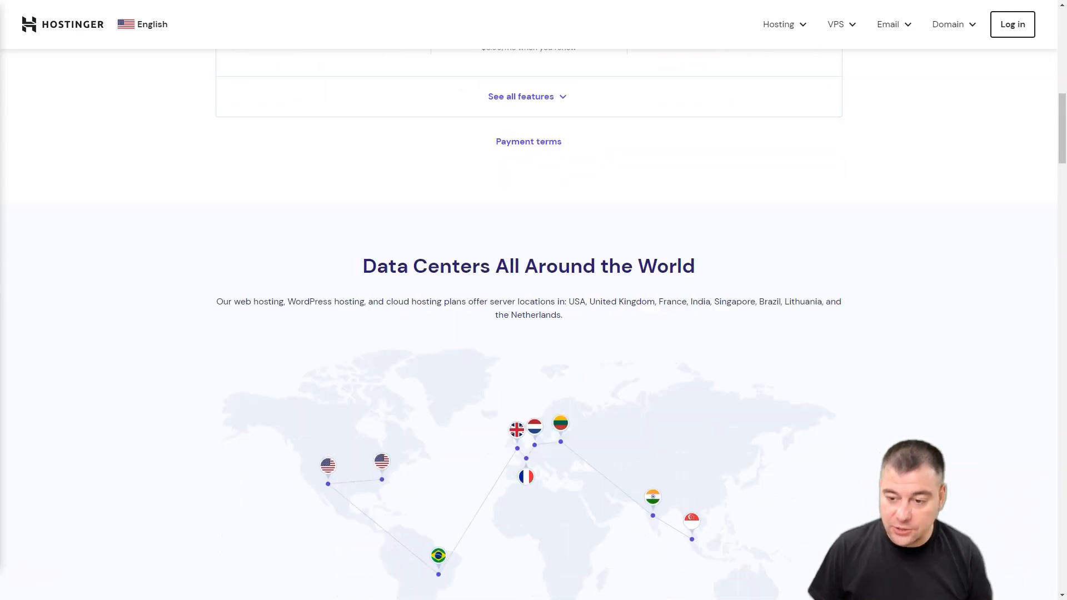
scroll("down", 3)
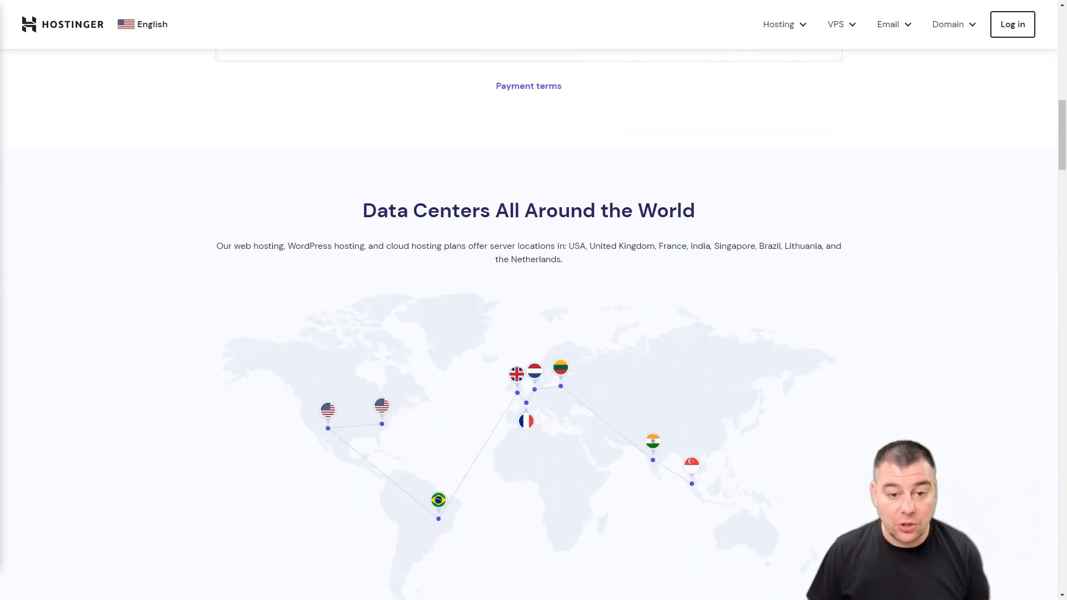
scroll("down", 3)
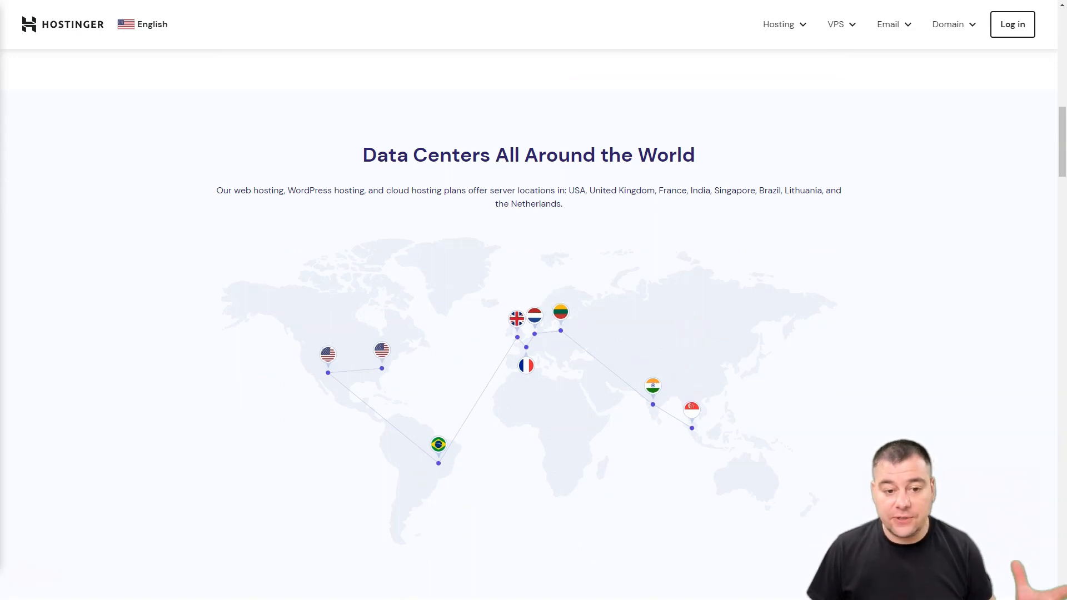
scroll("down", 3)
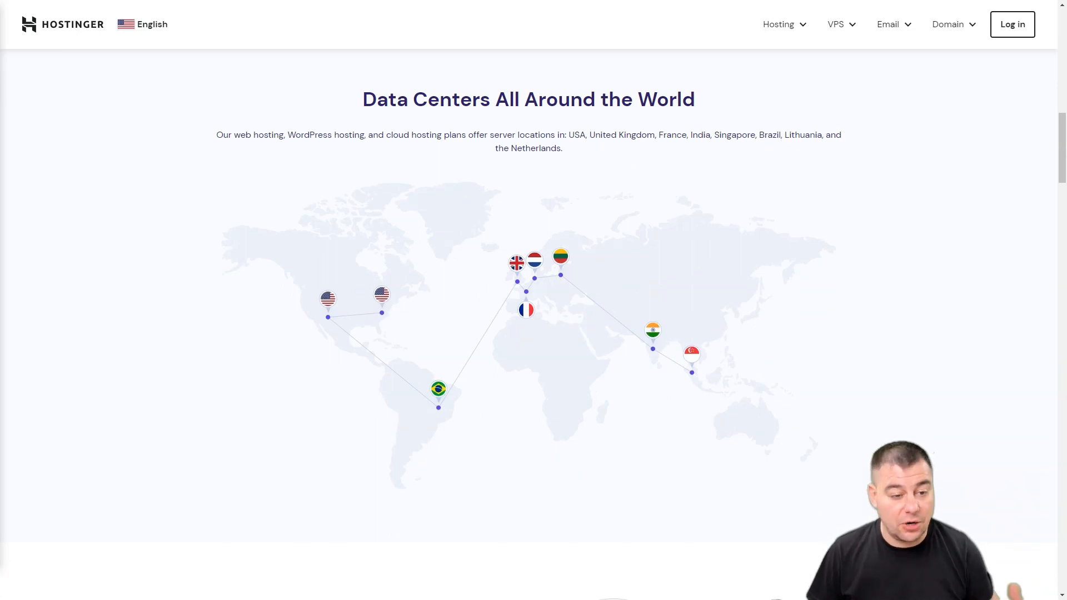
scroll("down", 3)
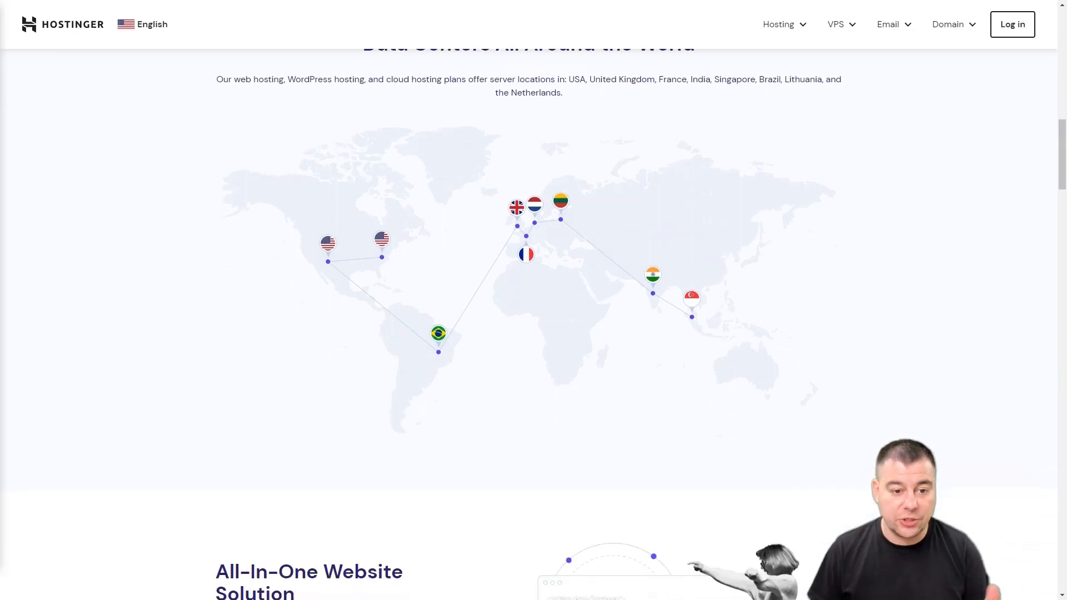
scroll("down", 3)
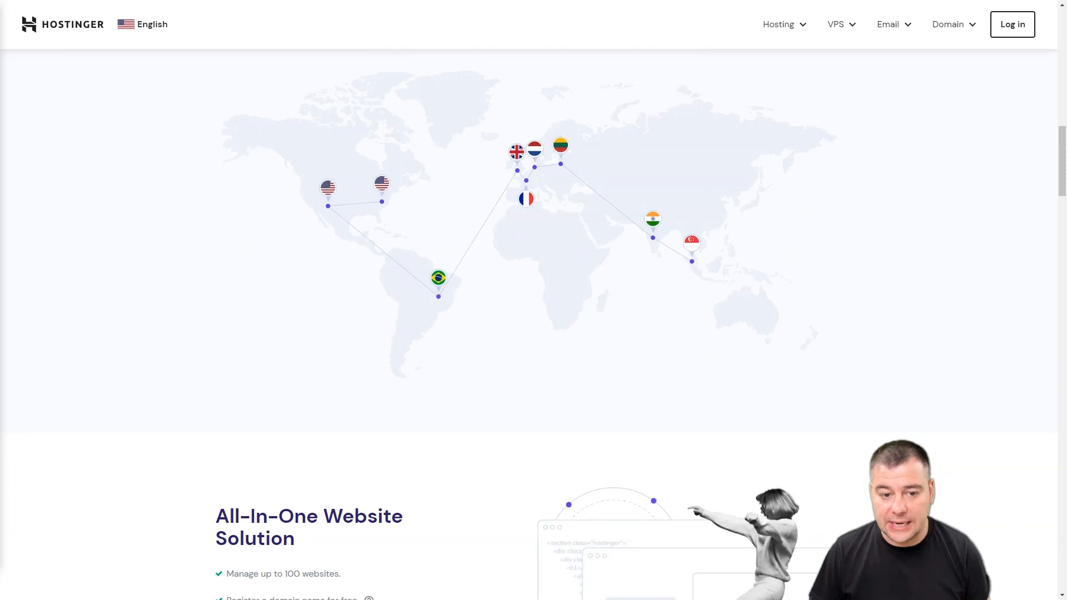
scroll("down", 3)
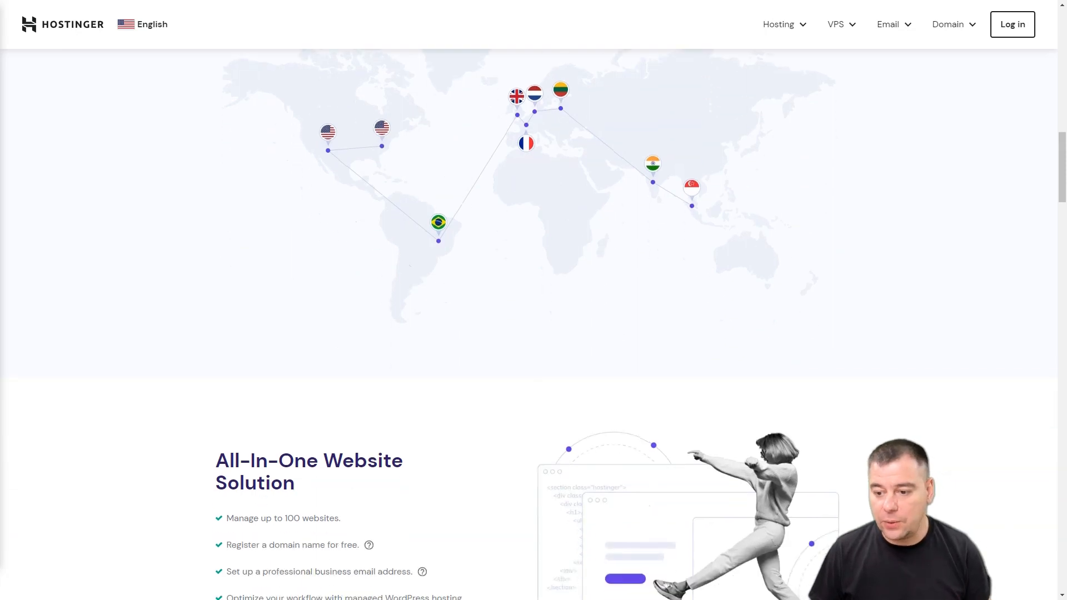
scroll("down", 3)
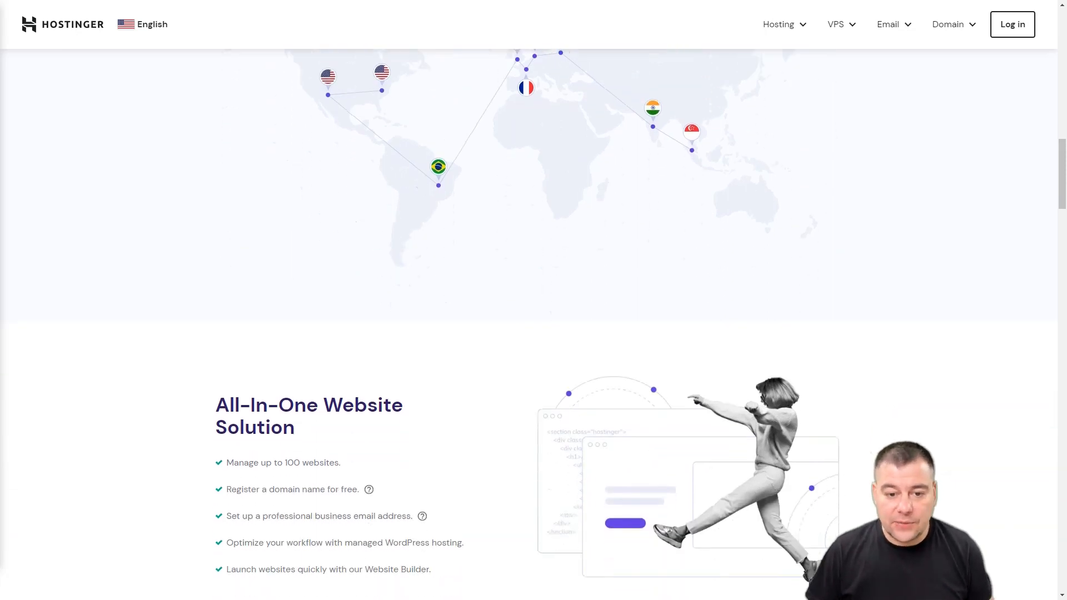
scroll("down", 3)
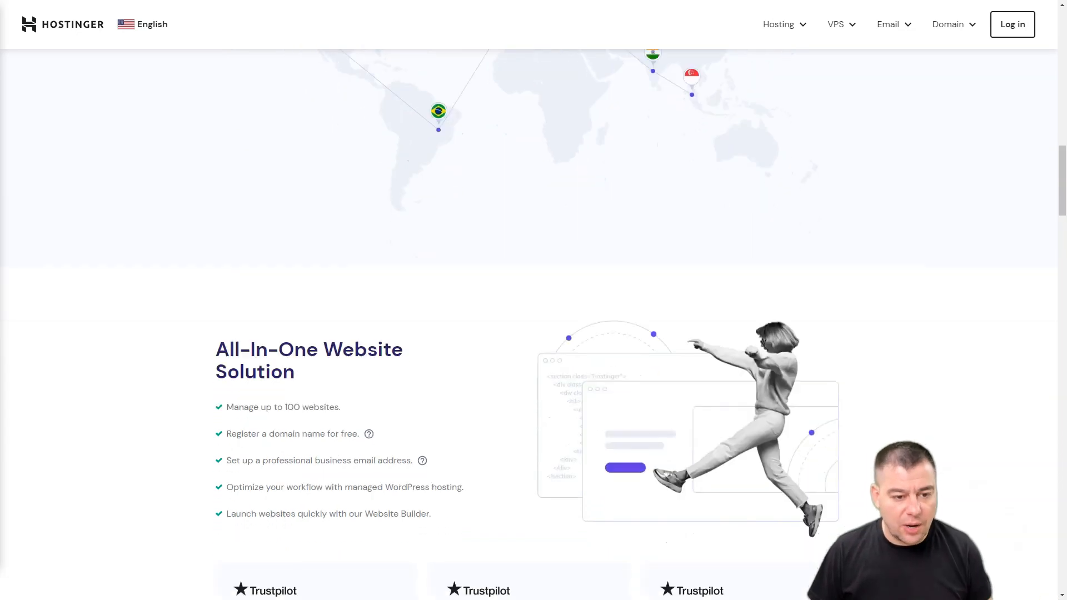
scroll("down", 3)
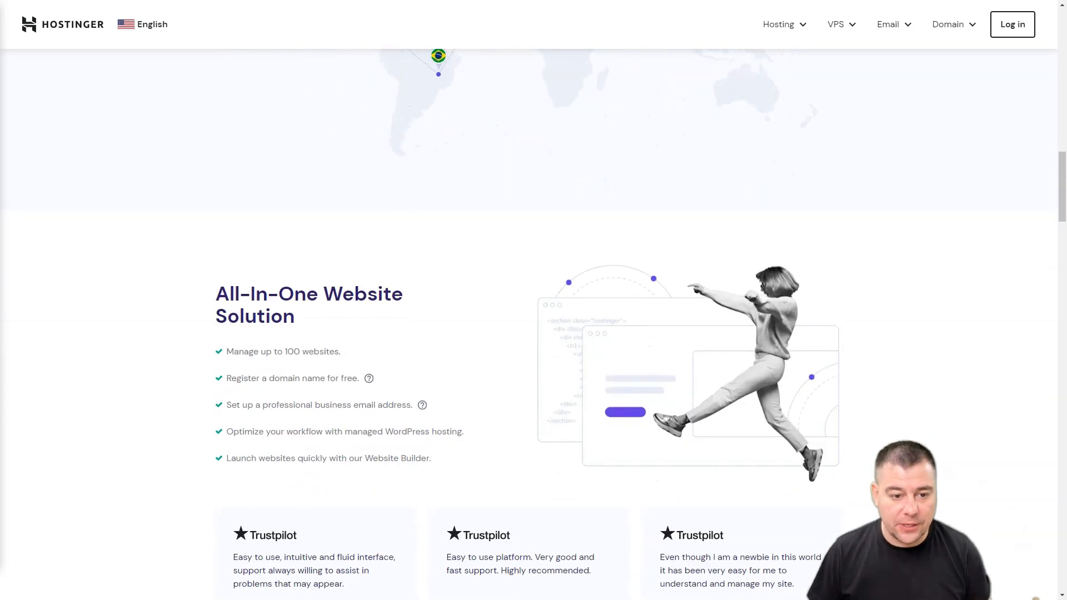
scroll("down", 3)
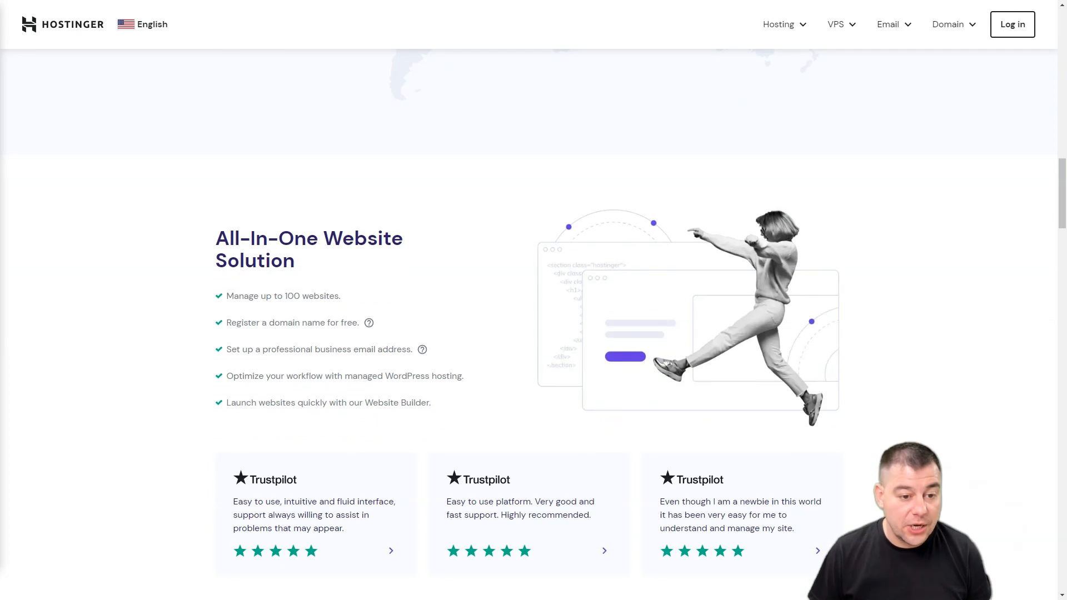
scroll("down", 3)
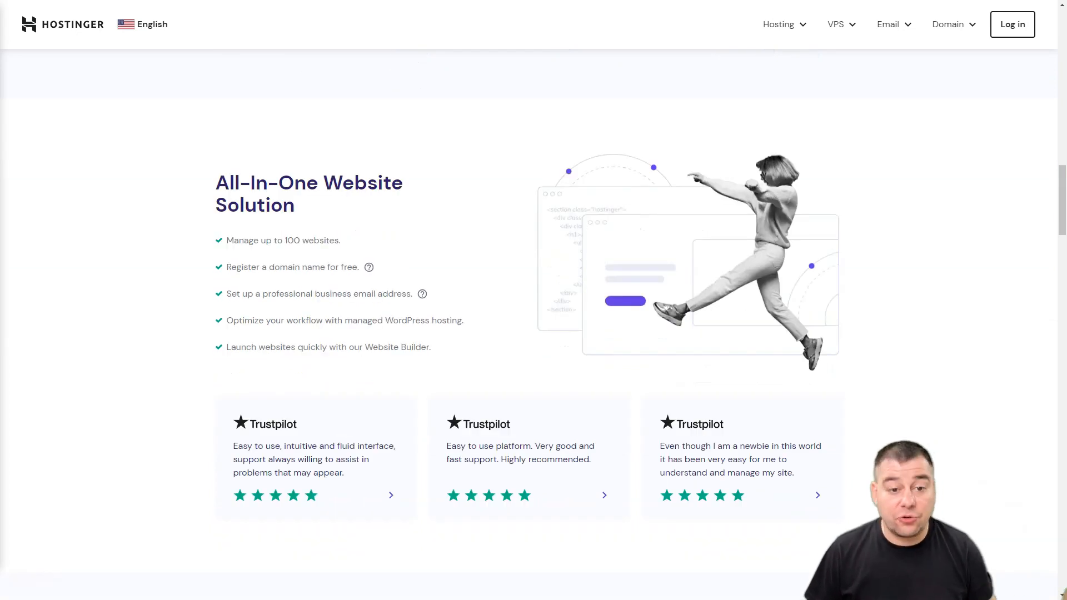
scroll("down", 3)
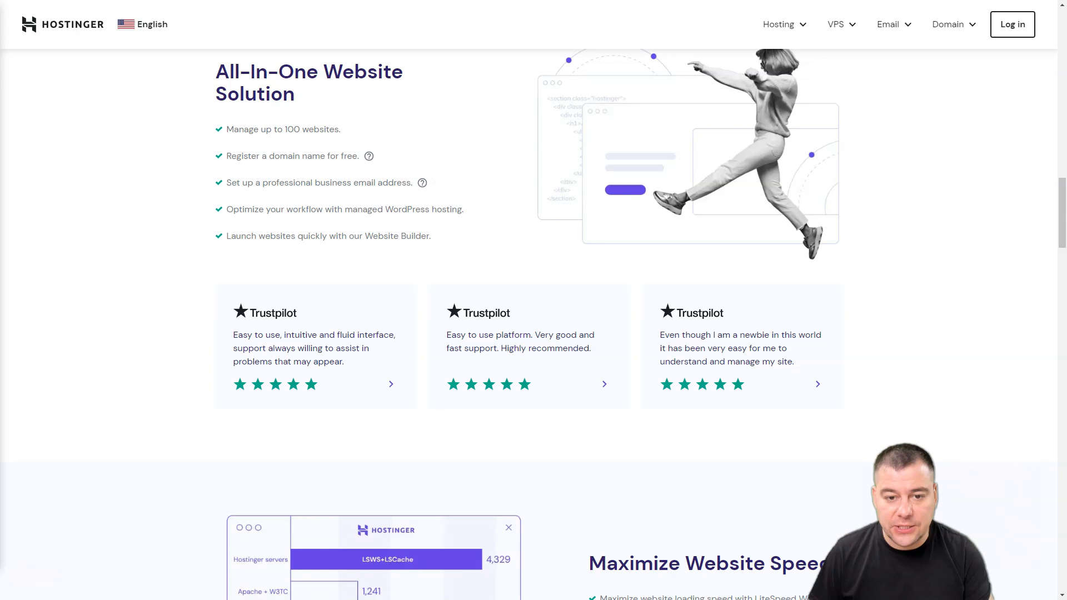
scroll("down", 3)
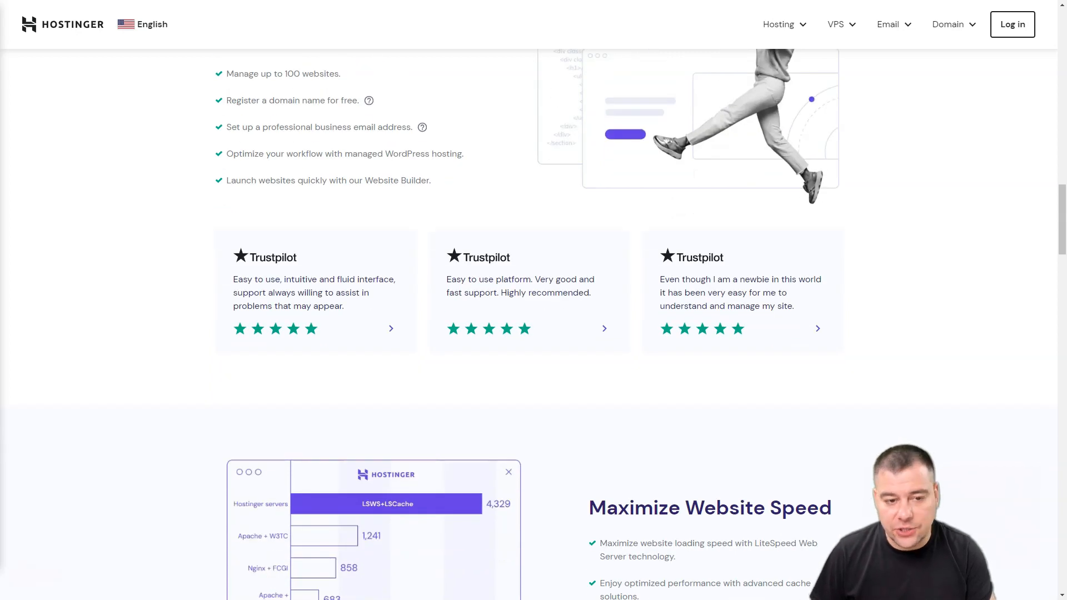
scroll("down", 3)
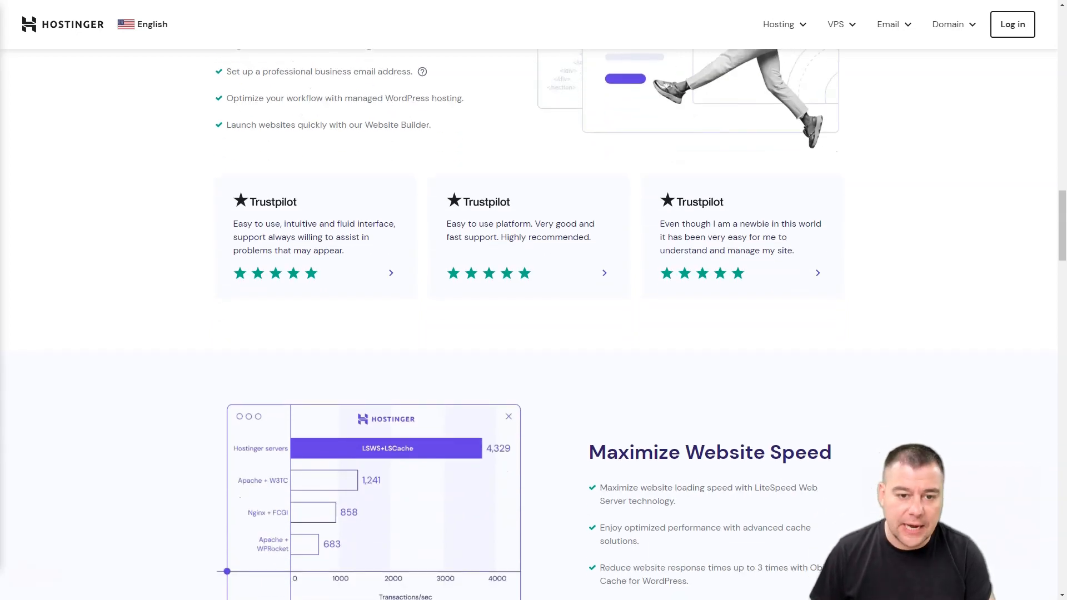
scroll("down", 3)
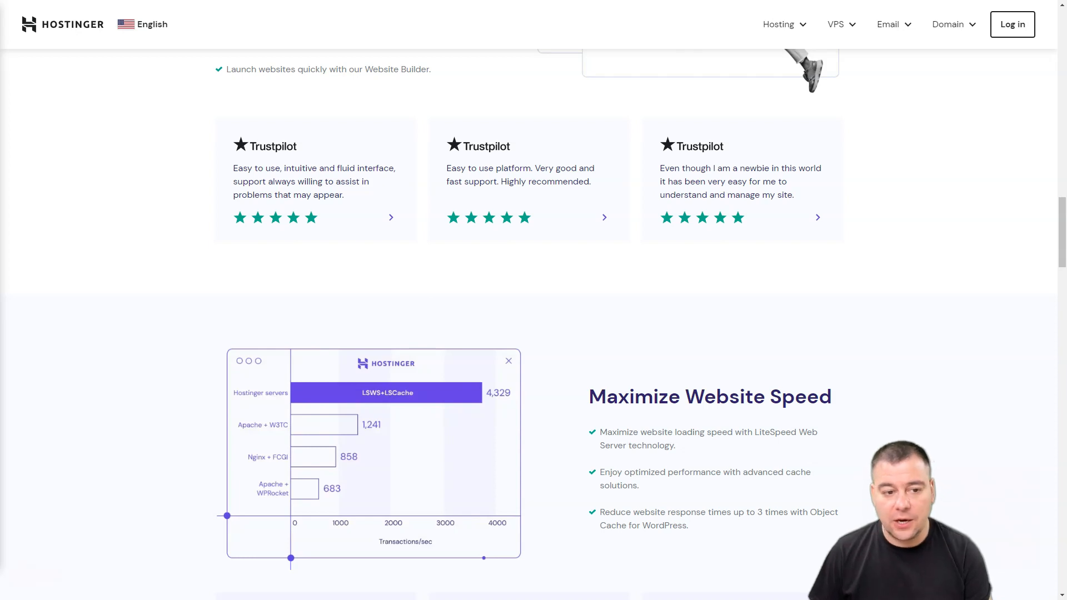
scroll("up", 3)
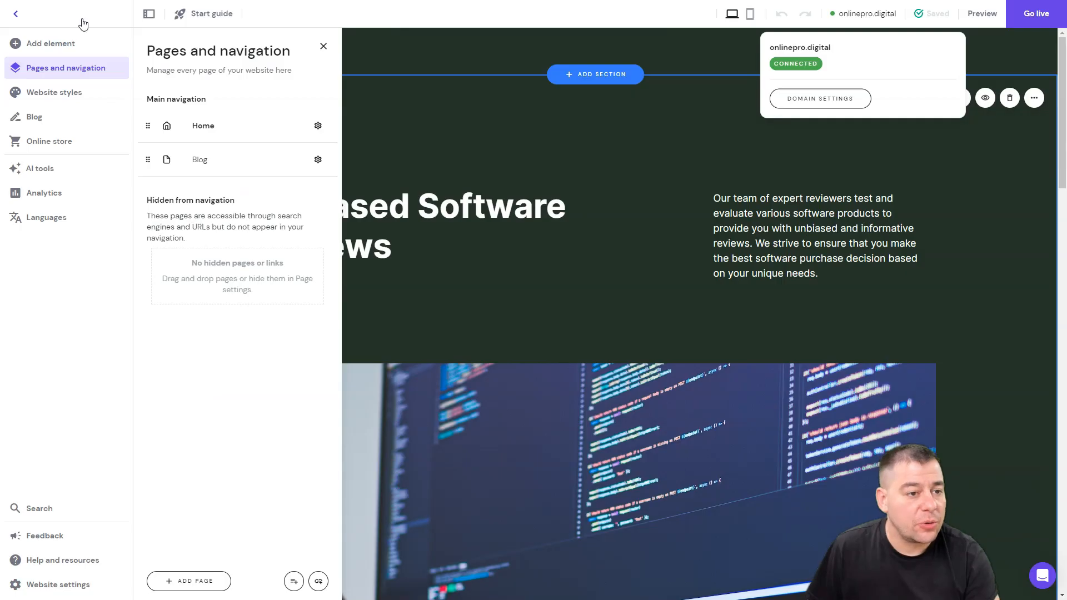
mouse_move(129, 137)
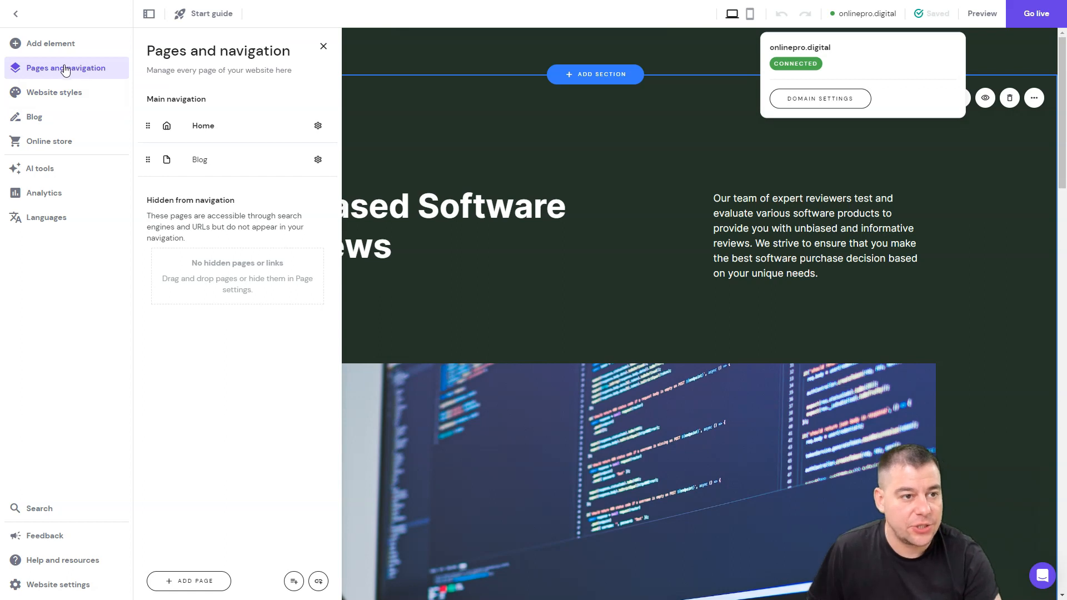
mouse_move(65, 69)
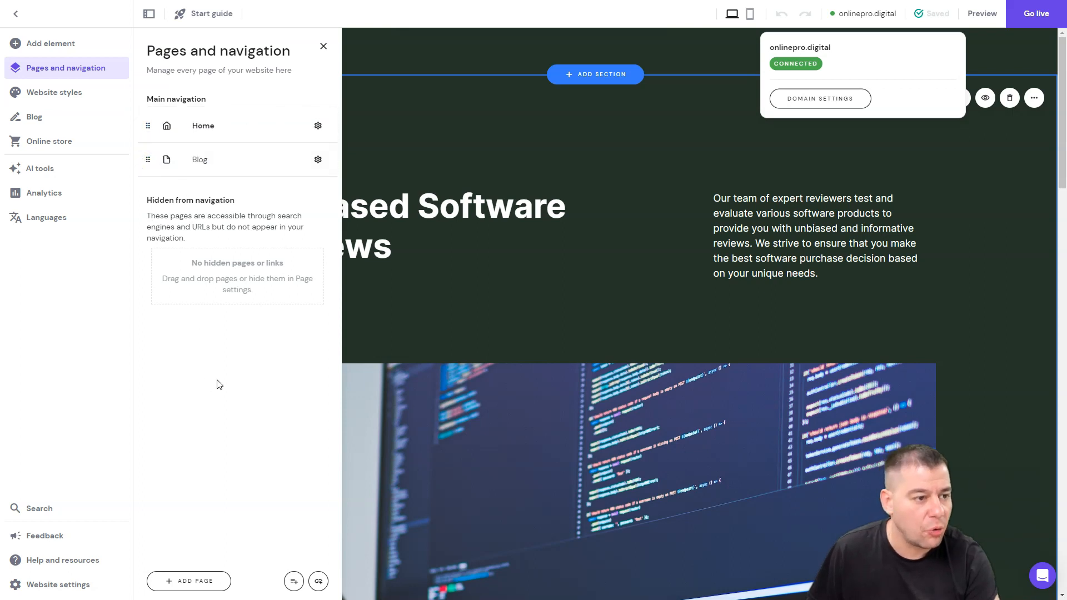
mouse_move(172, 189)
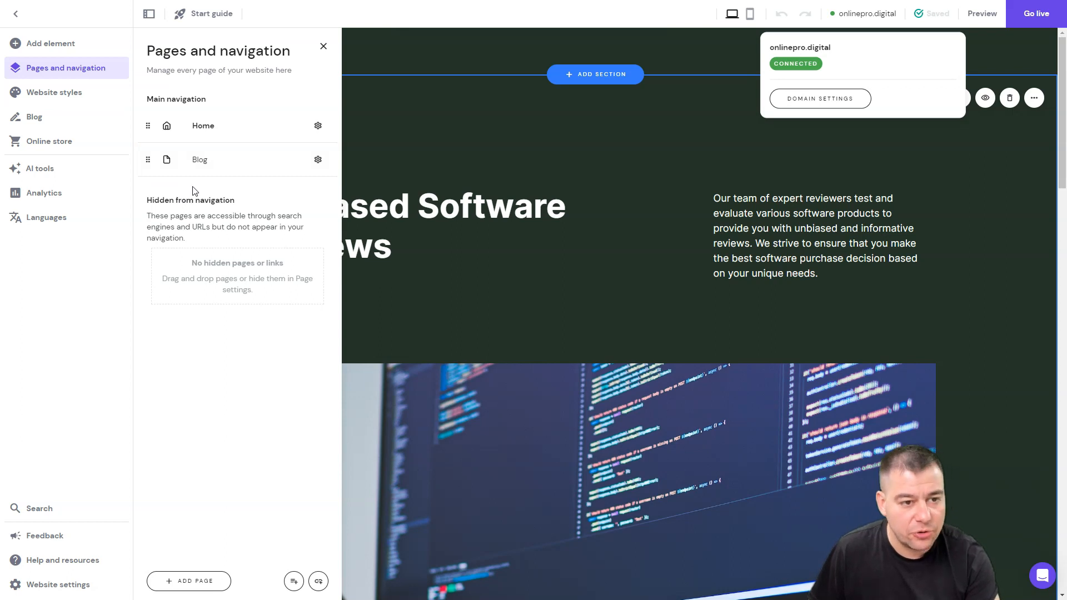
mouse_move(318, 127)
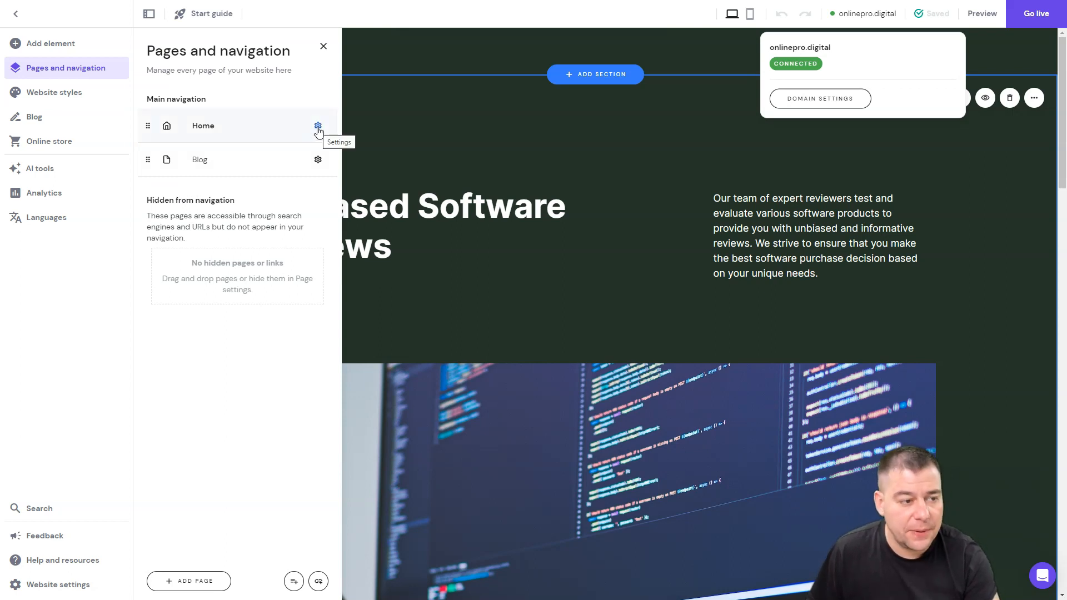
Open the Home page's gear menu showing SEO, password, rename and duplicate options.
left_click(318, 125)
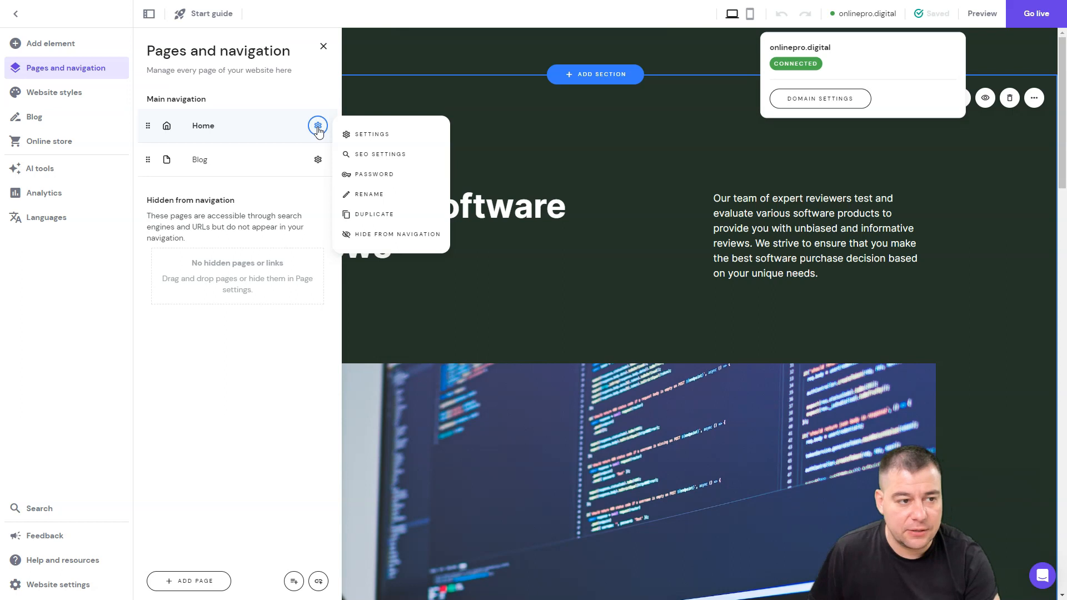
mouse_move(316, 135)
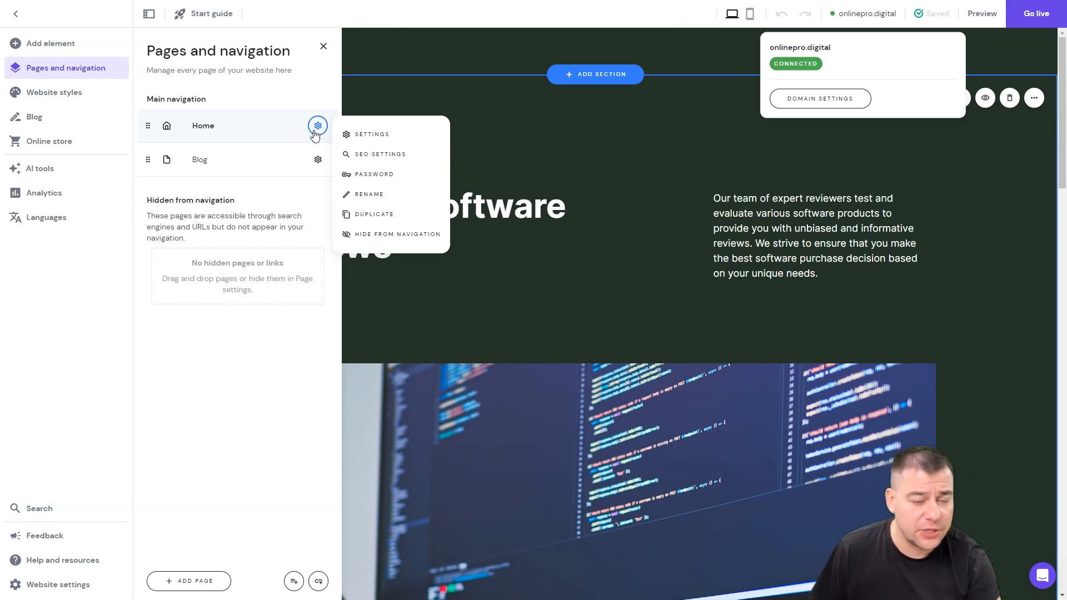
mouse_move(318, 139)
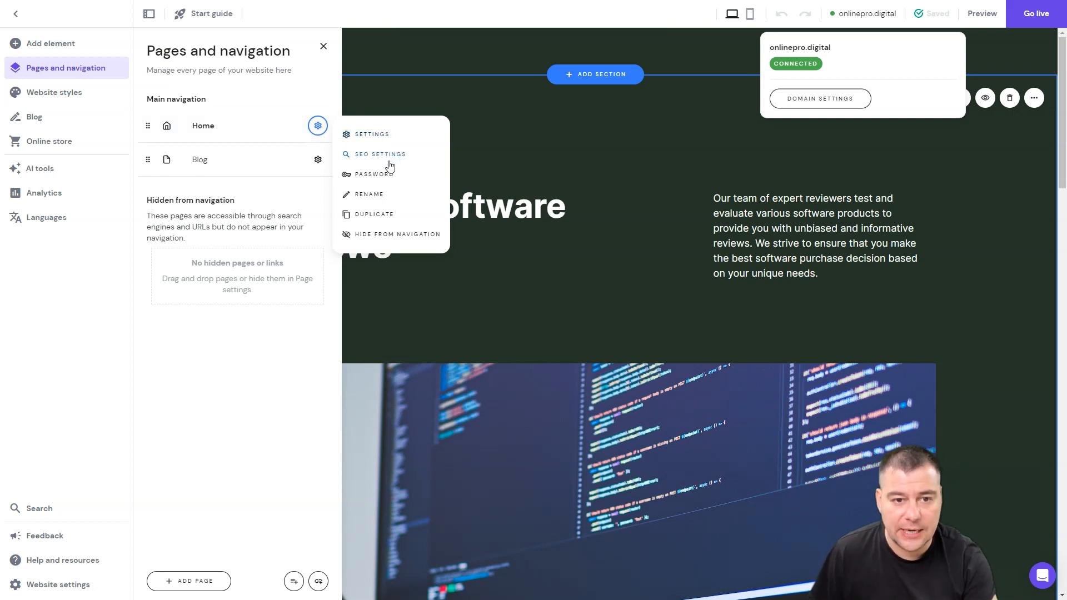
mouse_move(366, 234)
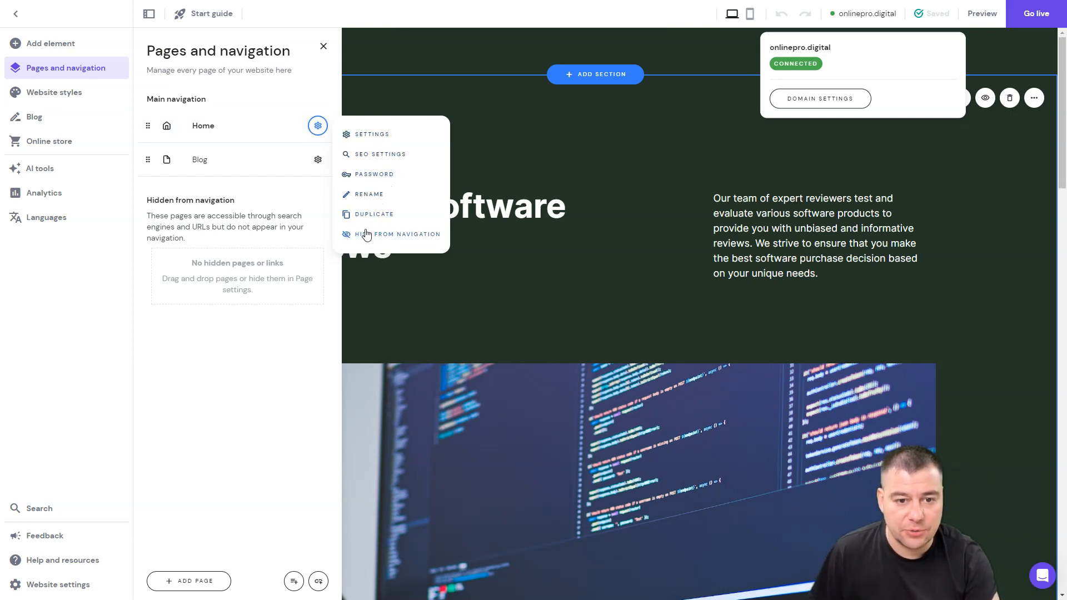
mouse_move(380, 183)
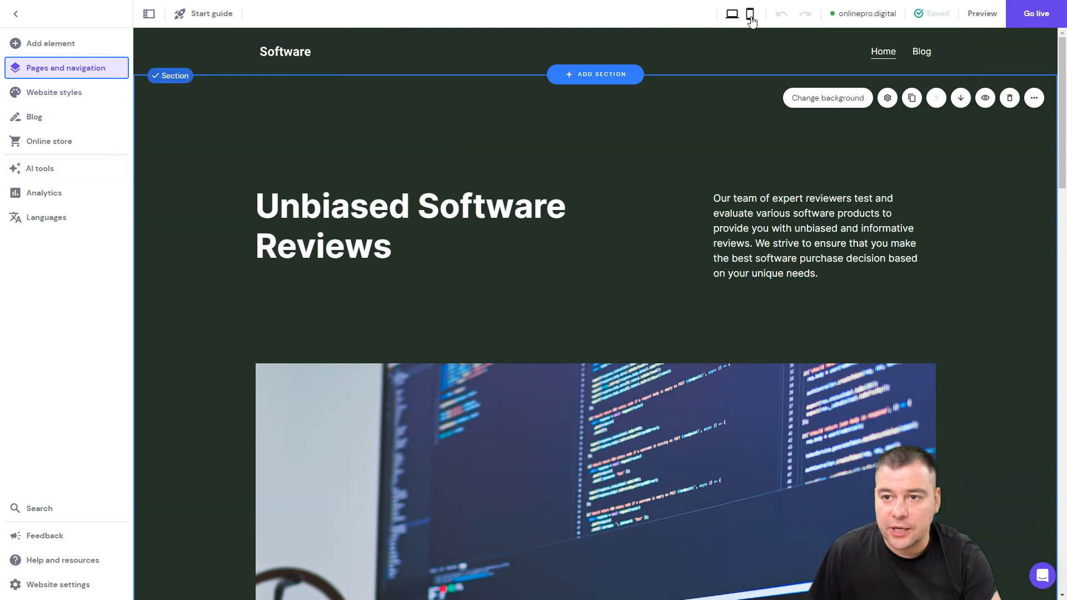
Preview the Home page in mobile layout, switch back to desktop, and scroll the page.
left_click(751, 13)
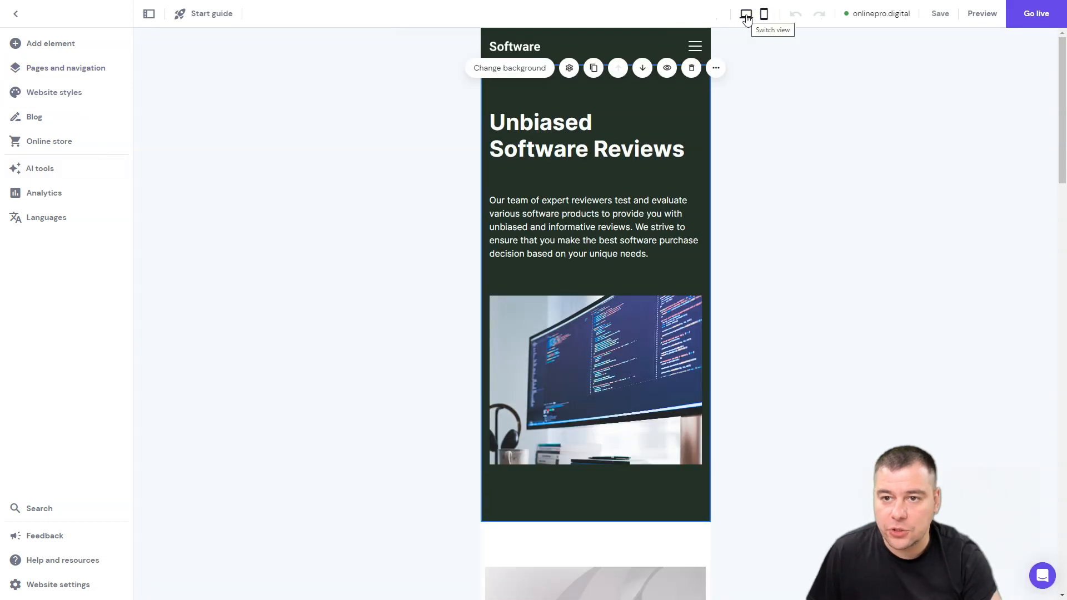
left_click(746, 13)
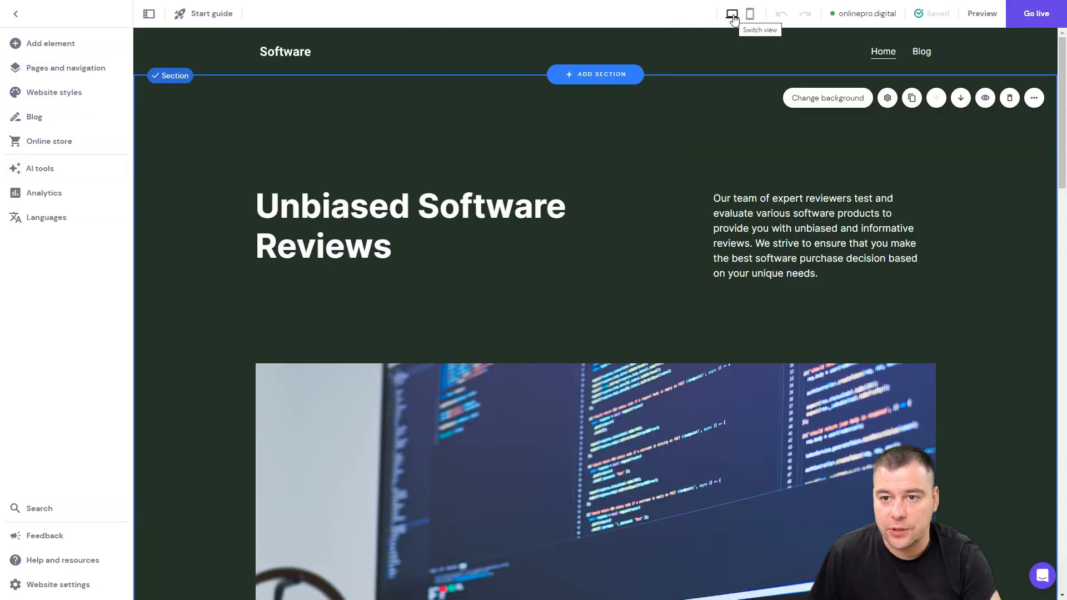
mouse_move(749, 15)
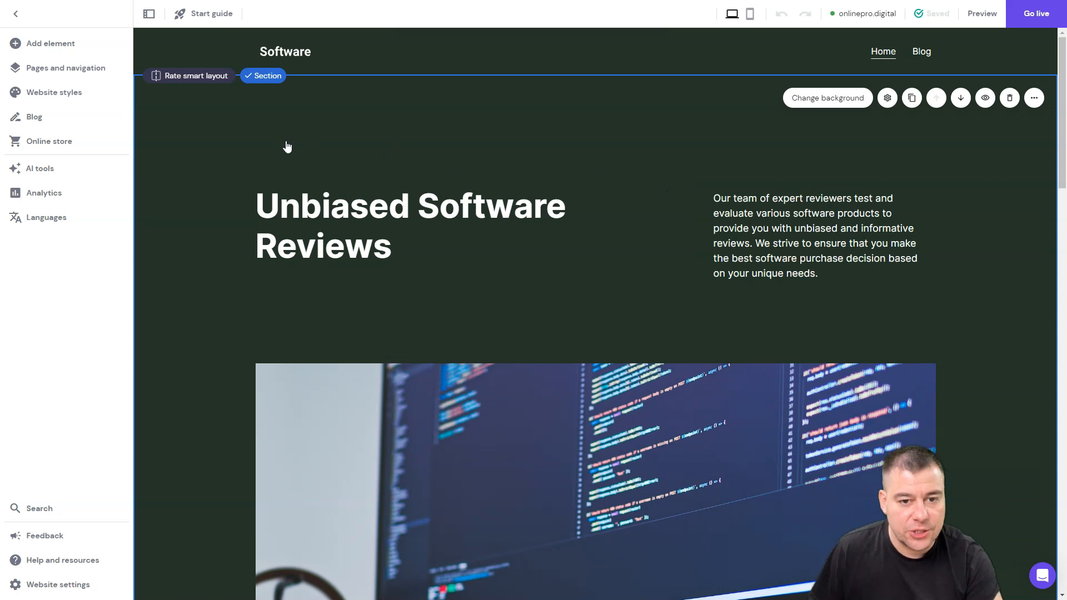
scroll("down", 3)
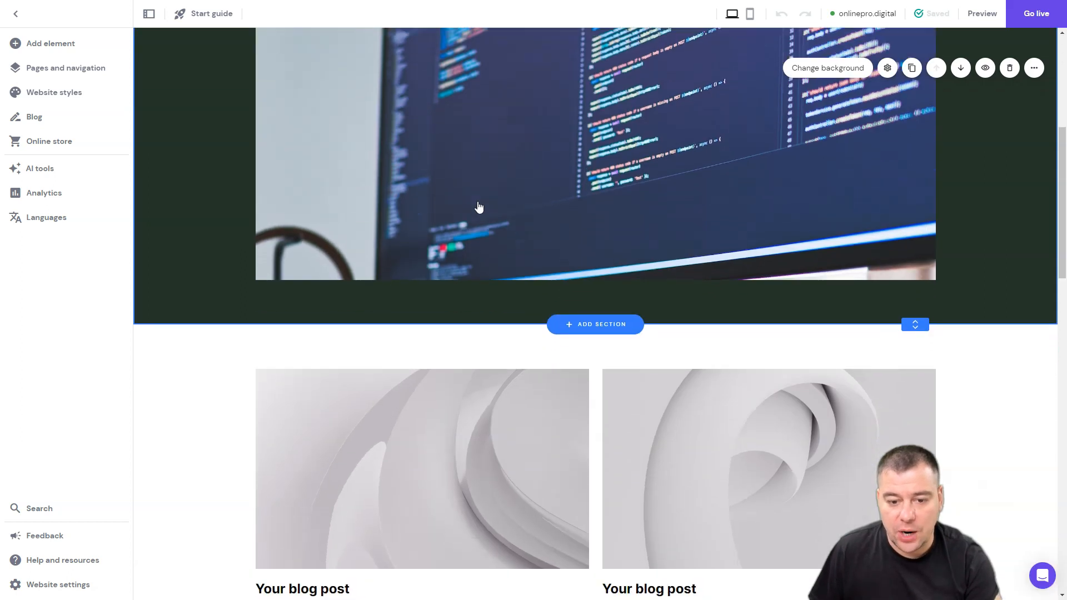
scroll("down", 3)
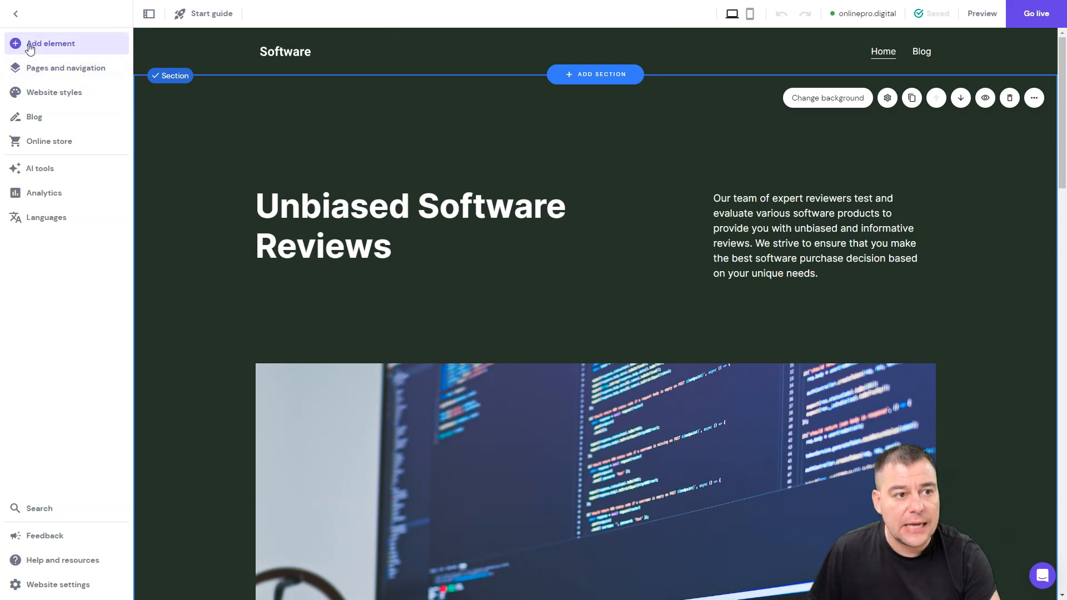
left_click(51, 43)
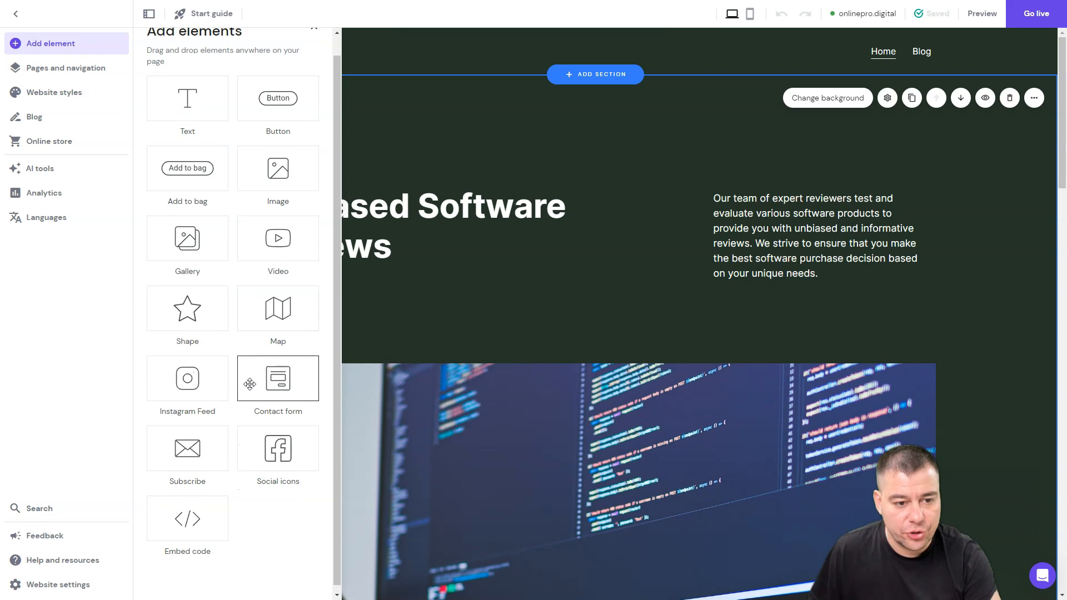
left_click(54, 92)
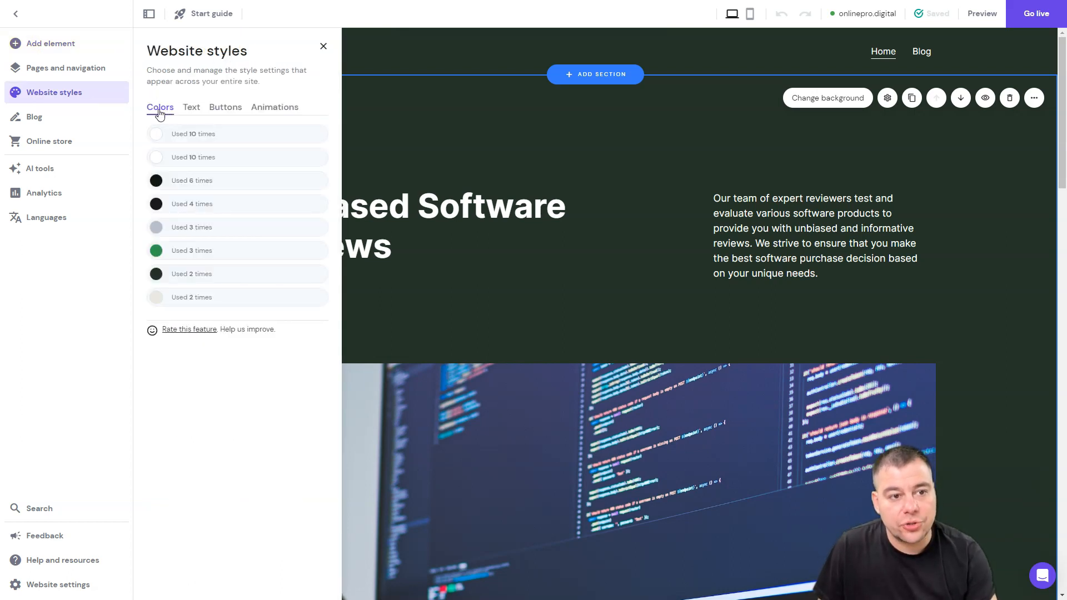
left_click(275, 106)
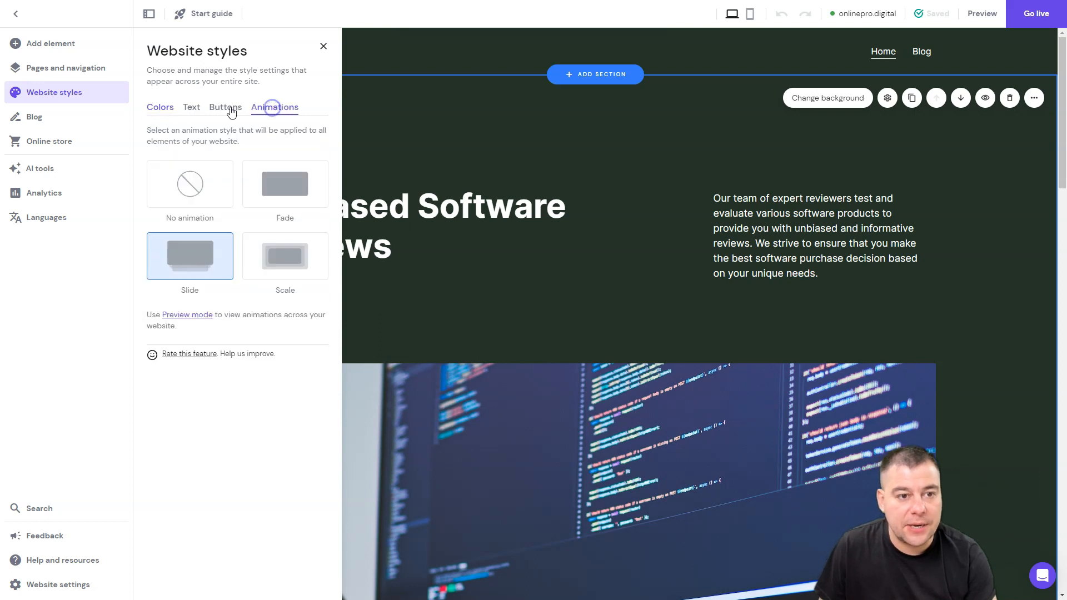
left_click(160, 107)
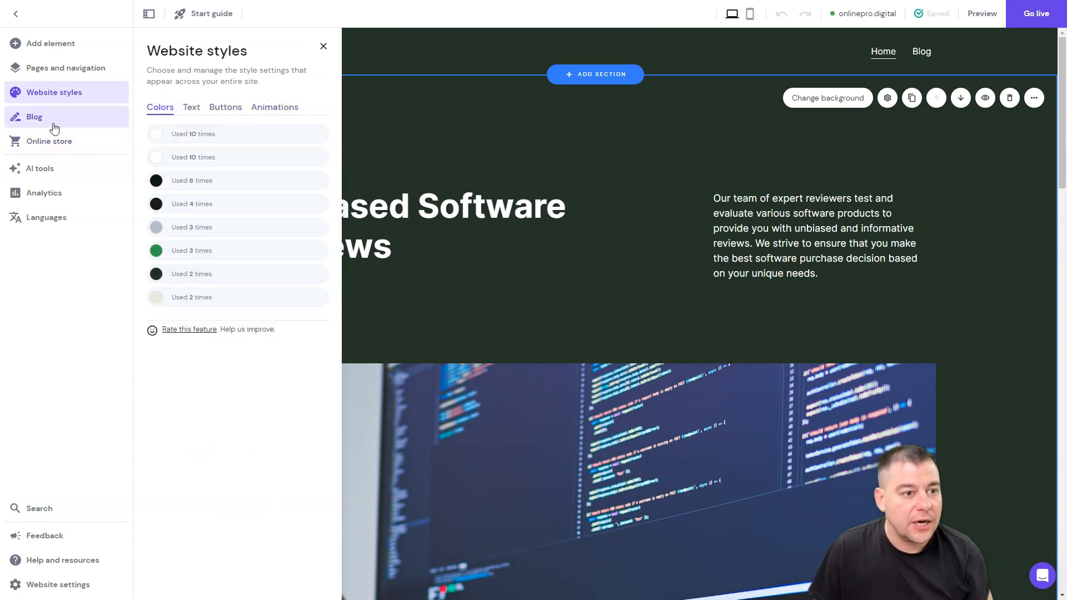
left_click(33, 116)
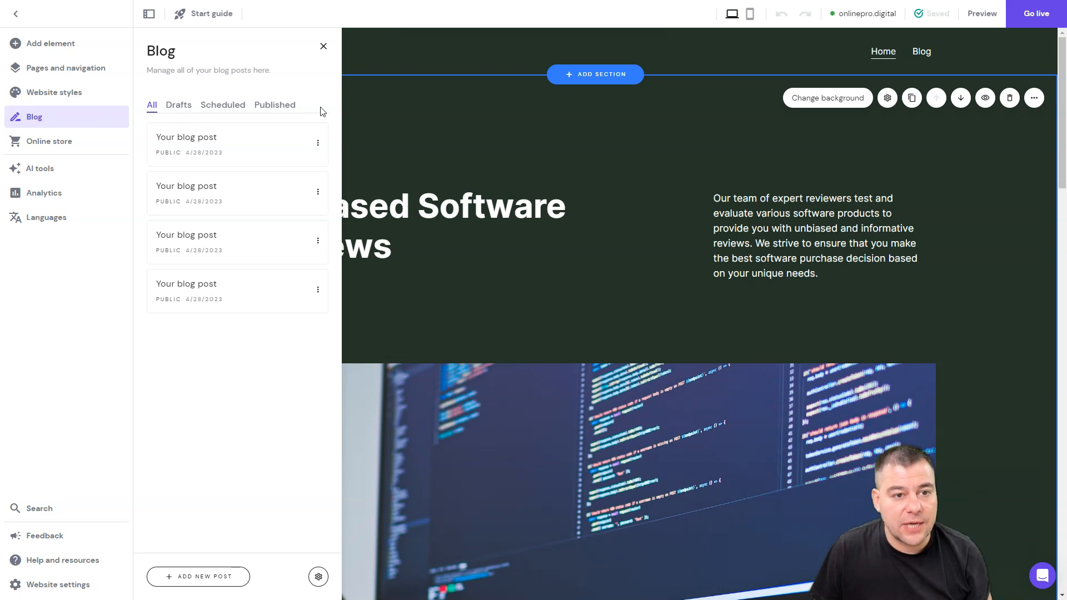
left_click(49, 141)
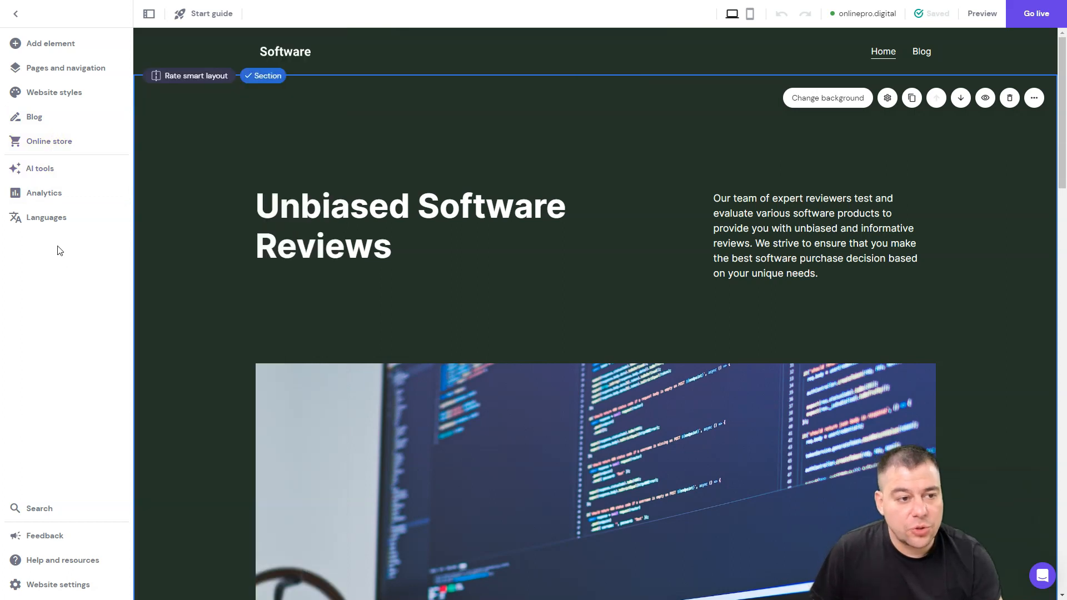
Show the AI tools flyout listing Logo maker, AI Writer and AI Heatmap.
left_click(40, 168)
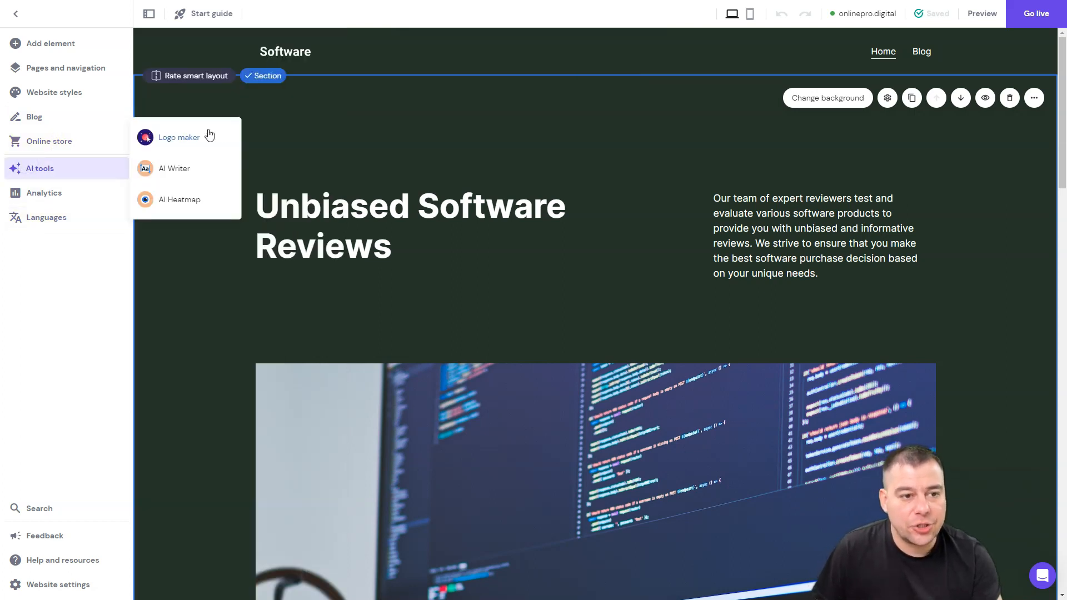
mouse_move(167, 173)
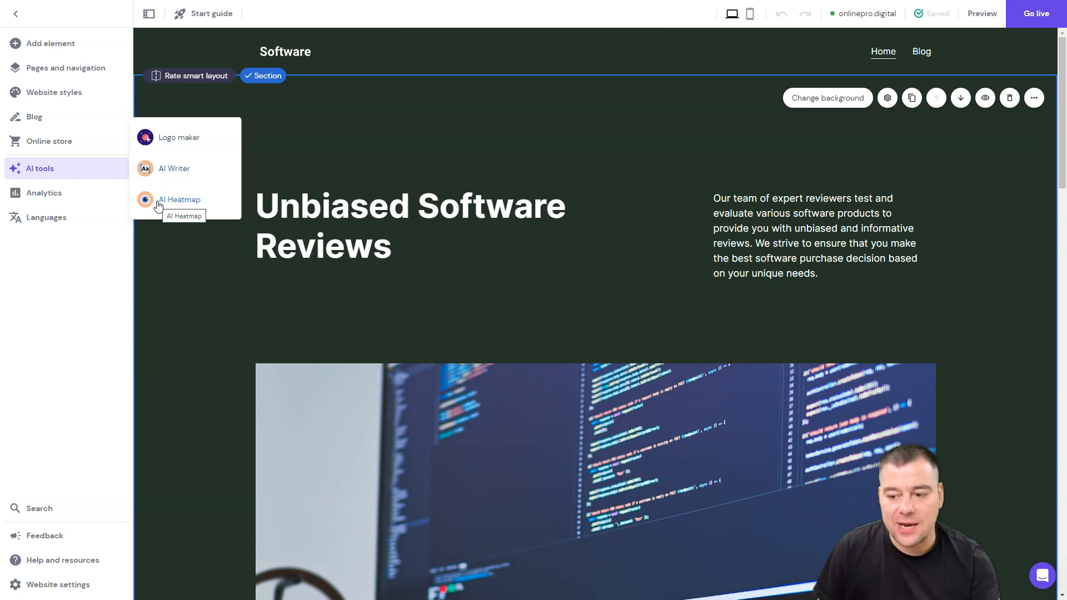
mouse_move(168, 154)
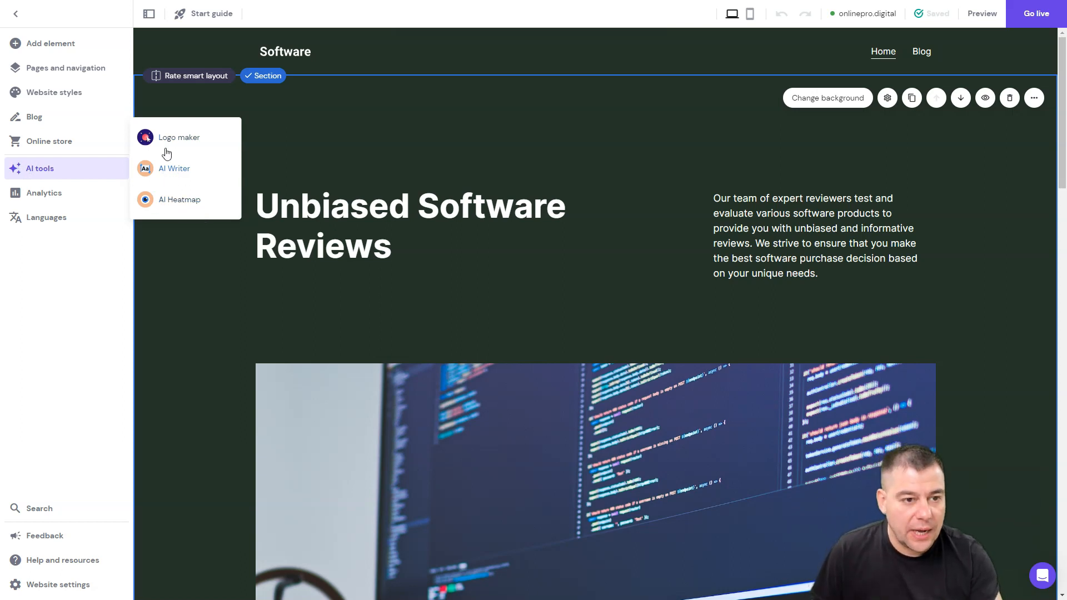
mouse_move(170, 142)
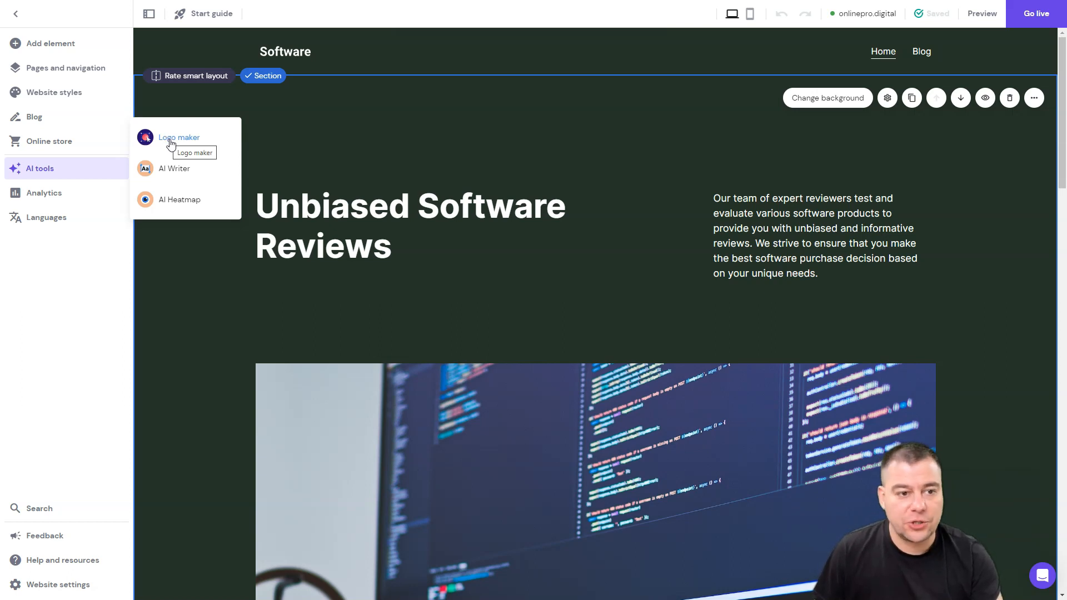
mouse_move(165, 174)
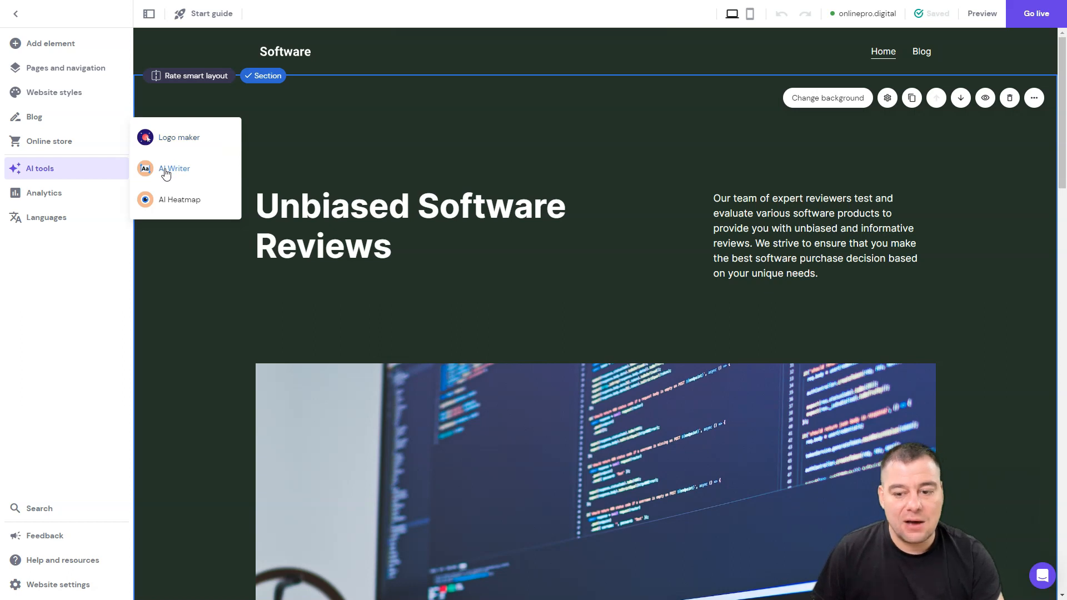
mouse_move(167, 173)
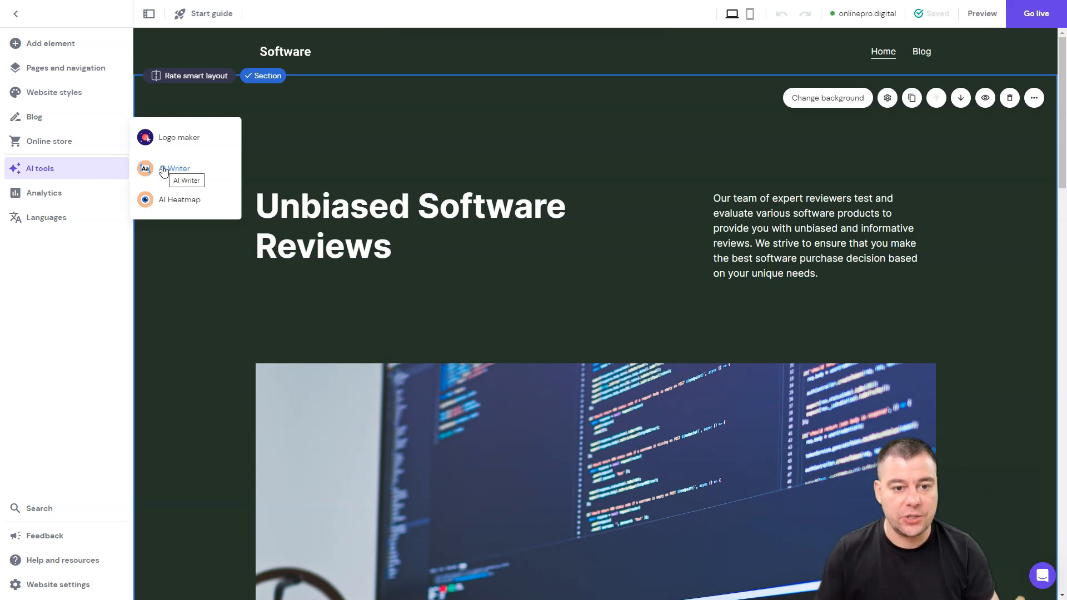
mouse_move(157, 208)
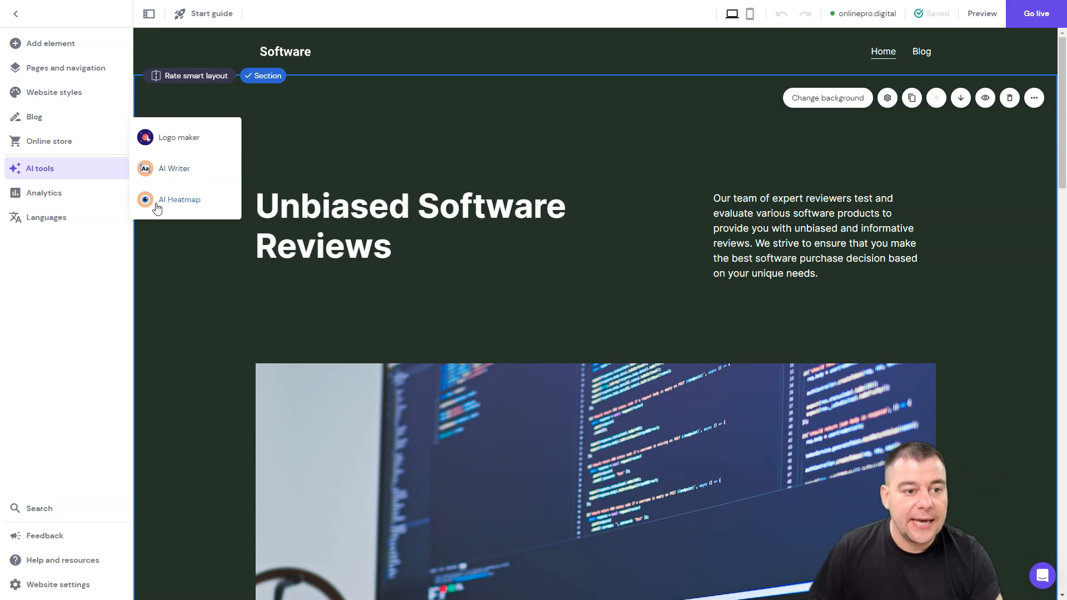
mouse_move(159, 193)
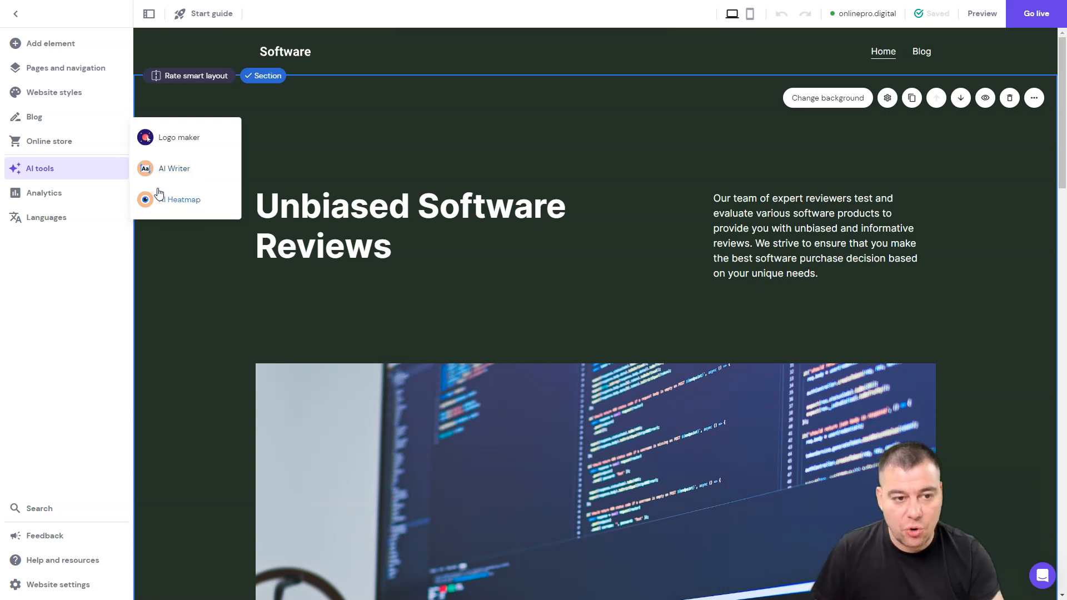
mouse_move(163, 203)
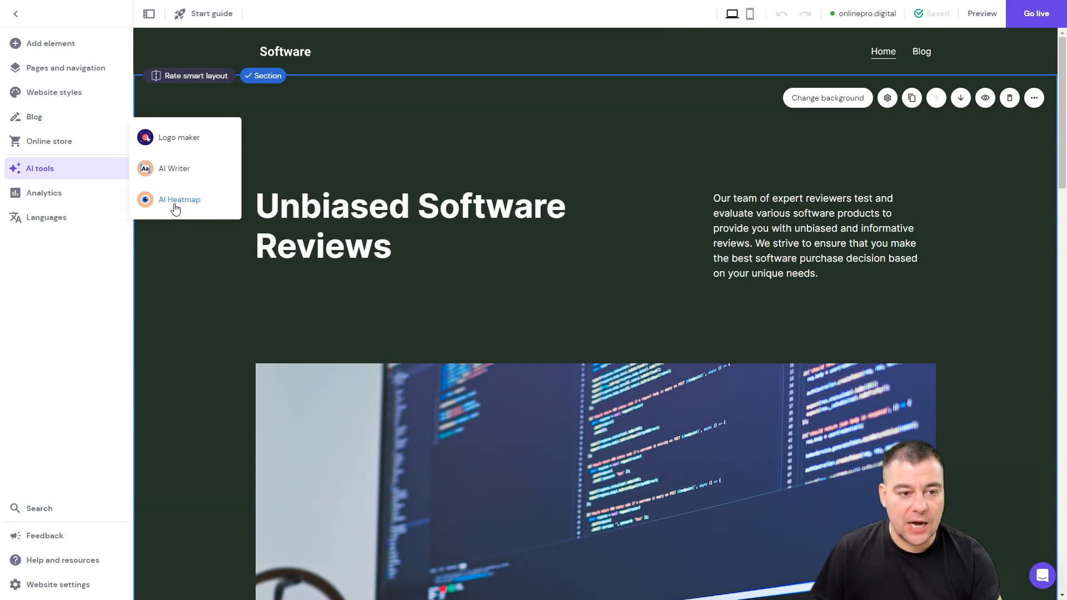
mouse_move(177, 205)
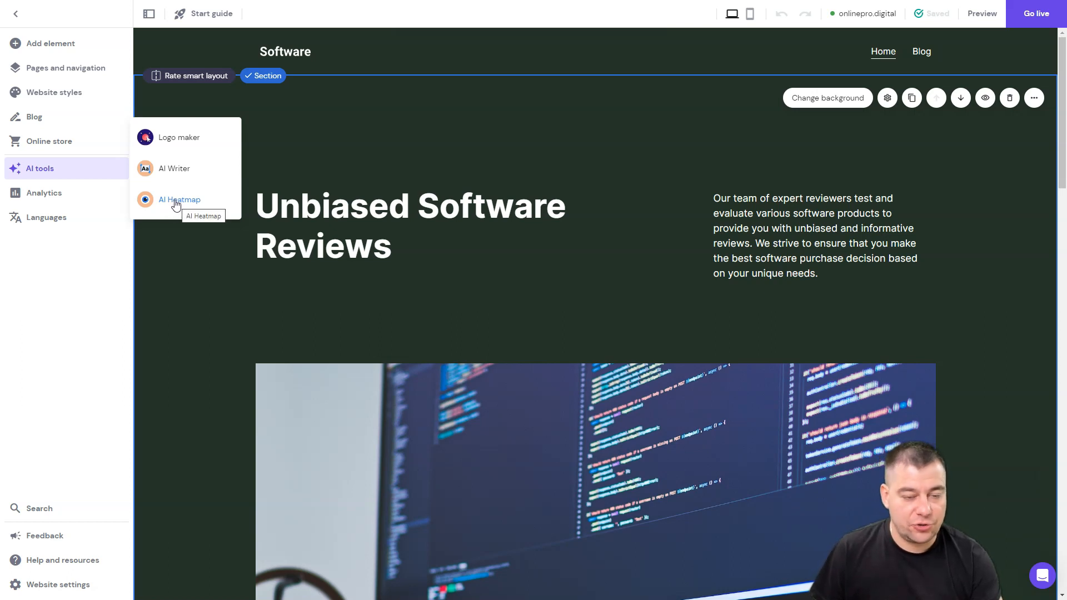
mouse_move(172, 172)
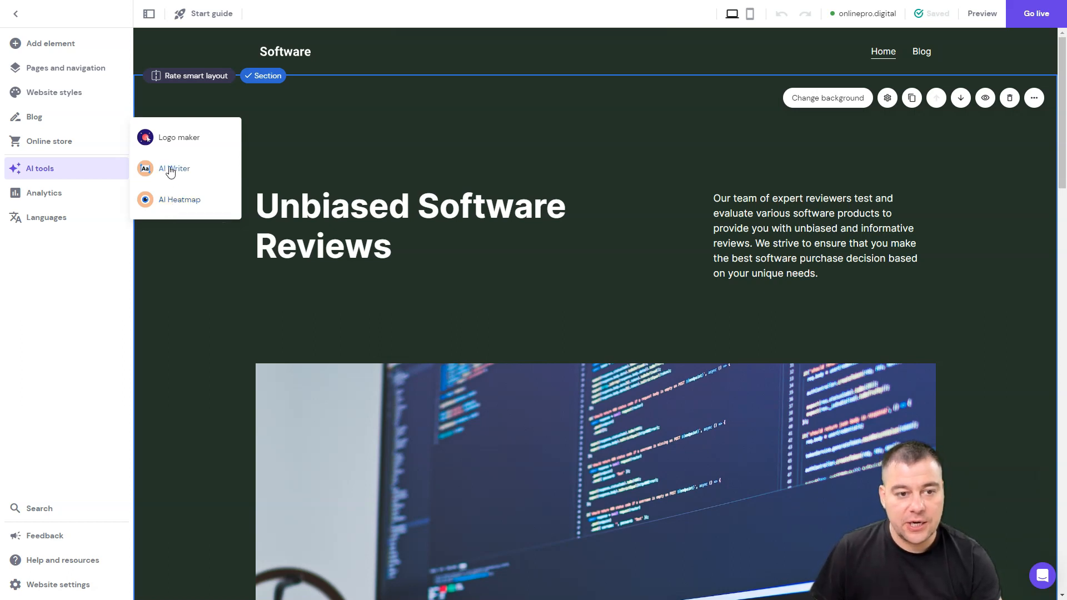
mouse_move(172, 170)
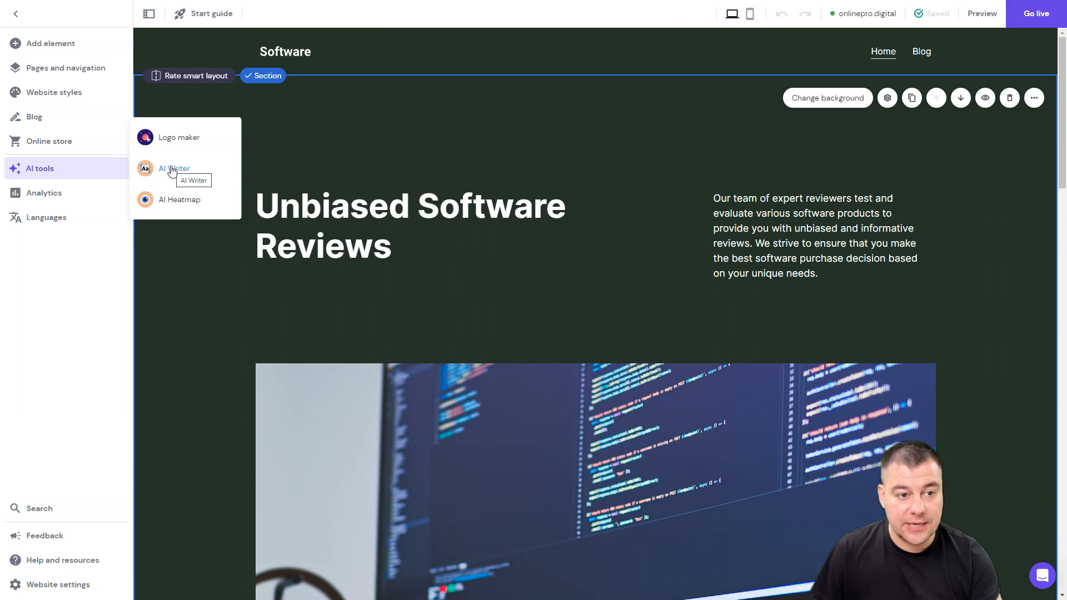
In AI Writer, choose Events & Weddings topic, Weddings category, About paragraph, English.
left_click(174, 169)
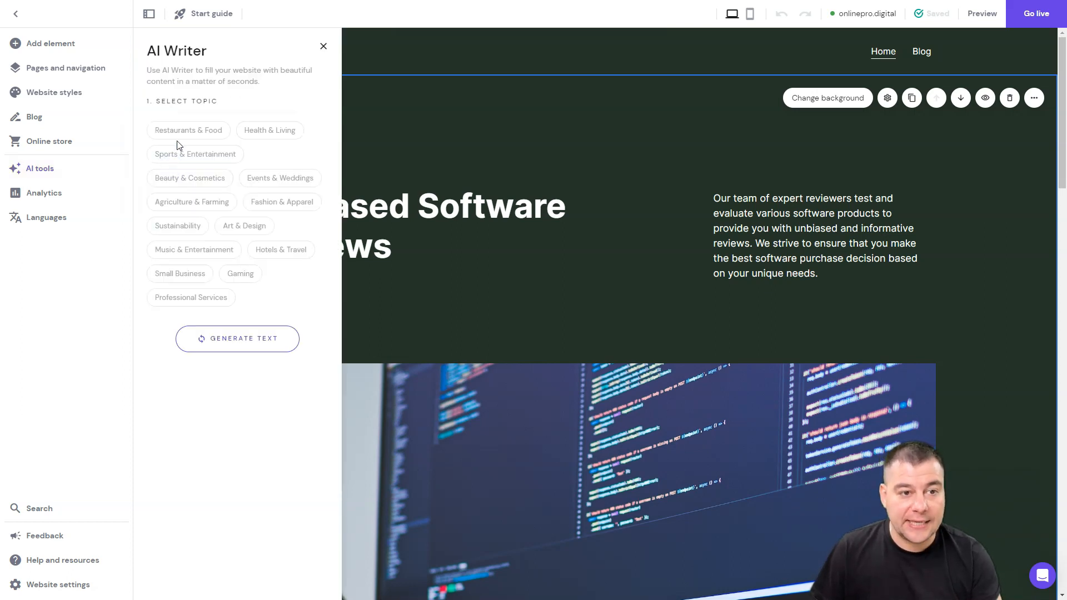
mouse_move(232, 58)
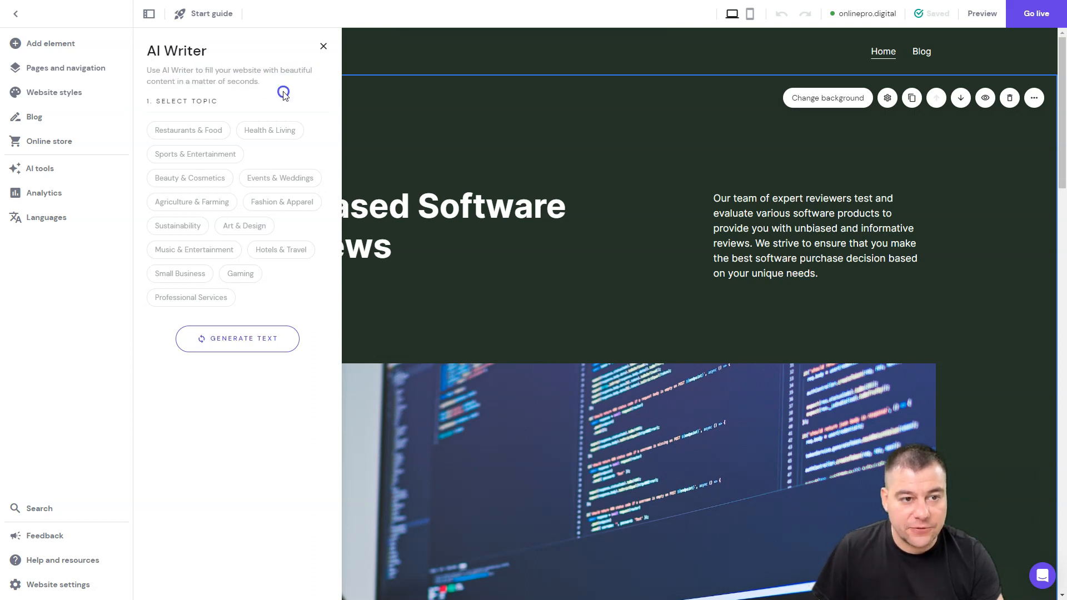
mouse_move(147, 239)
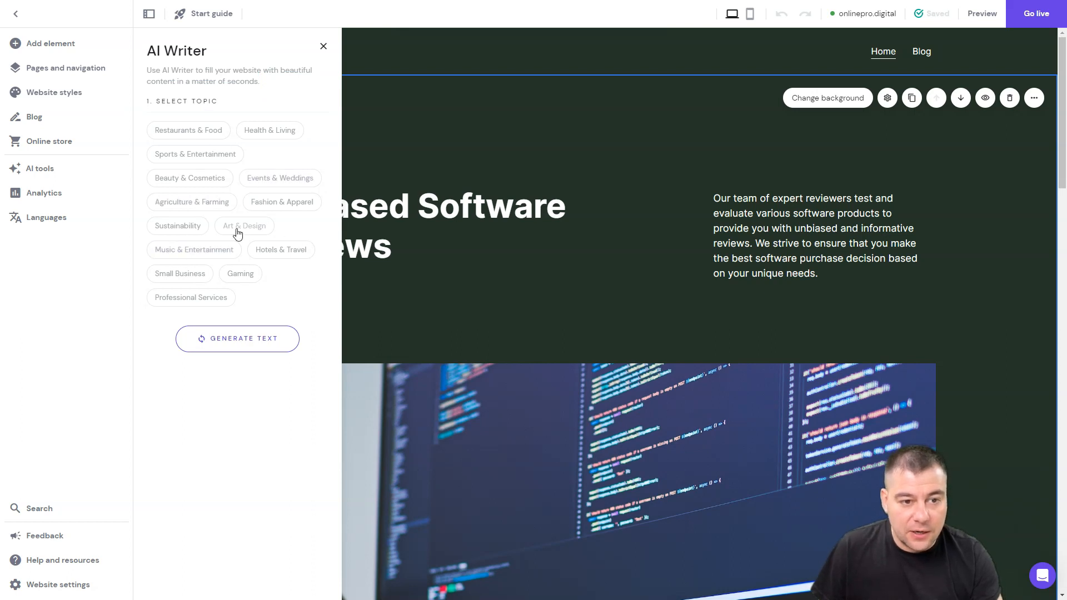
left_click(273, 180)
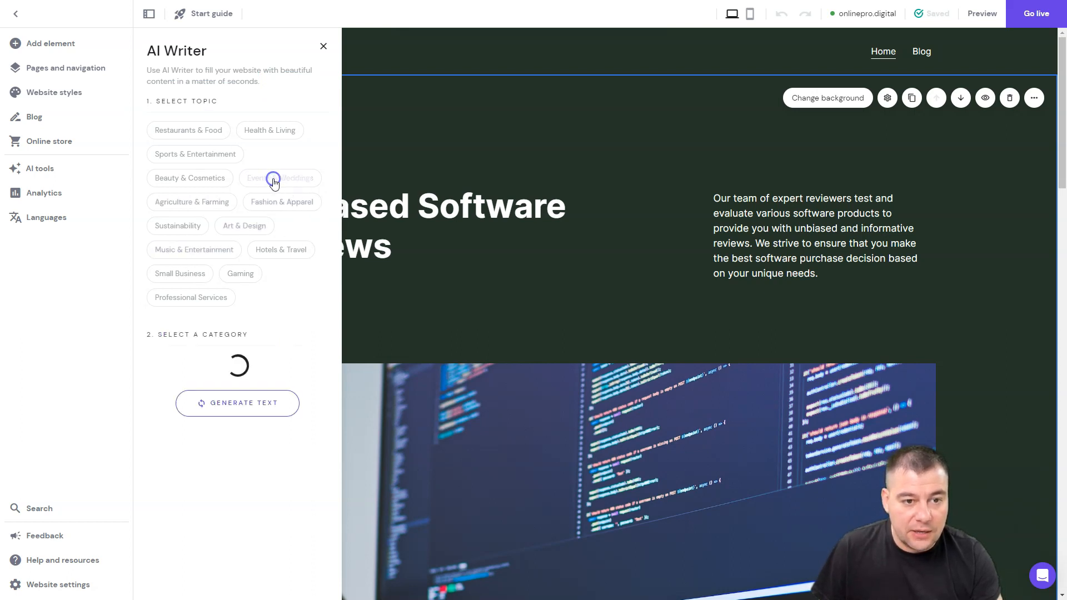
left_click(280, 178)
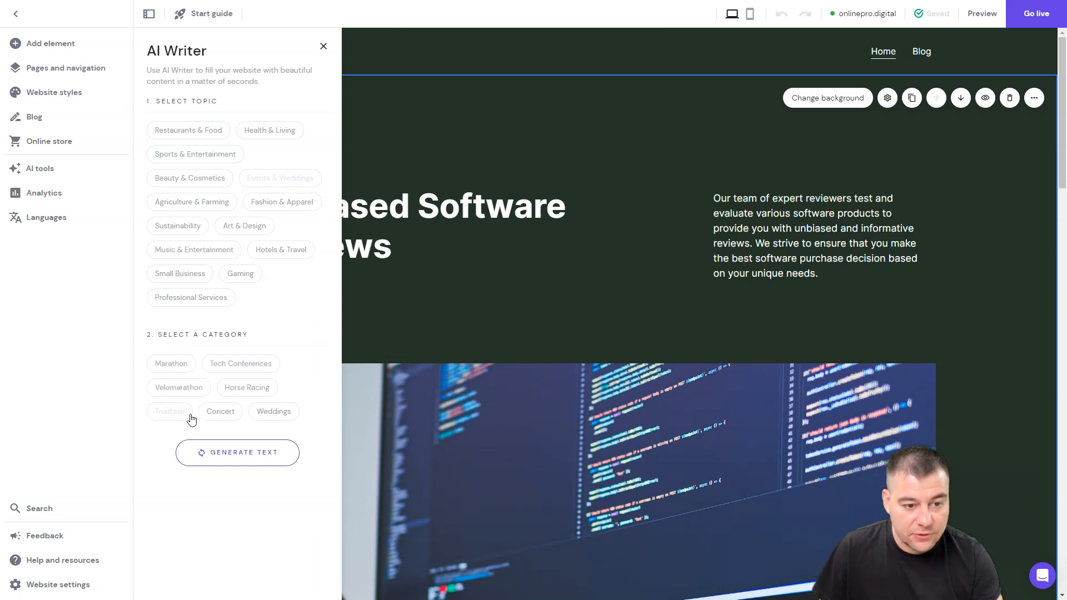
left_click(280, 177)
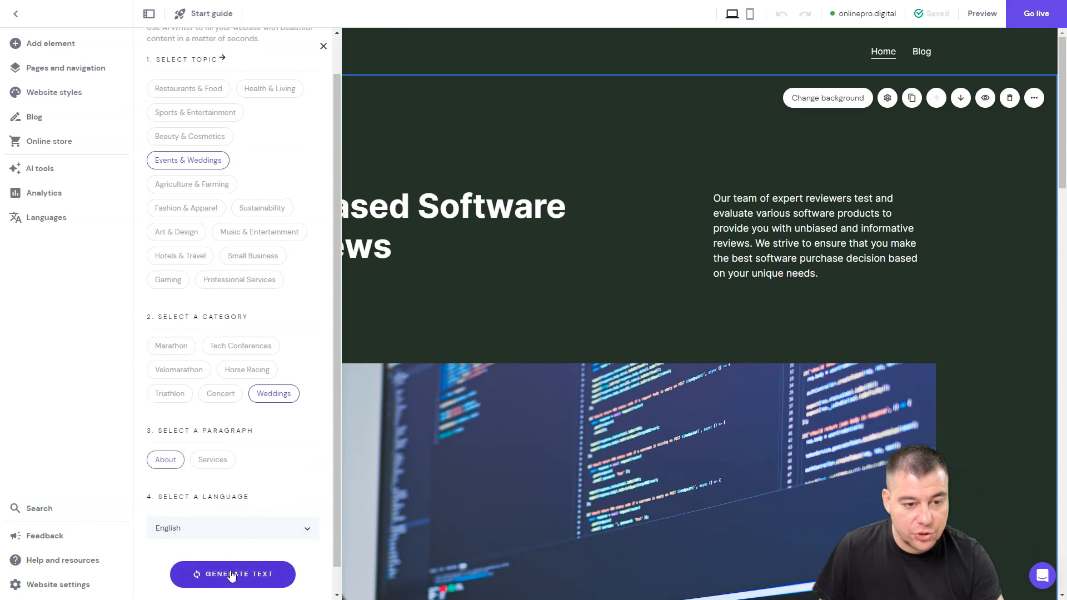
Generate the wedding About paragraphs, scroll through them, and close AI Writer.
left_click(232, 575)
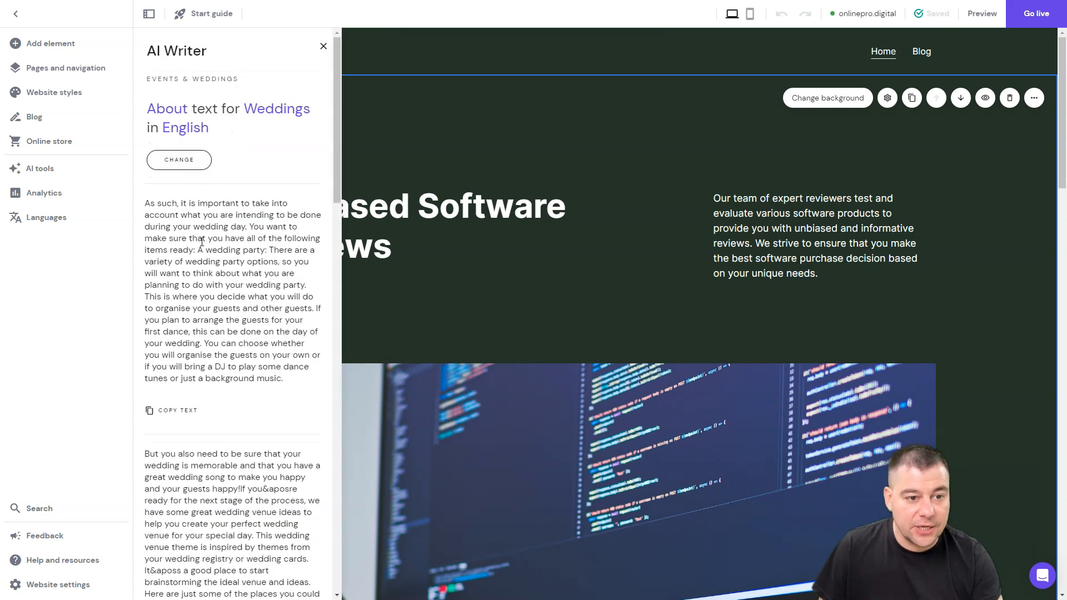
scroll("down", 3)
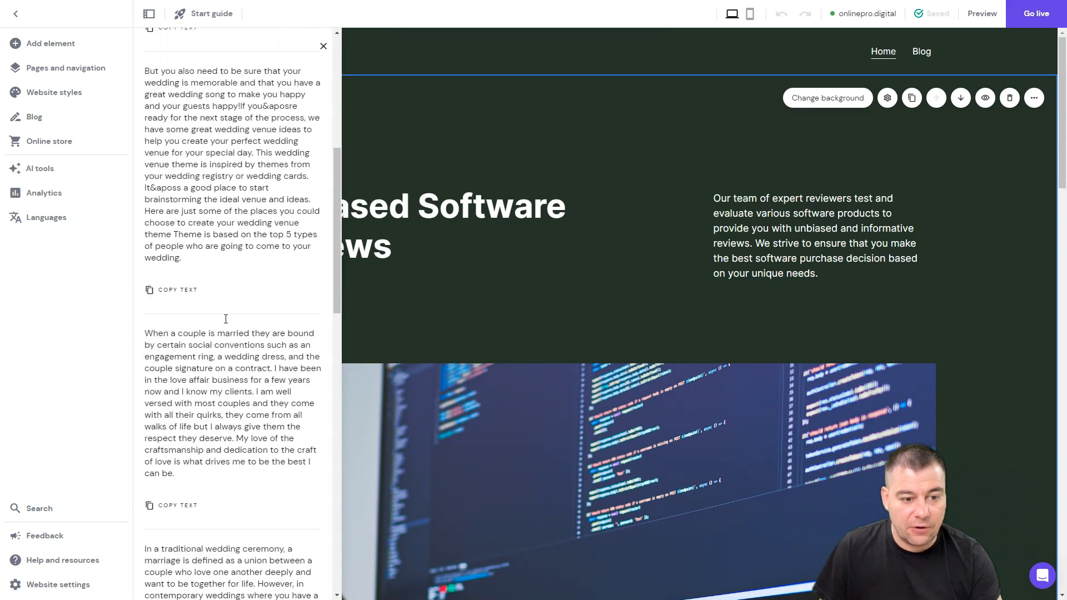
scroll("down", 3)
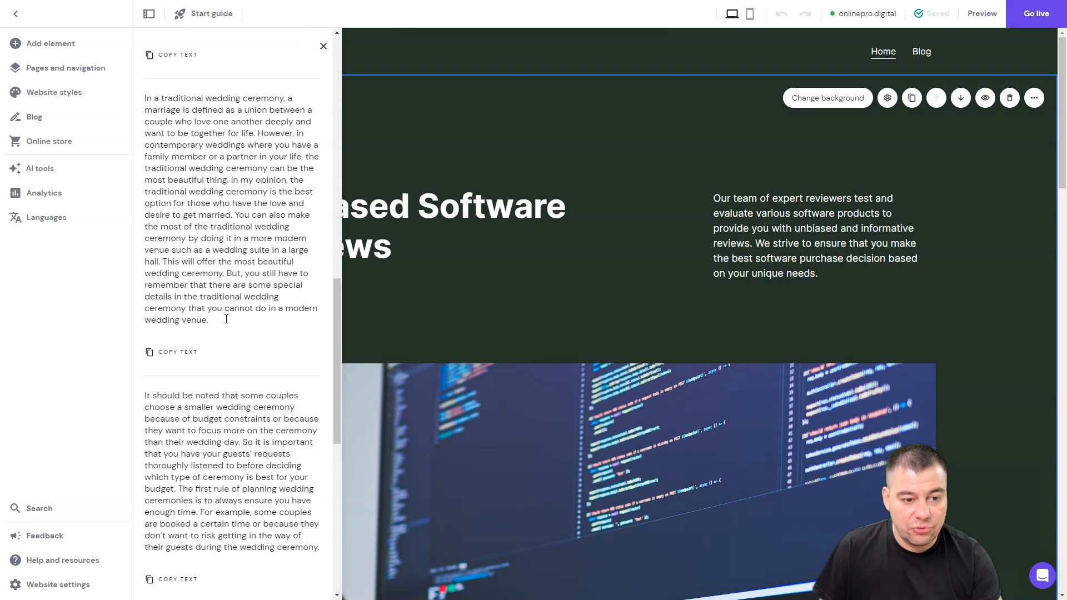
scroll("down", 3)
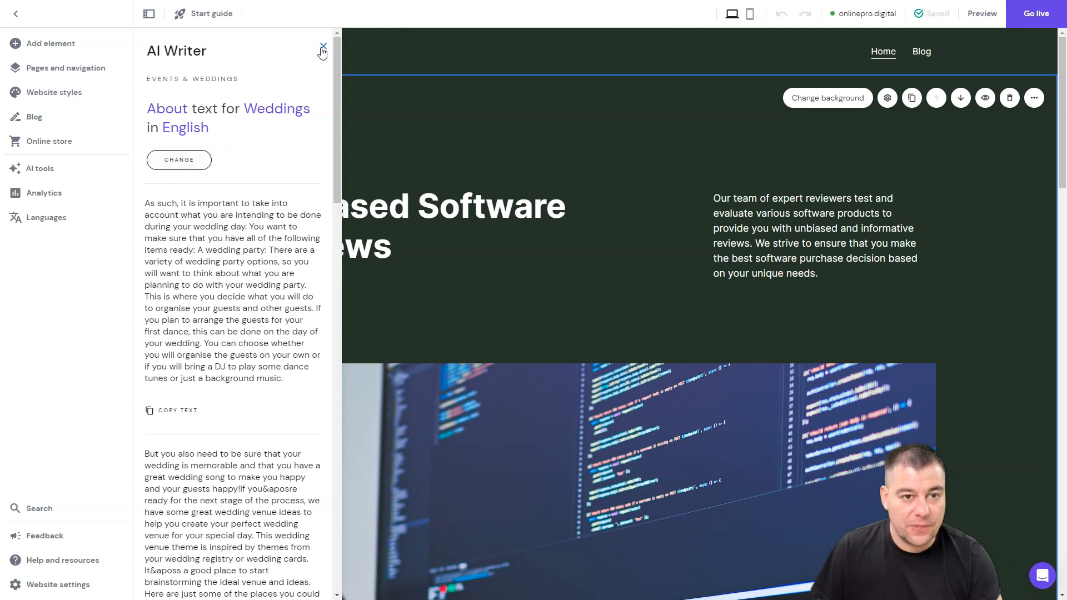
left_click(321, 44)
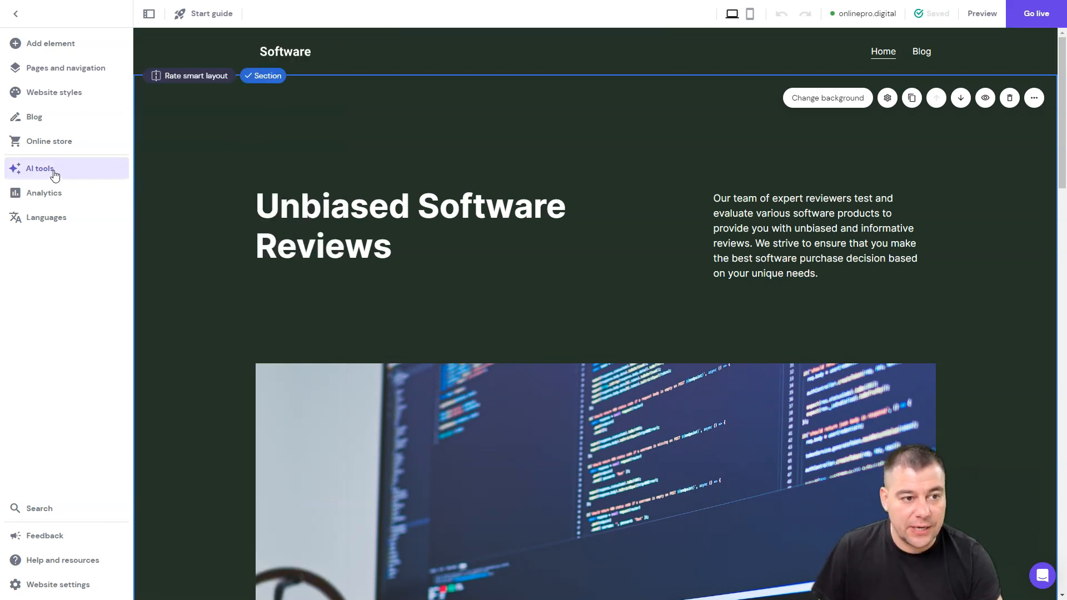
Reopen the AI tools list to reach AI Heatmap.
left_click(40, 168)
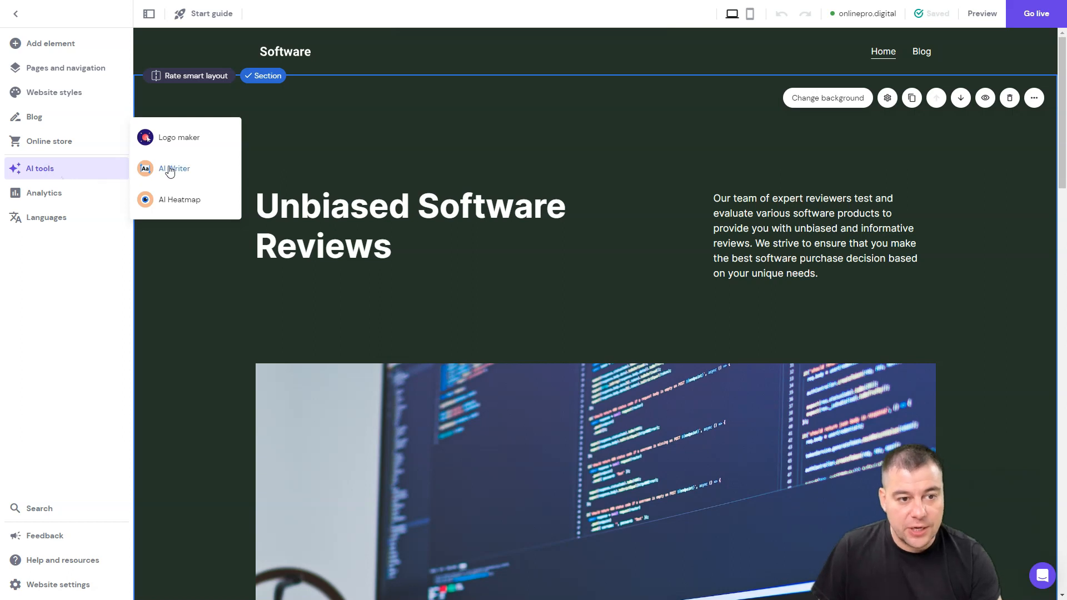
mouse_move(170, 171)
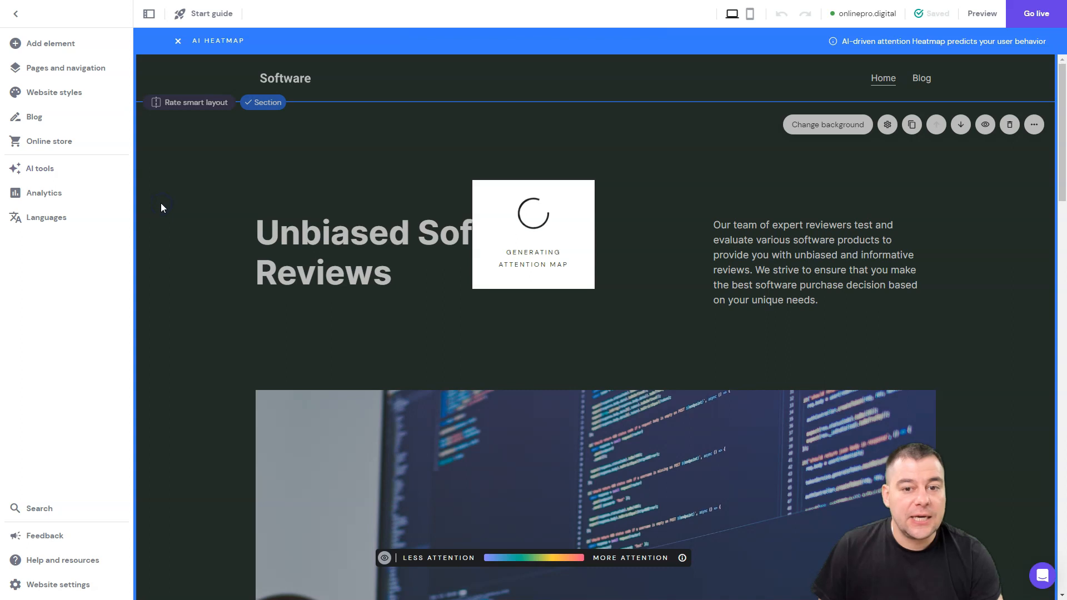
mouse_move(389, 216)
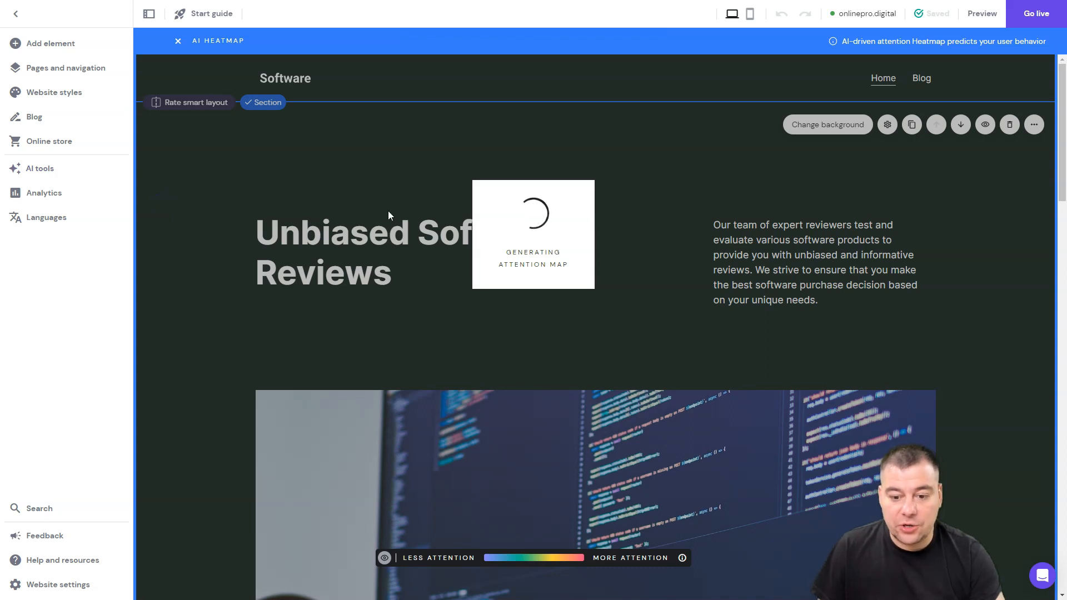
mouse_move(619, 321)
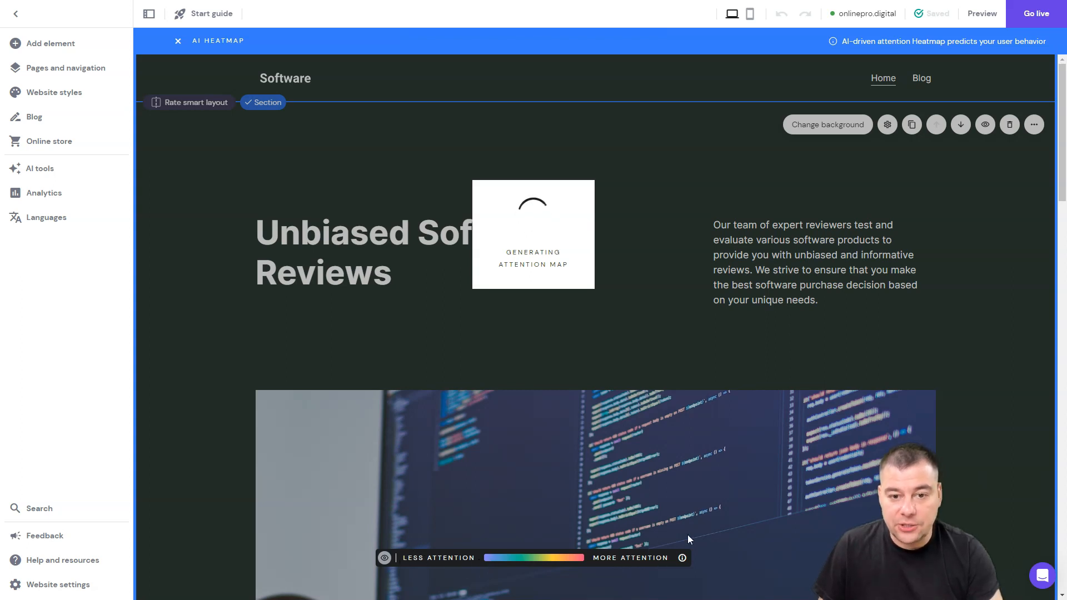
mouse_move(773, 324)
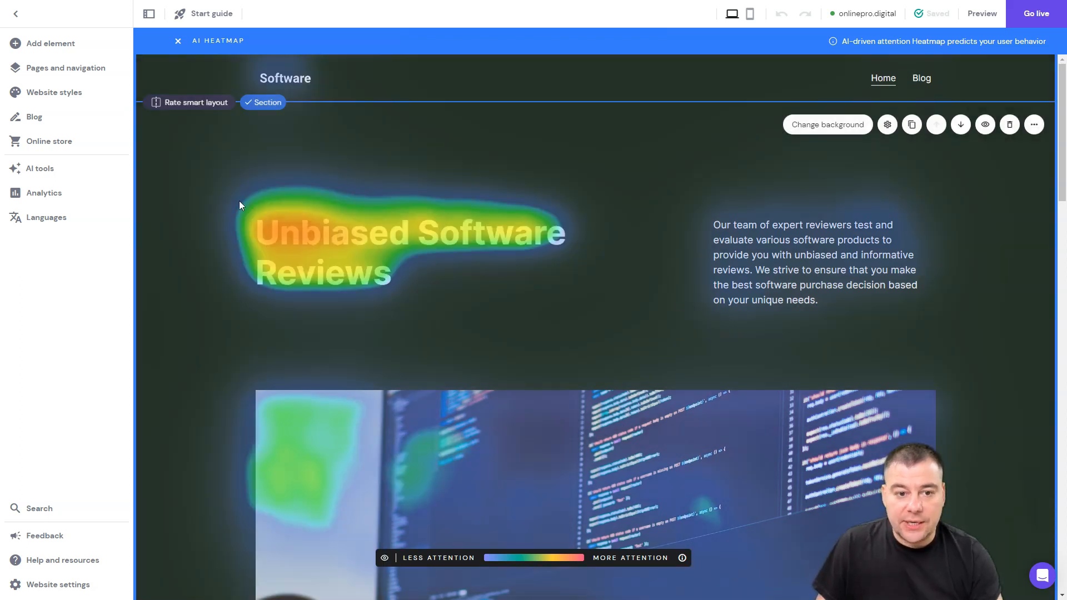
Scroll the heatmap through hero, blog posts and About, then reopen AI tools.
scroll("down", 3)
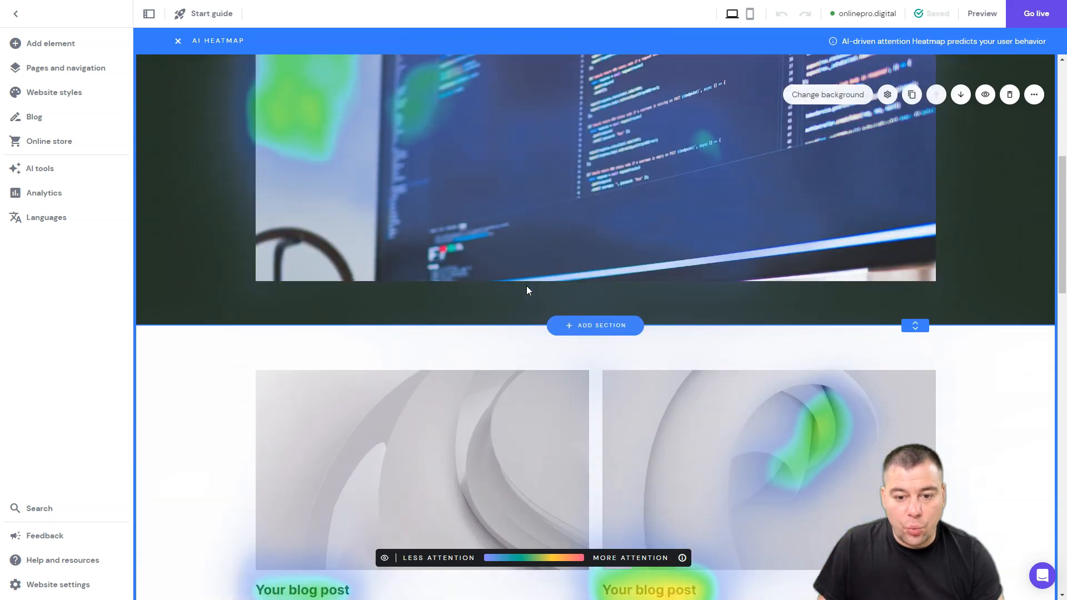
scroll("down", 3)
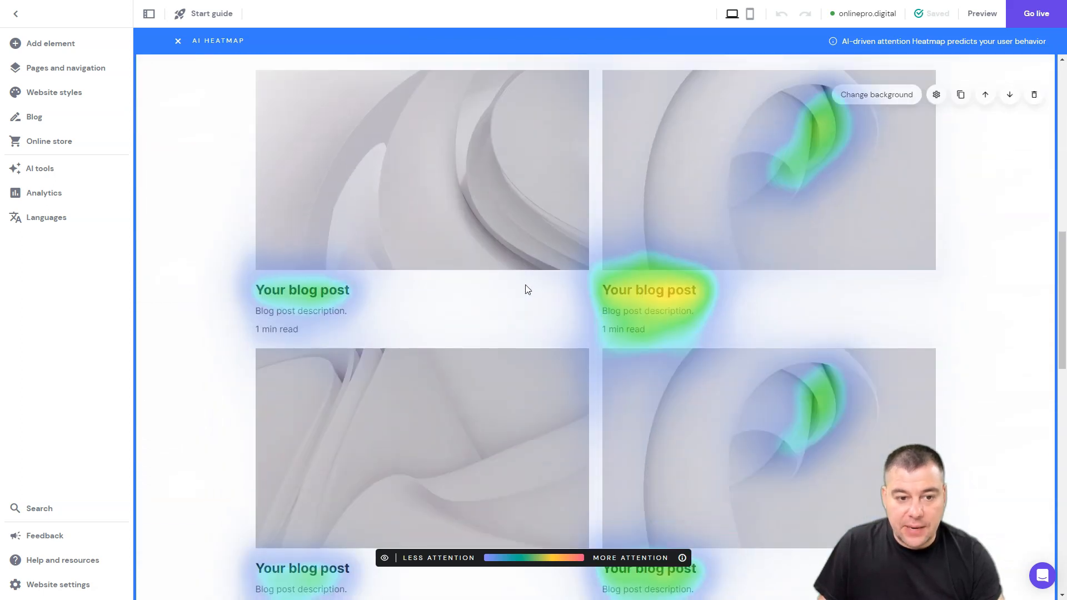
scroll("down", 3)
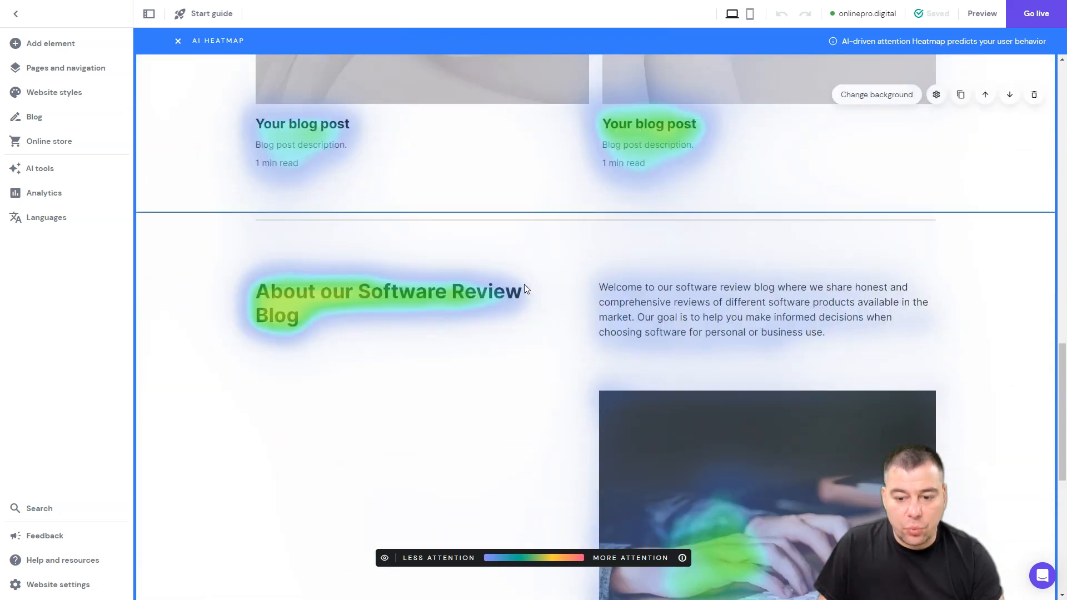
scroll("down", 3)
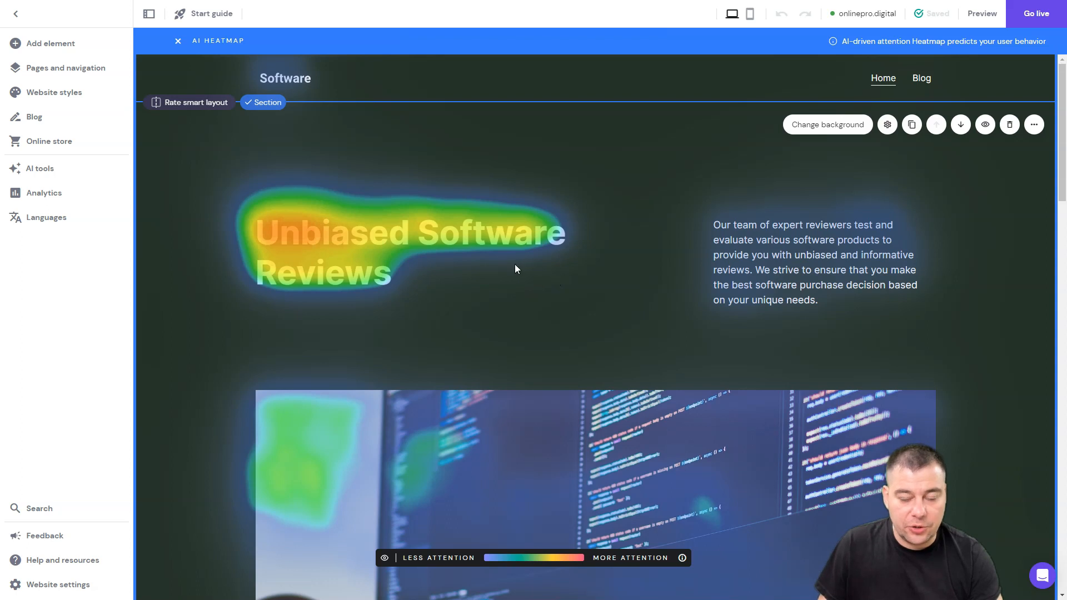
mouse_move(476, 253)
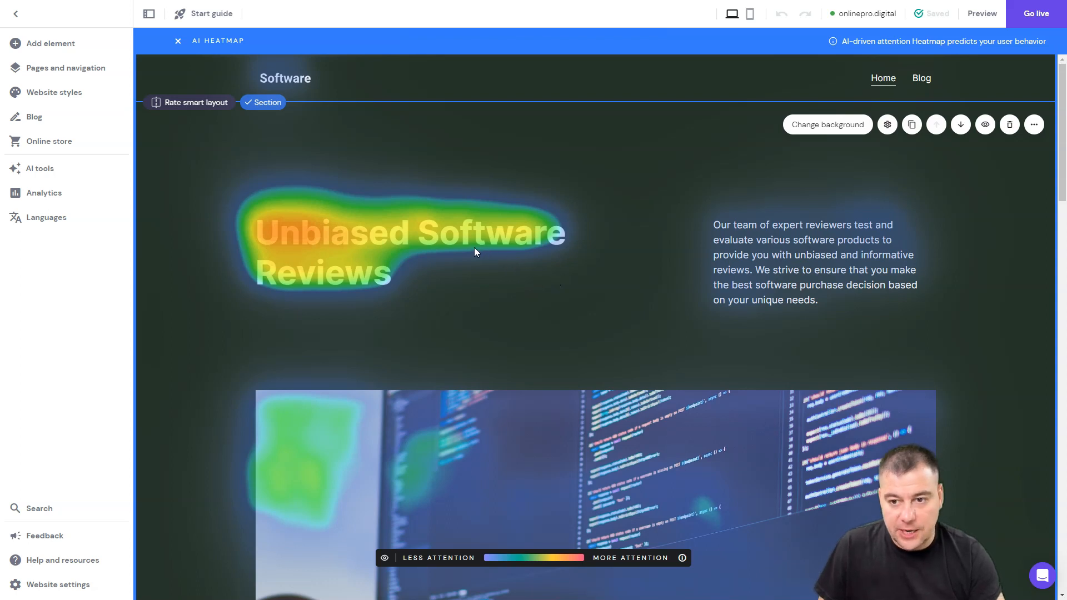
mouse_move(288, 218)
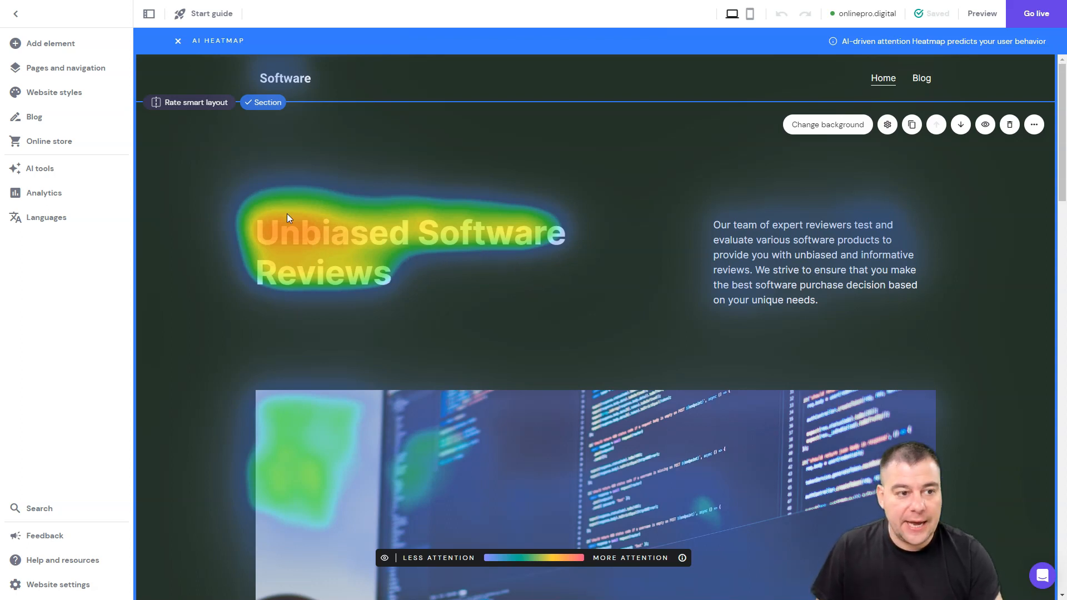
left_click(39, 169)
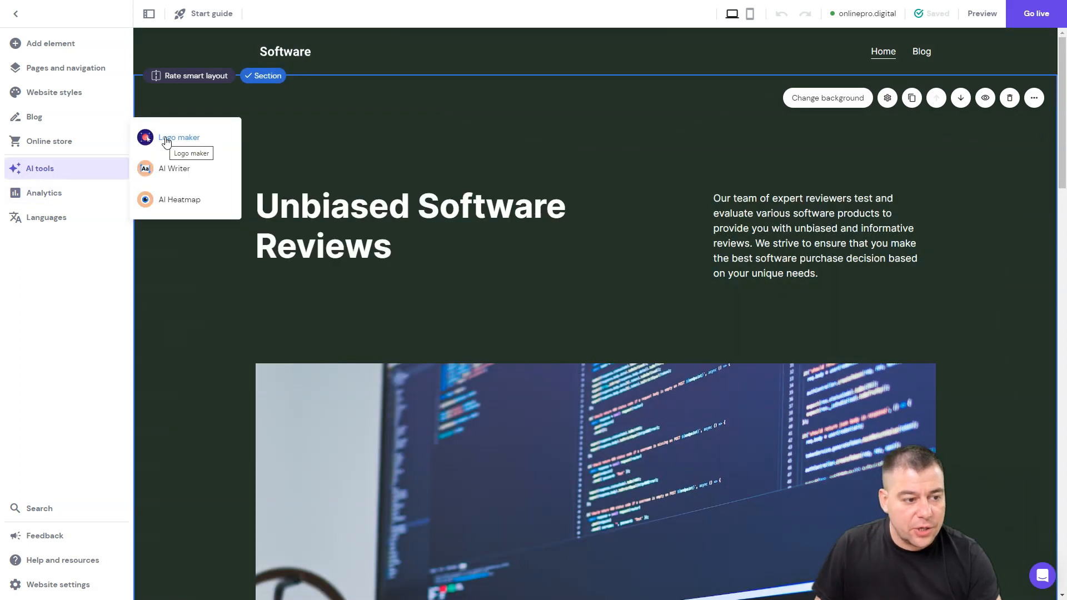
Start Logo maker with brand onlinepro, slogan Go viral and a marketing industry.
left_click(178, 138)
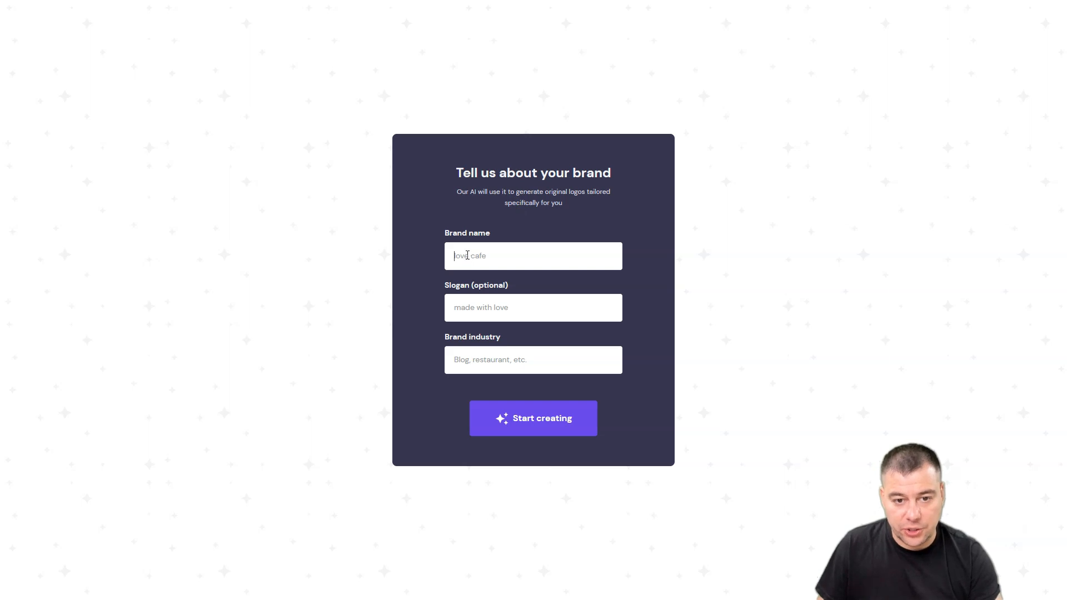
mouse_move(468, 355)
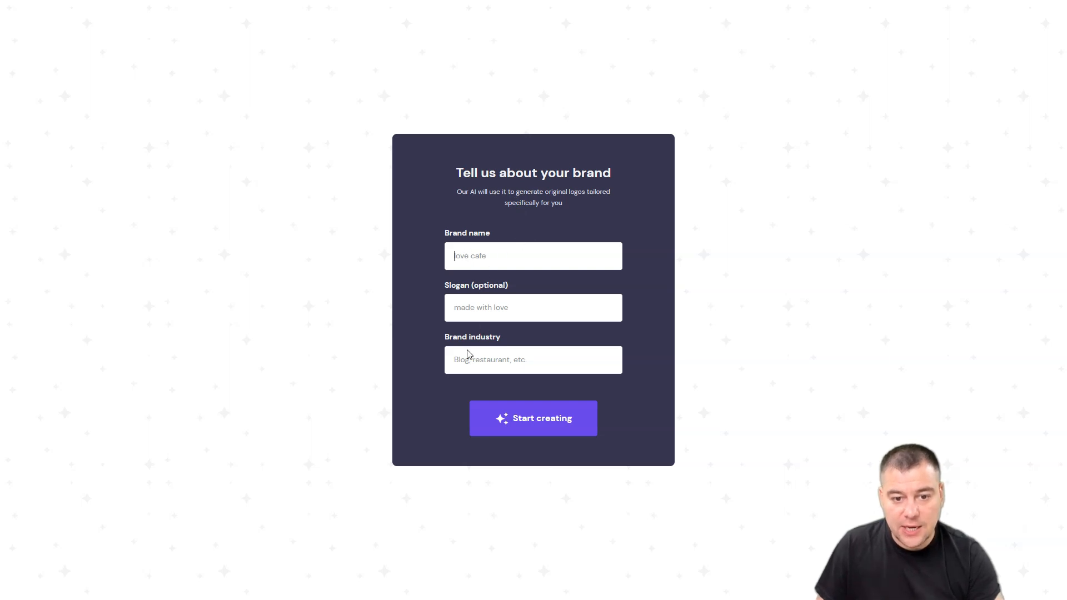
mouse_move(550, 406)
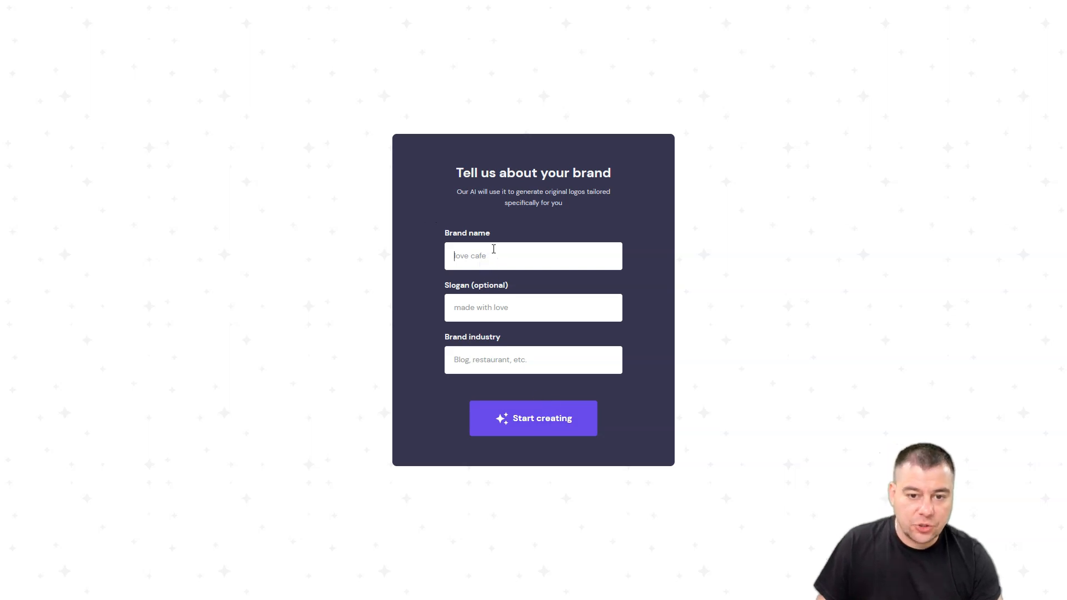
type("online")
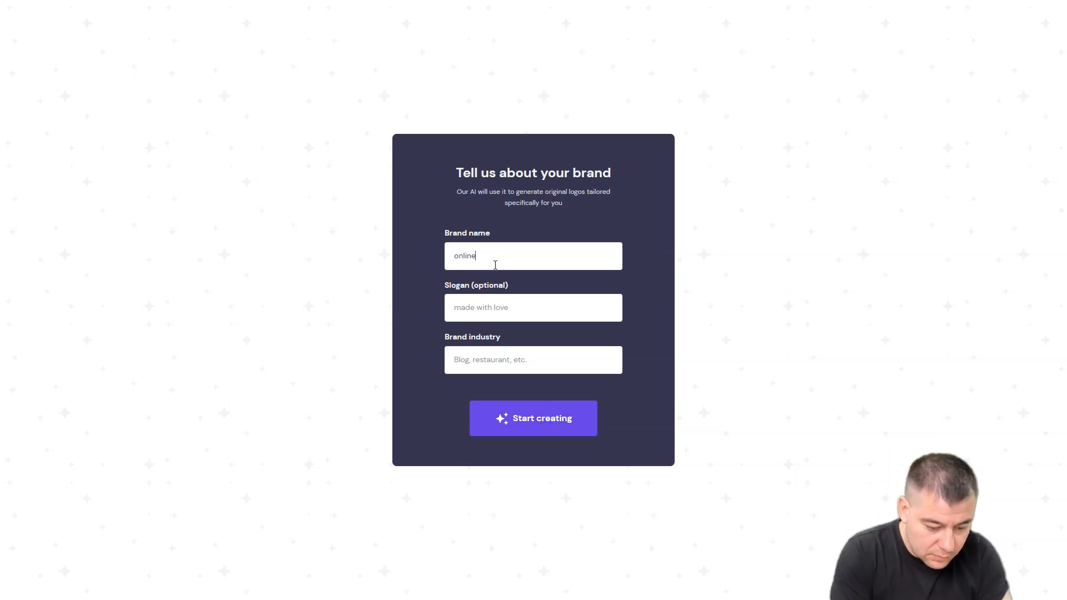
type("mar")
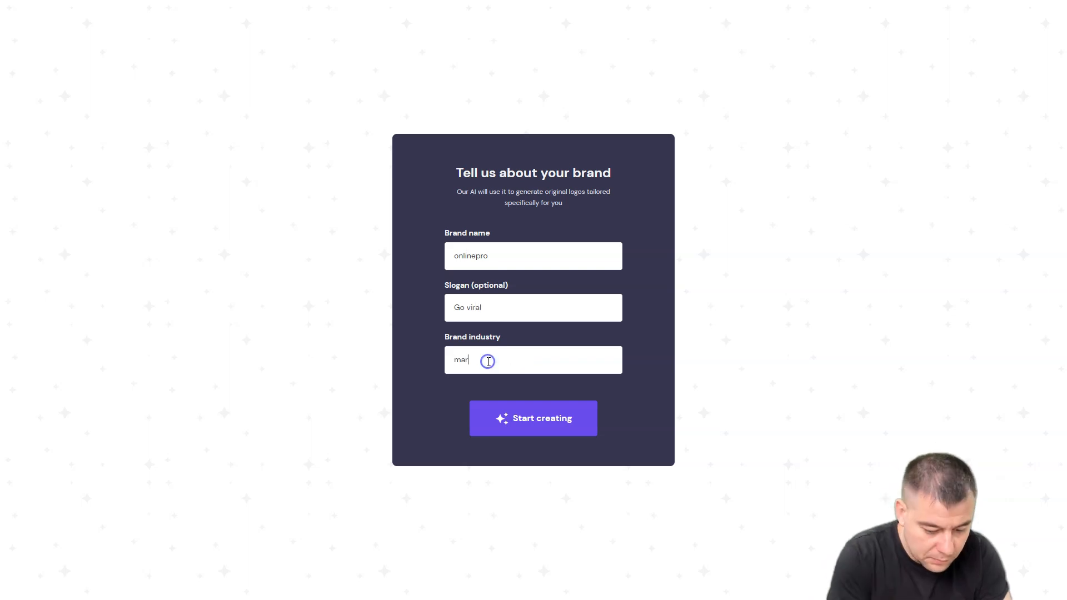
left_click(533, 419)
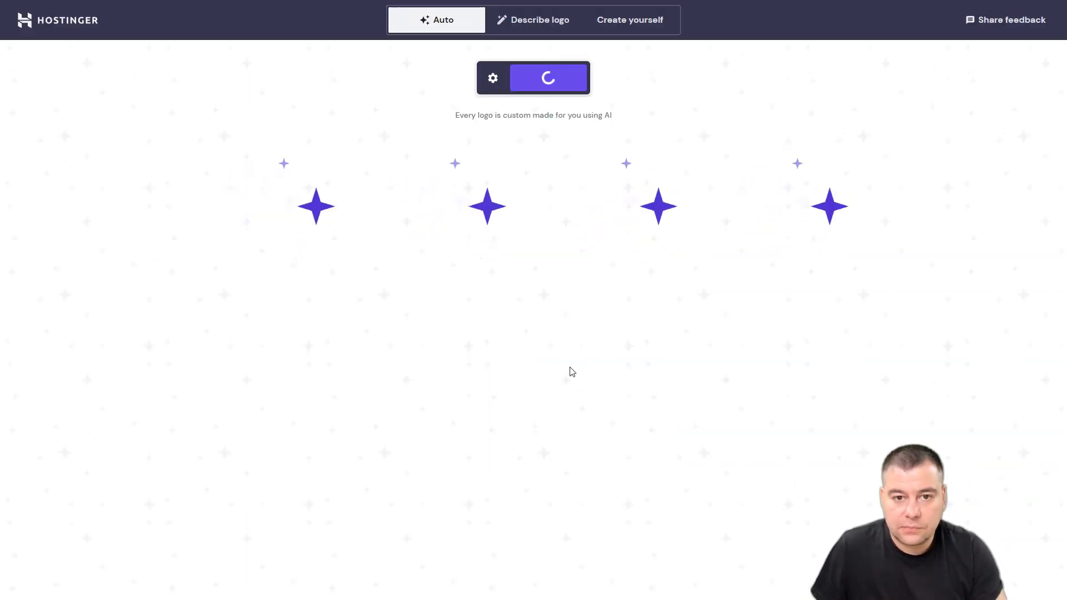
mouse_move(573, 376)
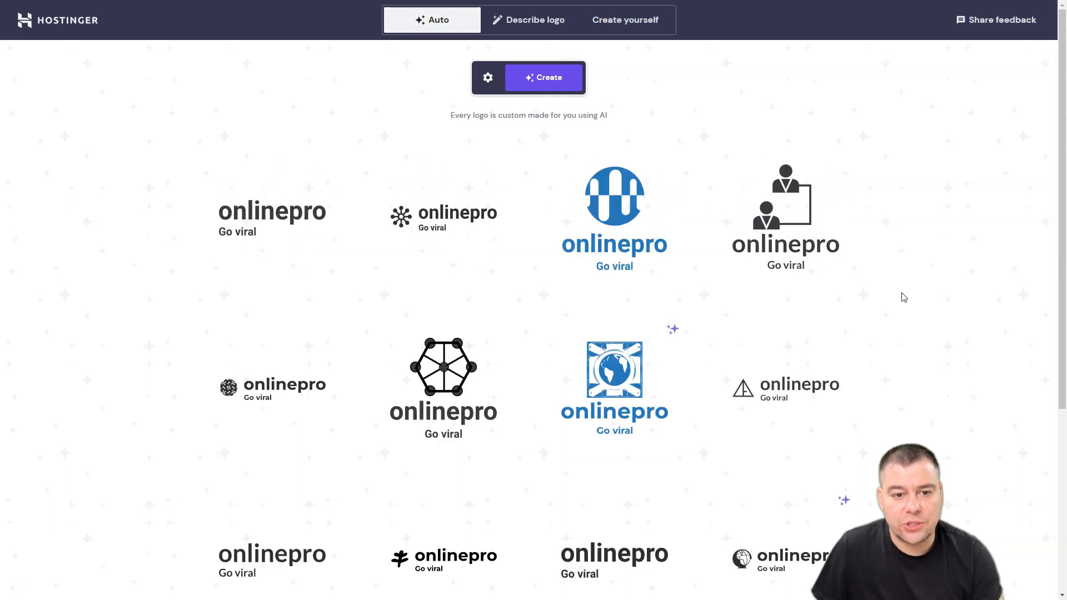
scroll("down", 3)
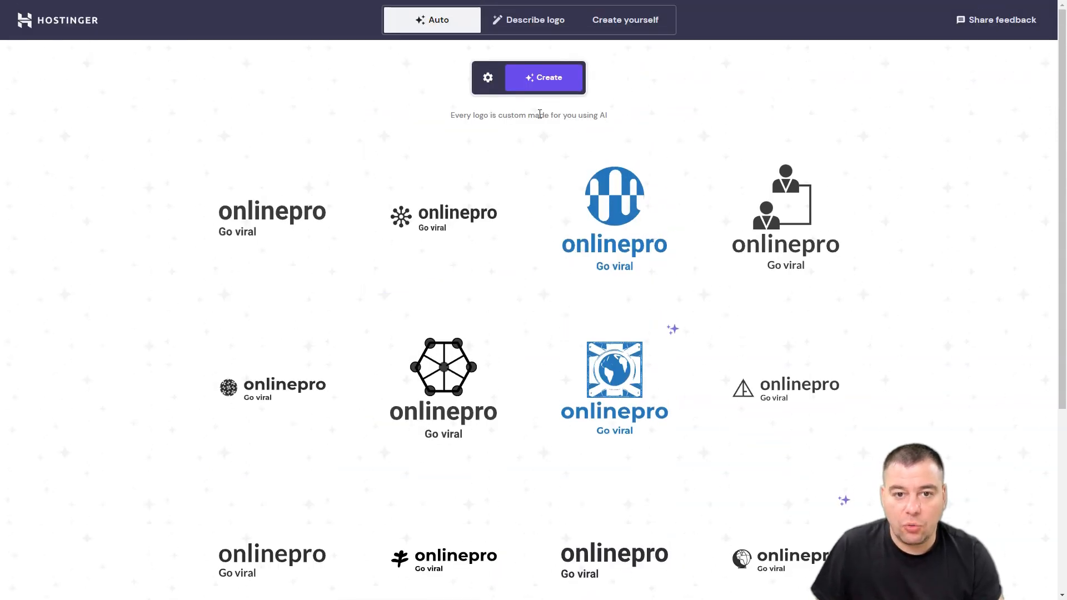
left_click(487, 78)
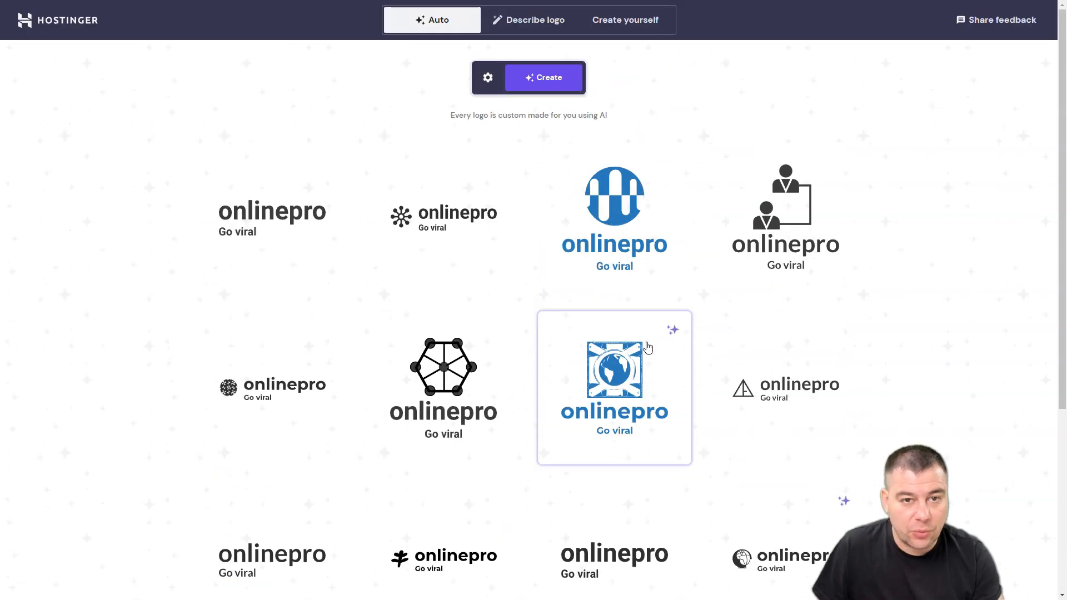
mouse_move(658, 333)
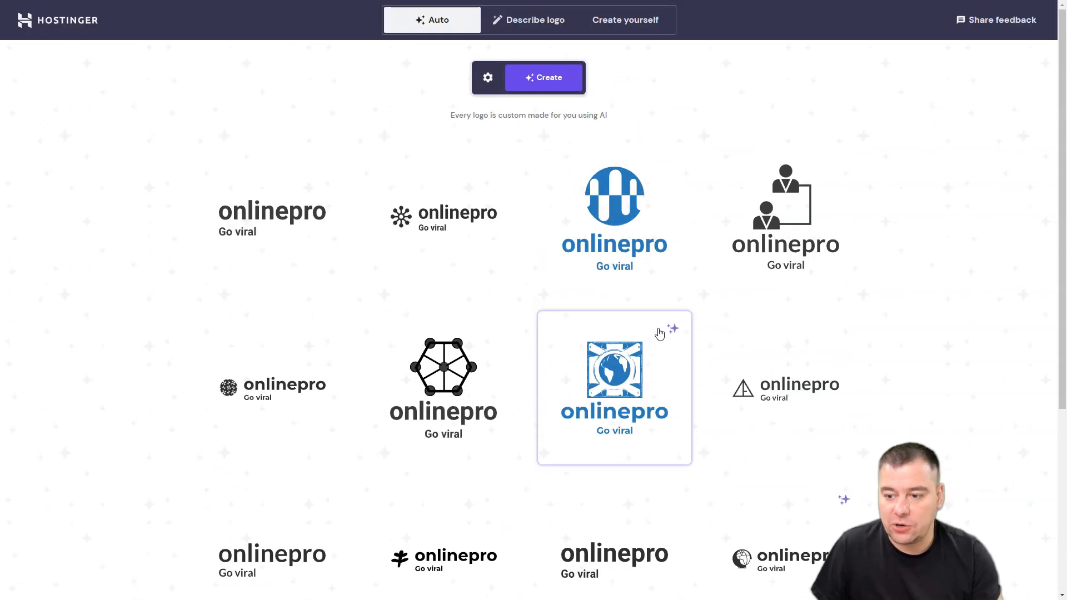
mouse_move(906, 321)
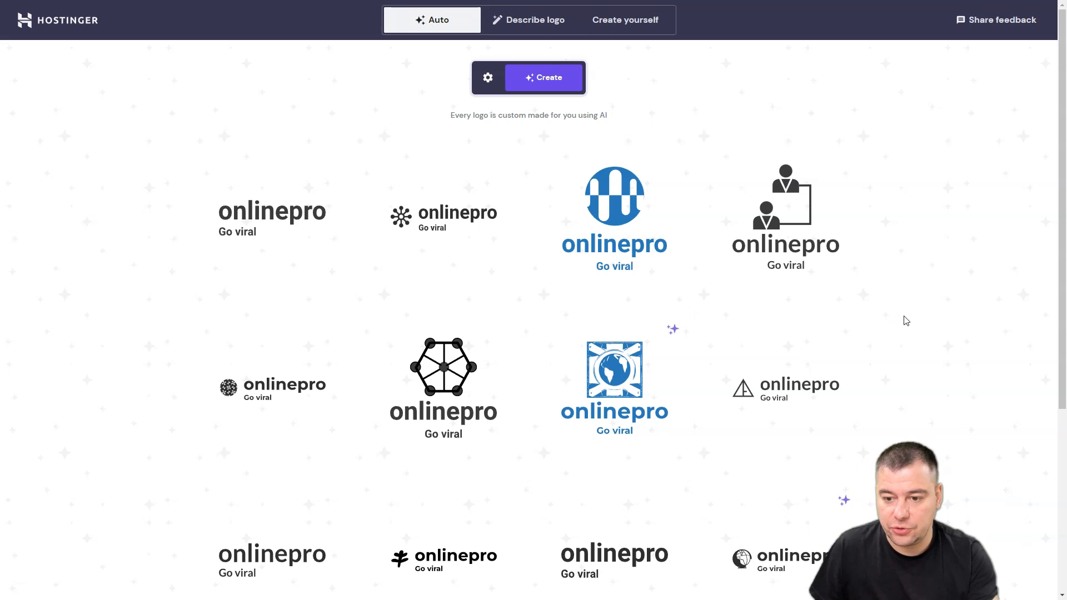
mouse_move(905, 315)
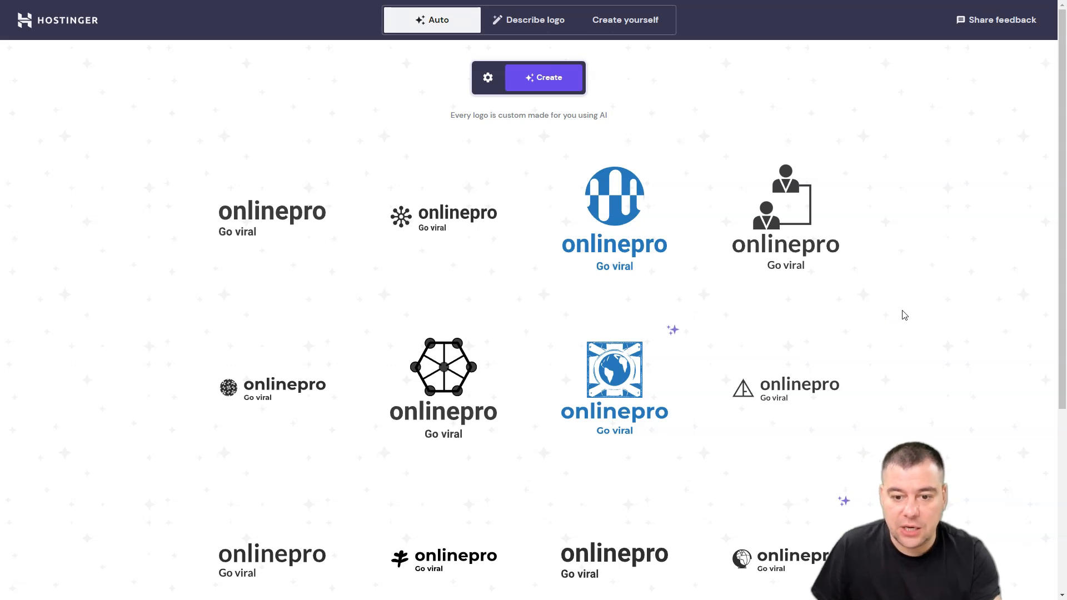
mouse_move(902, 314)
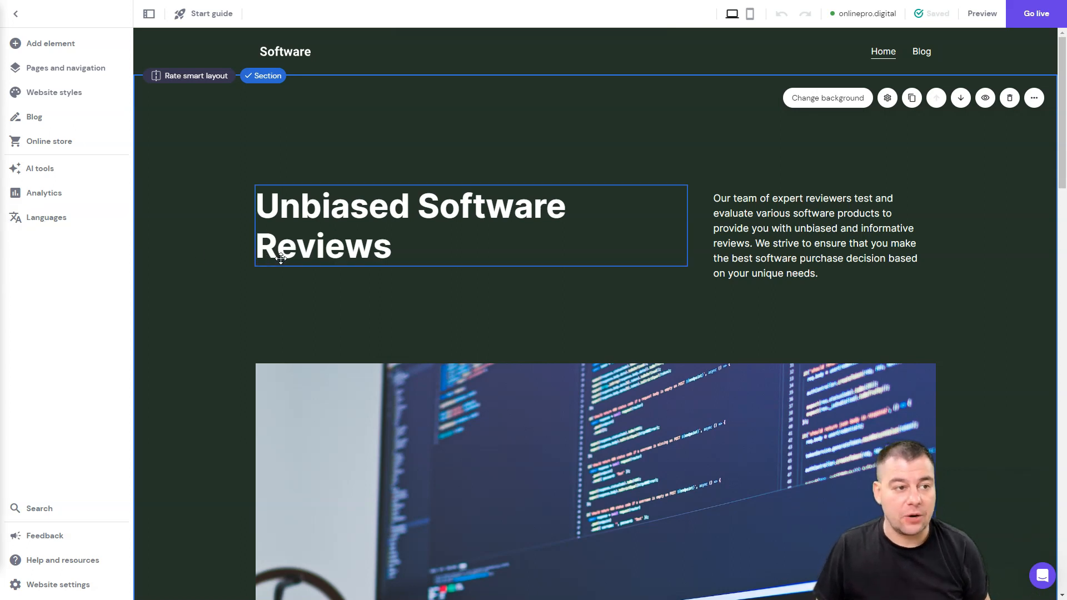
scroll("down", 3)
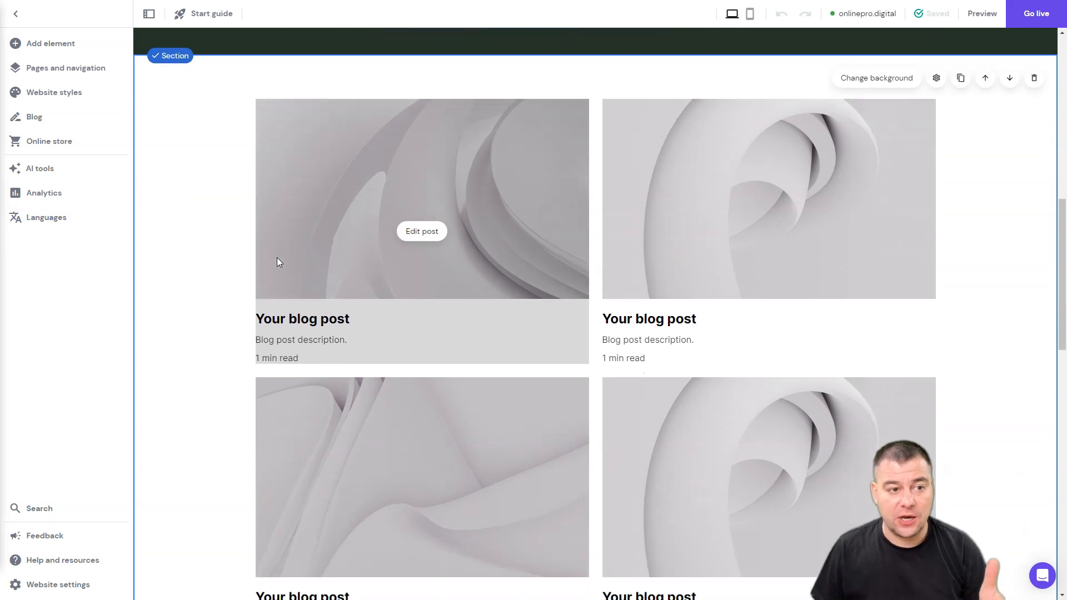
scroll("down", 3)
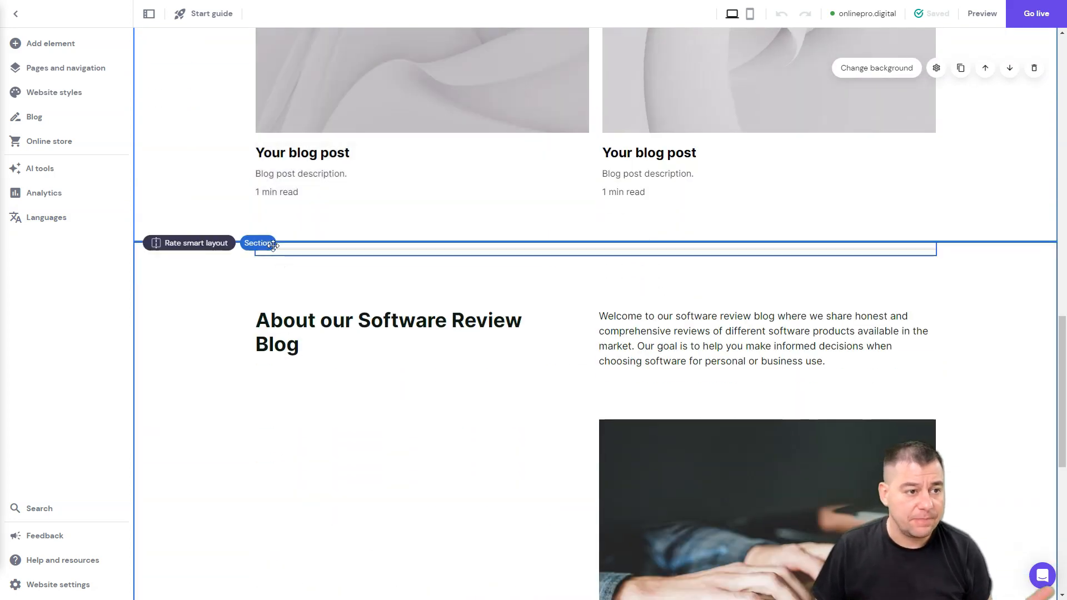
scroll("down", 3)
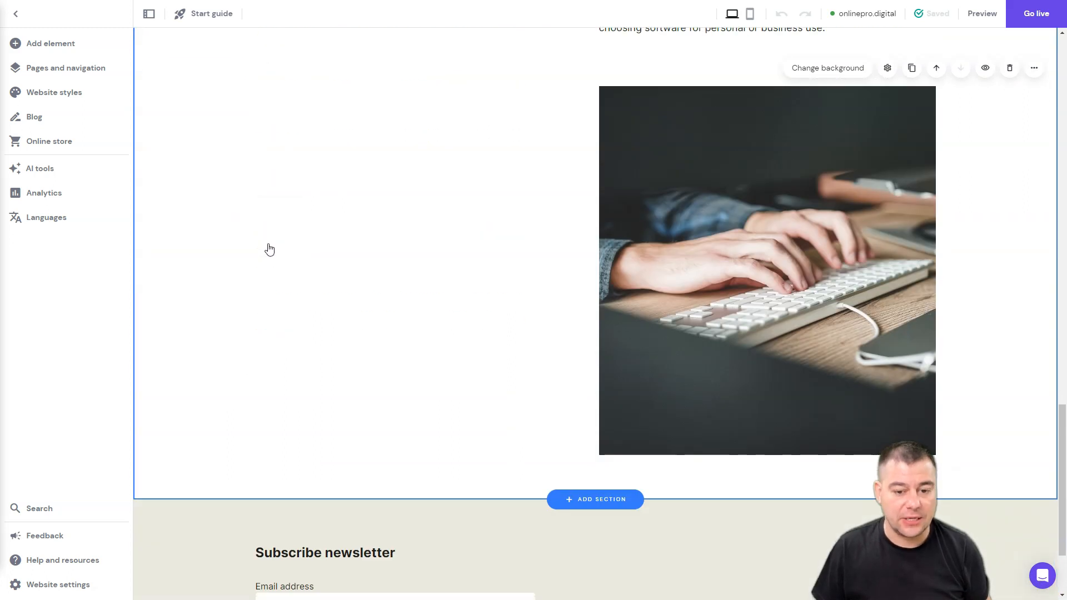
mouse_move(265, 231)
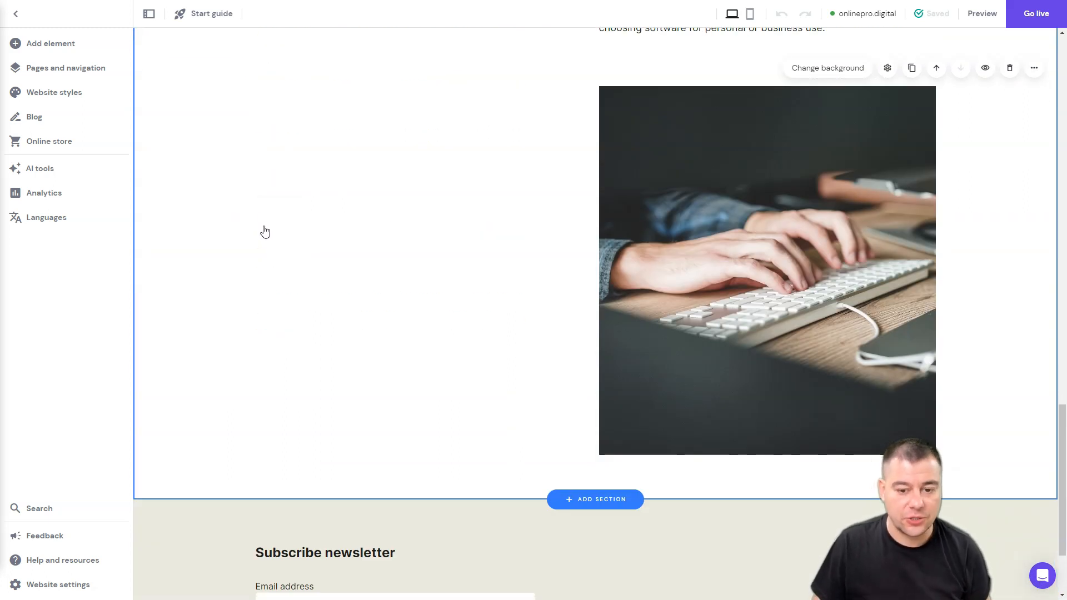
scroll("down", 3)
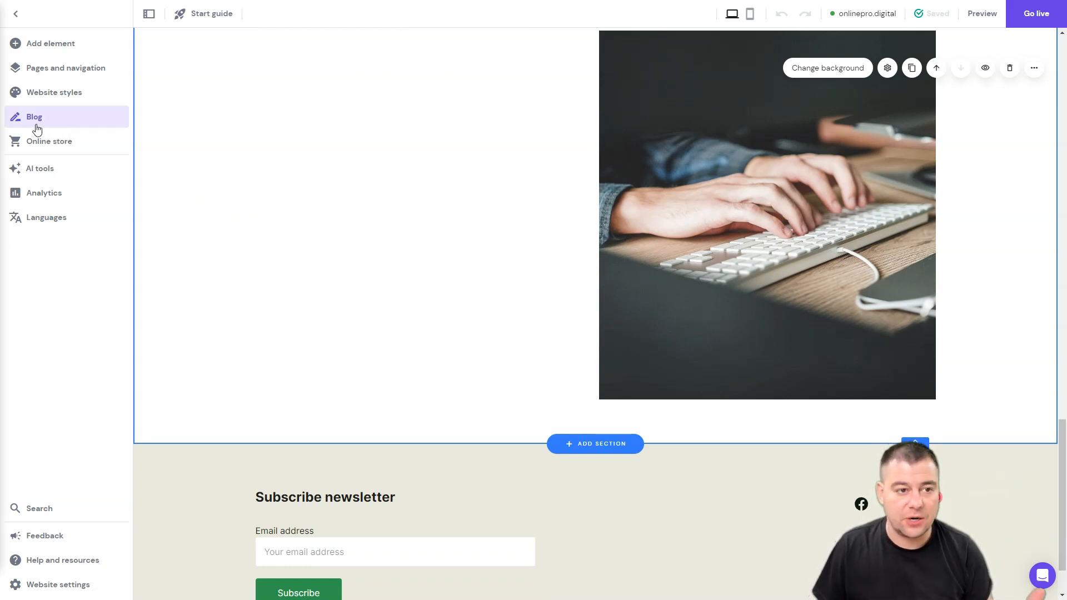
scroll("up", 3)
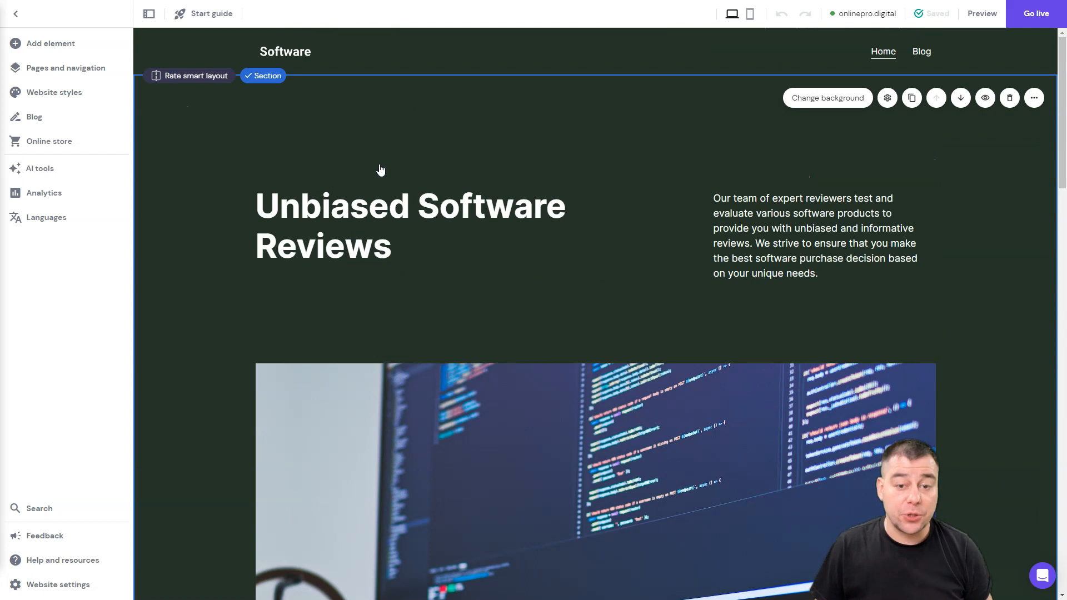
mouse_move(549, 185)
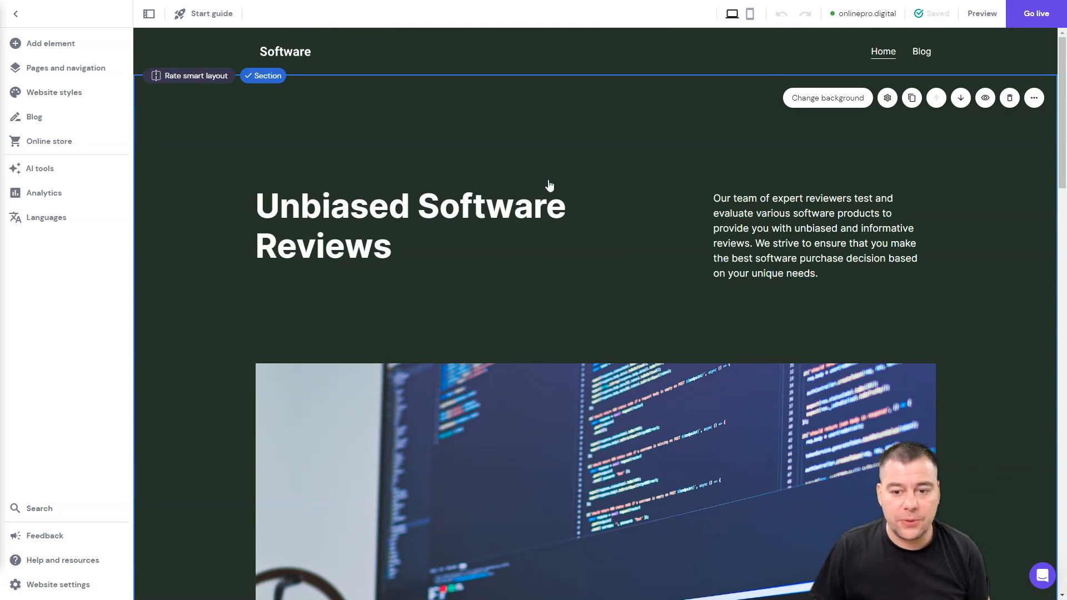
mouse_move(541, 189)
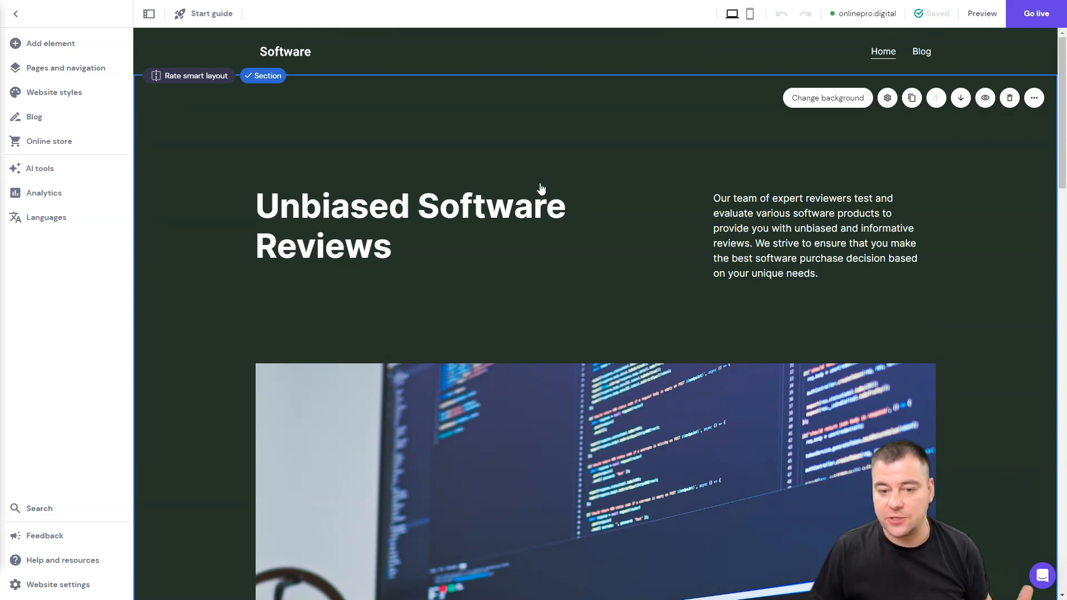
mouse_move(653, 165)
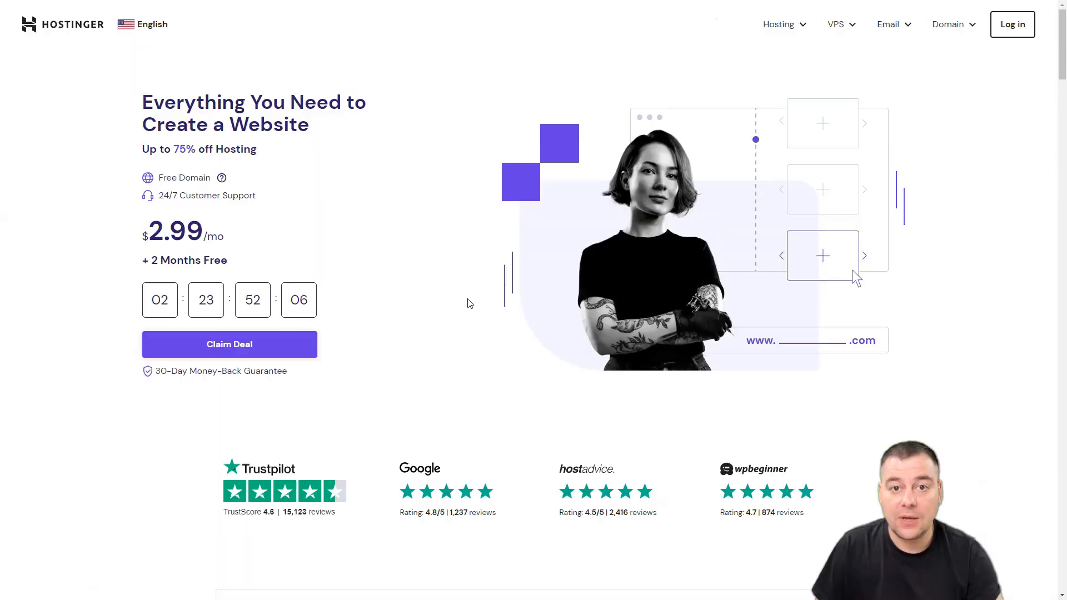
mouse_move(447, 296)
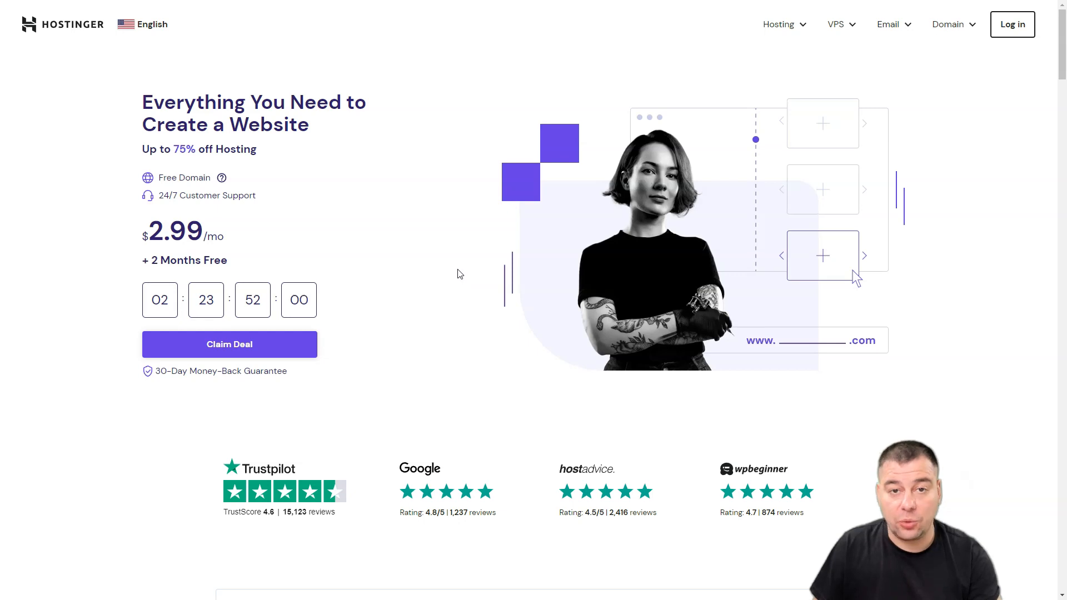
Add the Web Hosting plan to the cart, opening the Premium Web Hosting checkout.
scroll("down", 3)
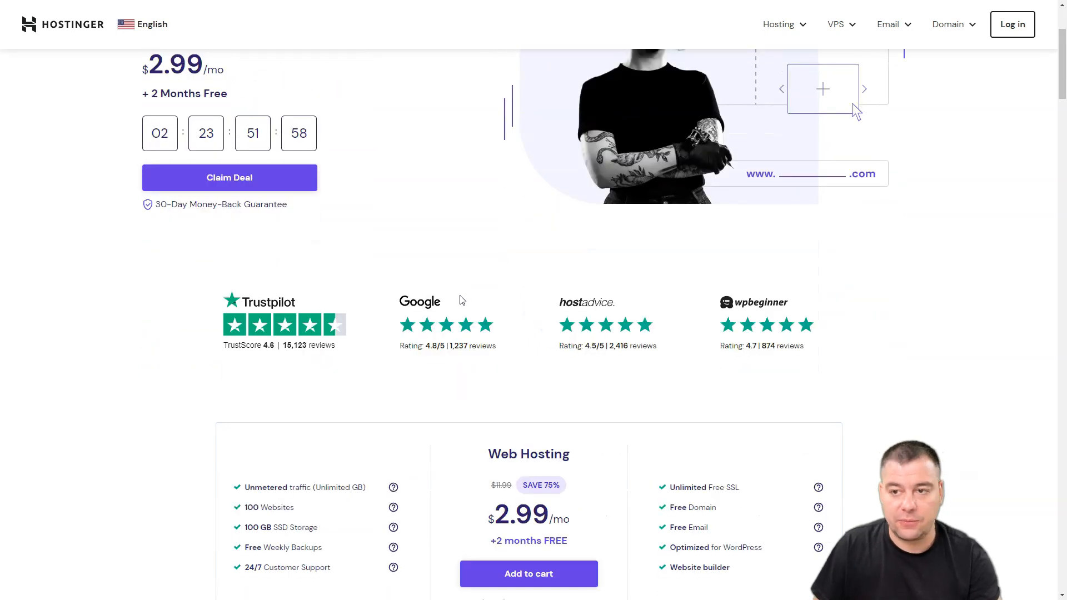
left_click(529, 574)
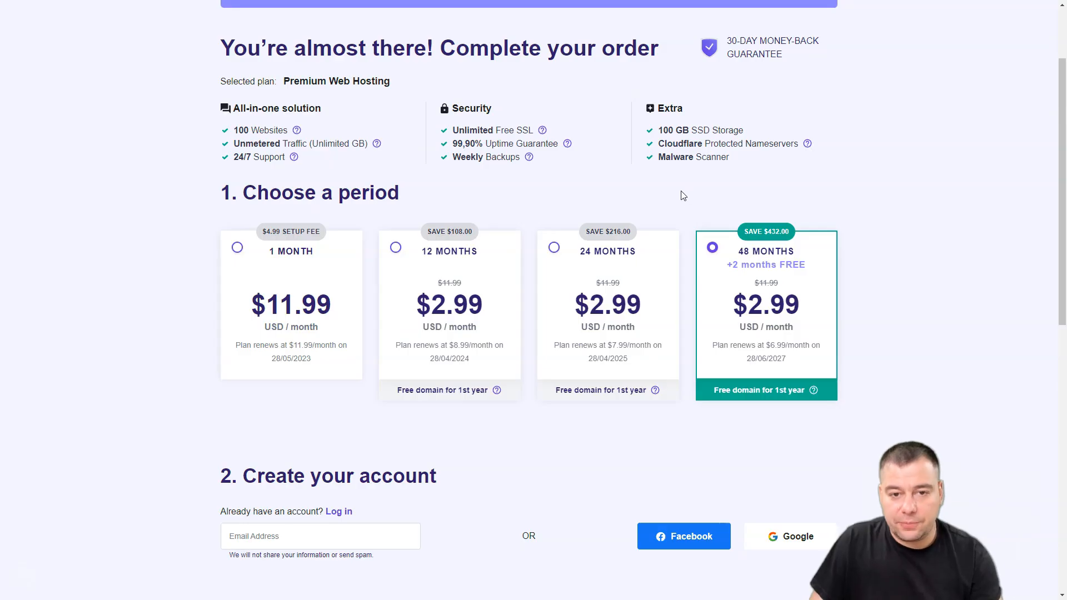
scroll("down", 3)
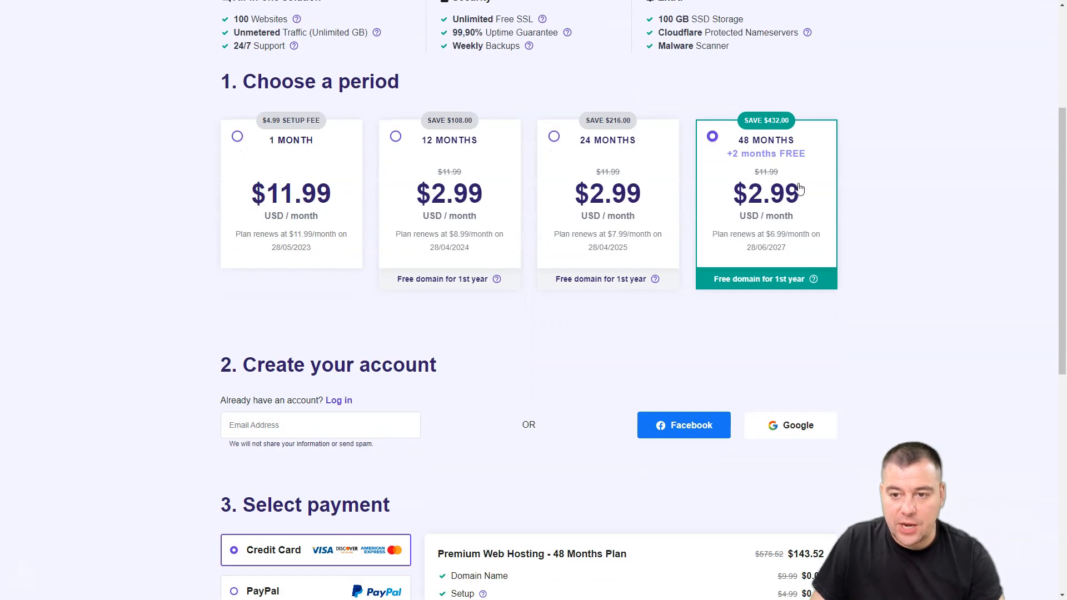
scroll("down", 3)
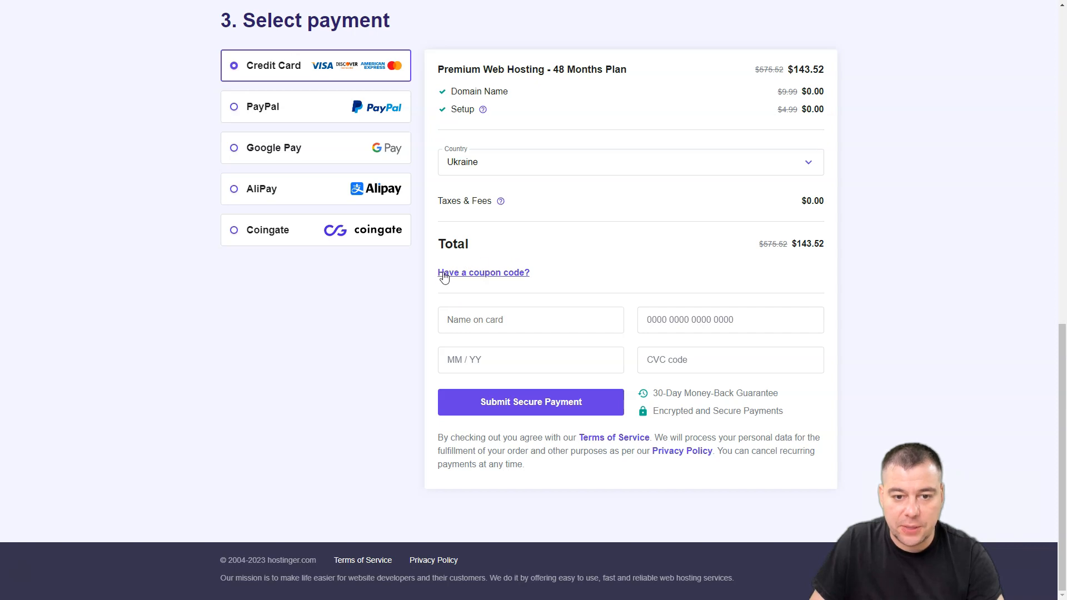
mouse_move(481, 279)
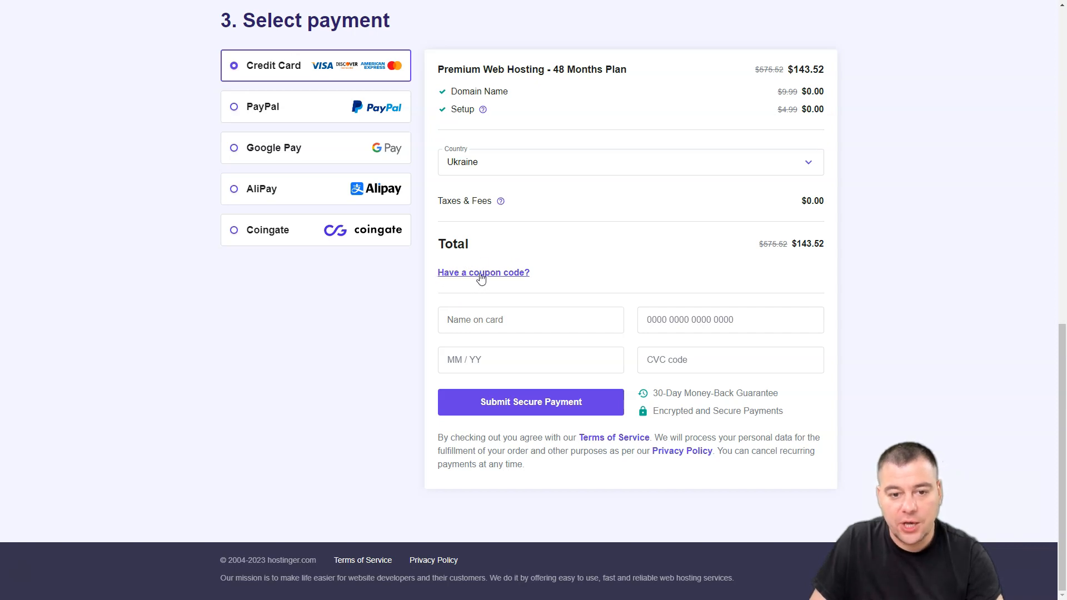
Apply coupon DIGITALMARKETING10 to the 48-month Premium Web Hosting order, bringing it to $129.17.
left_click(483, 273)
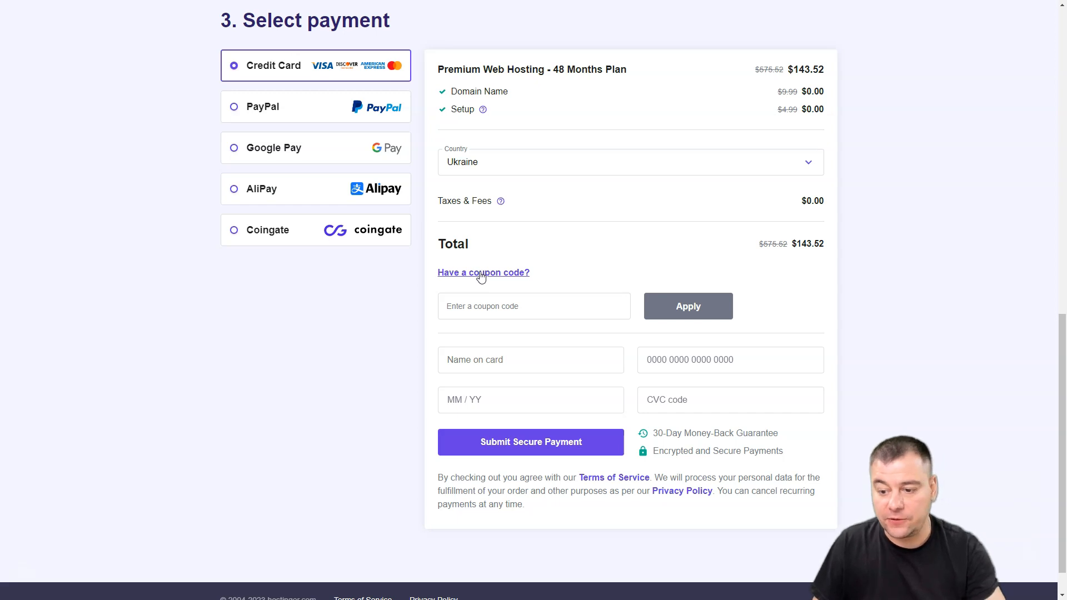
mouse_move(486, 279)
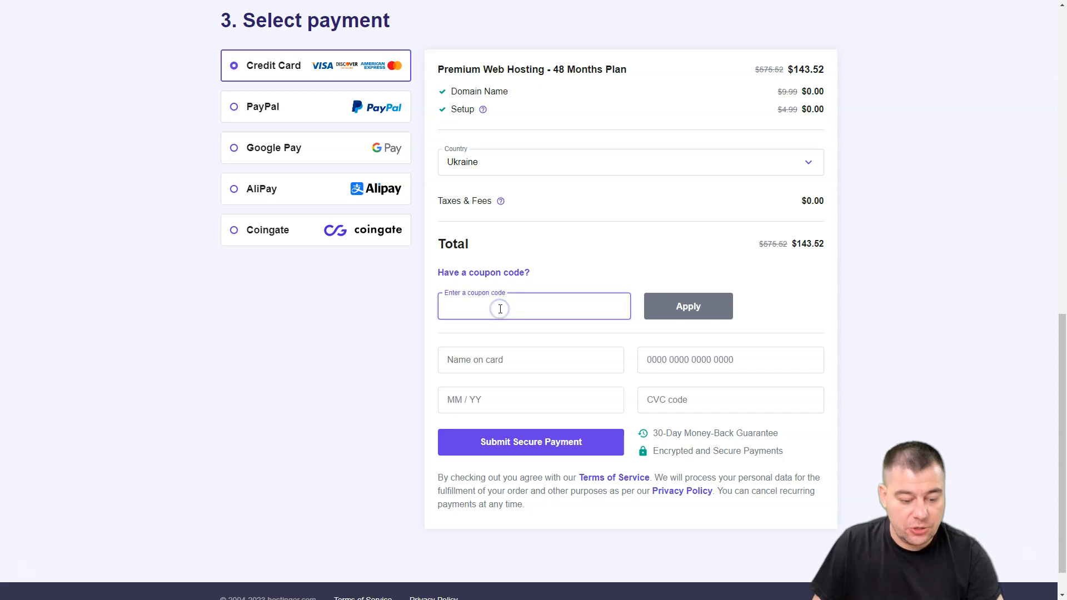
type("DIGITALMARKETING10")
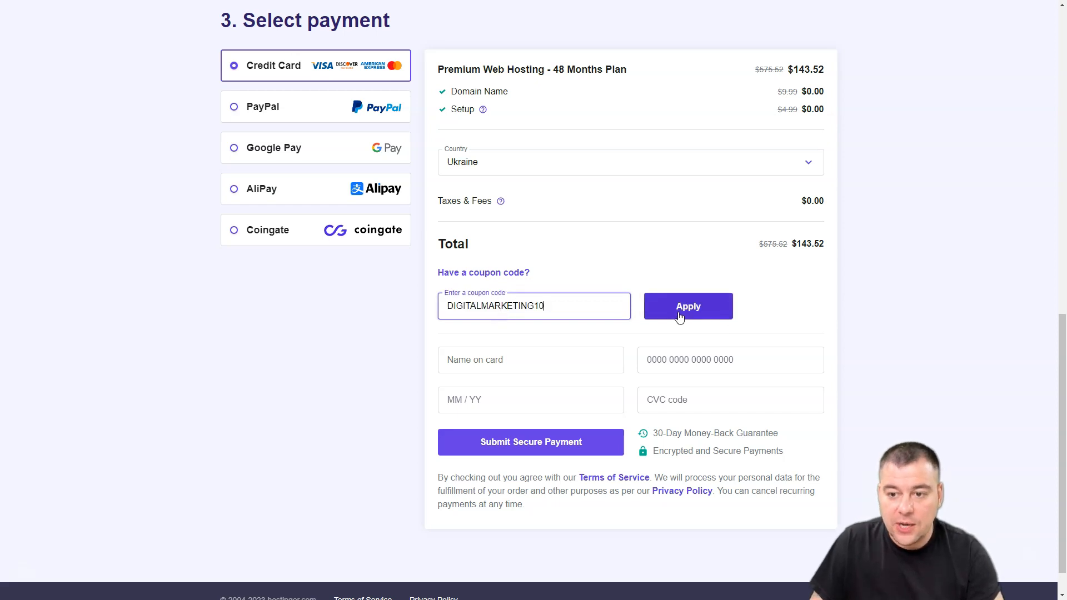
left_click(688, 306)
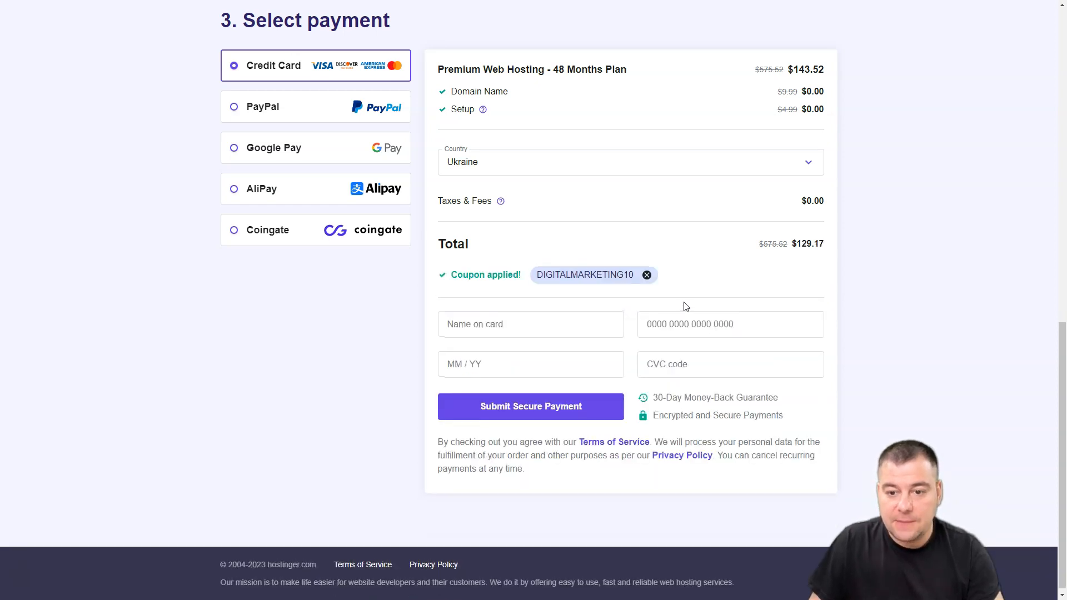
mouse_move(820, 281)
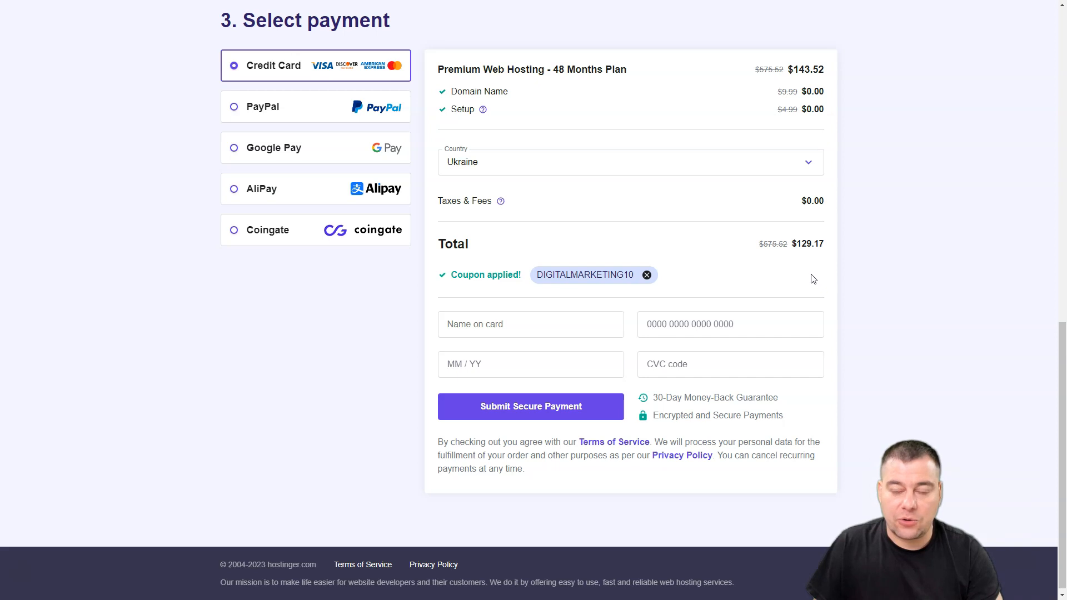
mouse_move(518, 216)
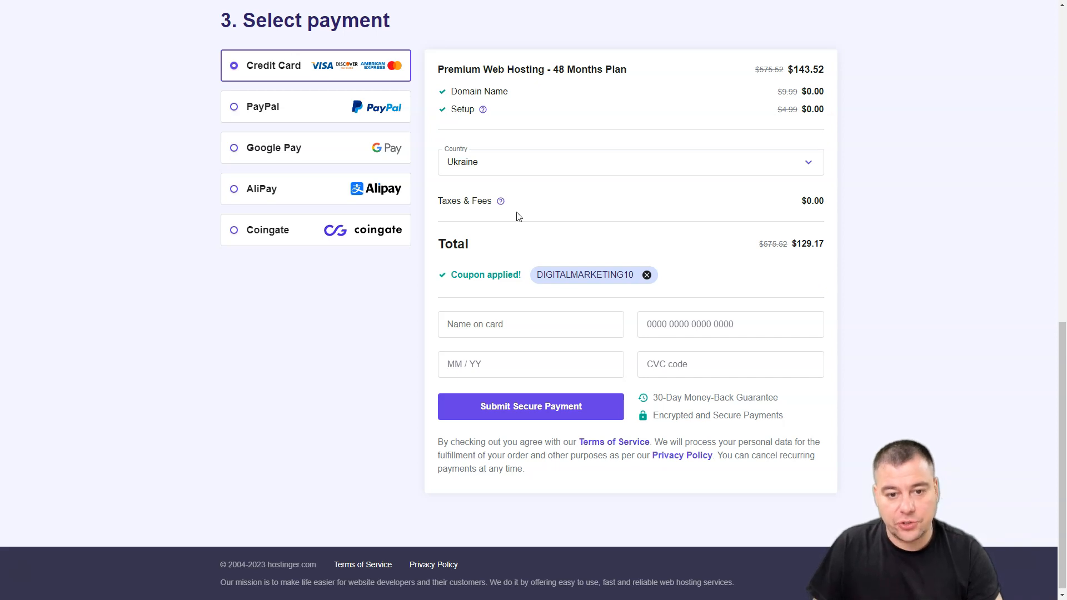
mouse_move(723, 279)
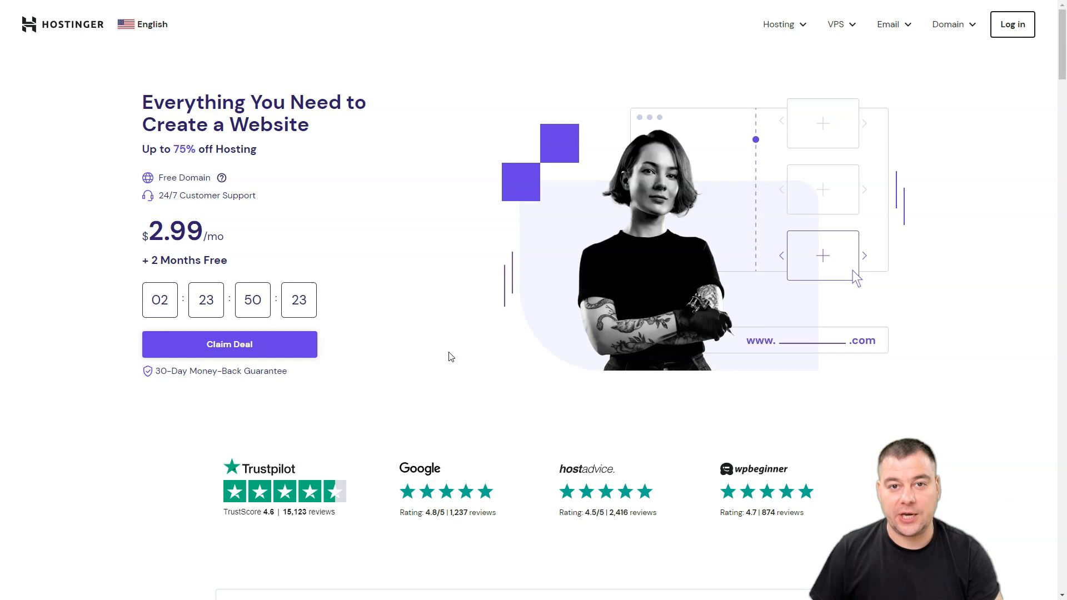
mouse_move(459, 359)
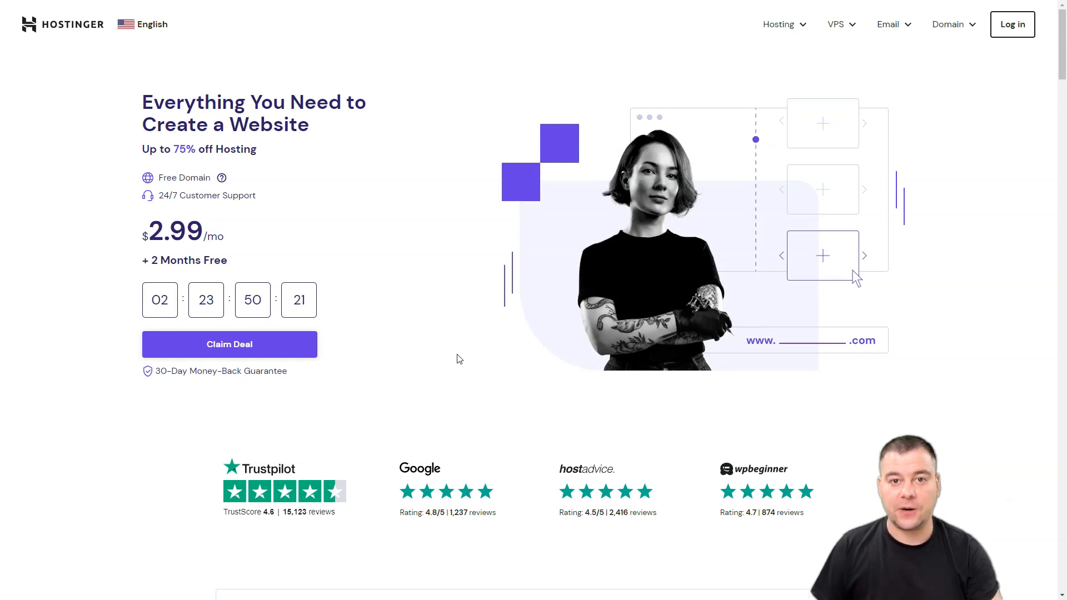